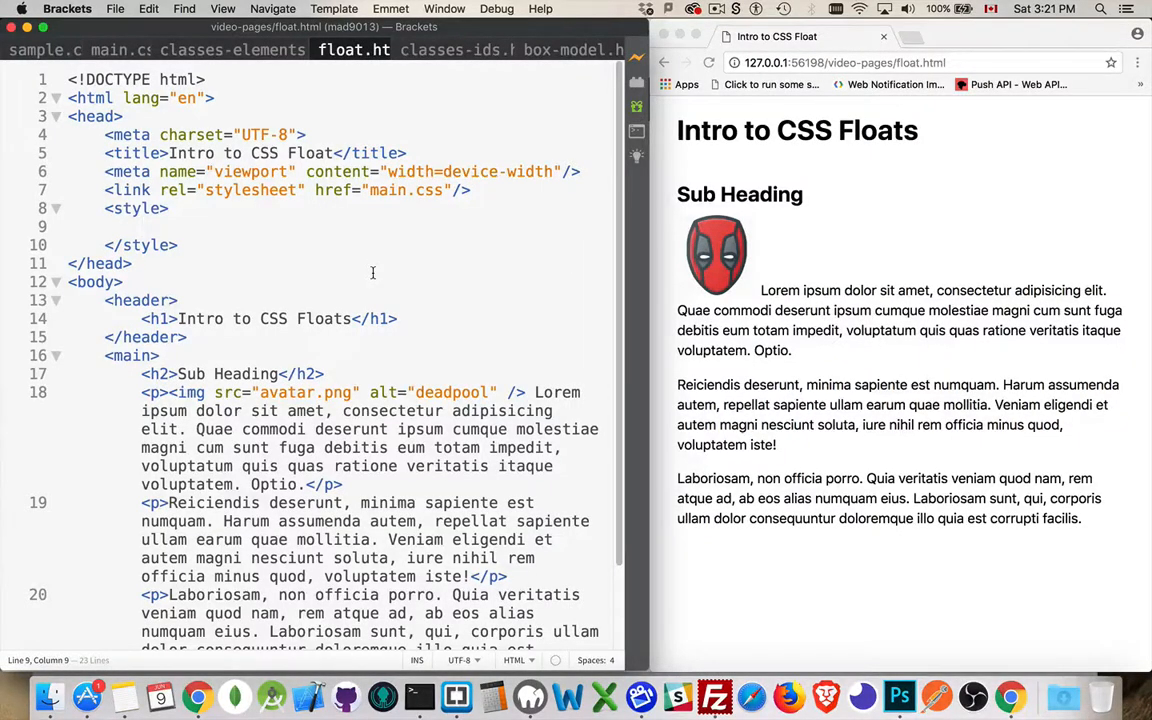
Paste the <img src="avatar.png"> tag at the start of paragraphs two and three, then save.
{"action": "left_click", "coordinate": [142, 226]}
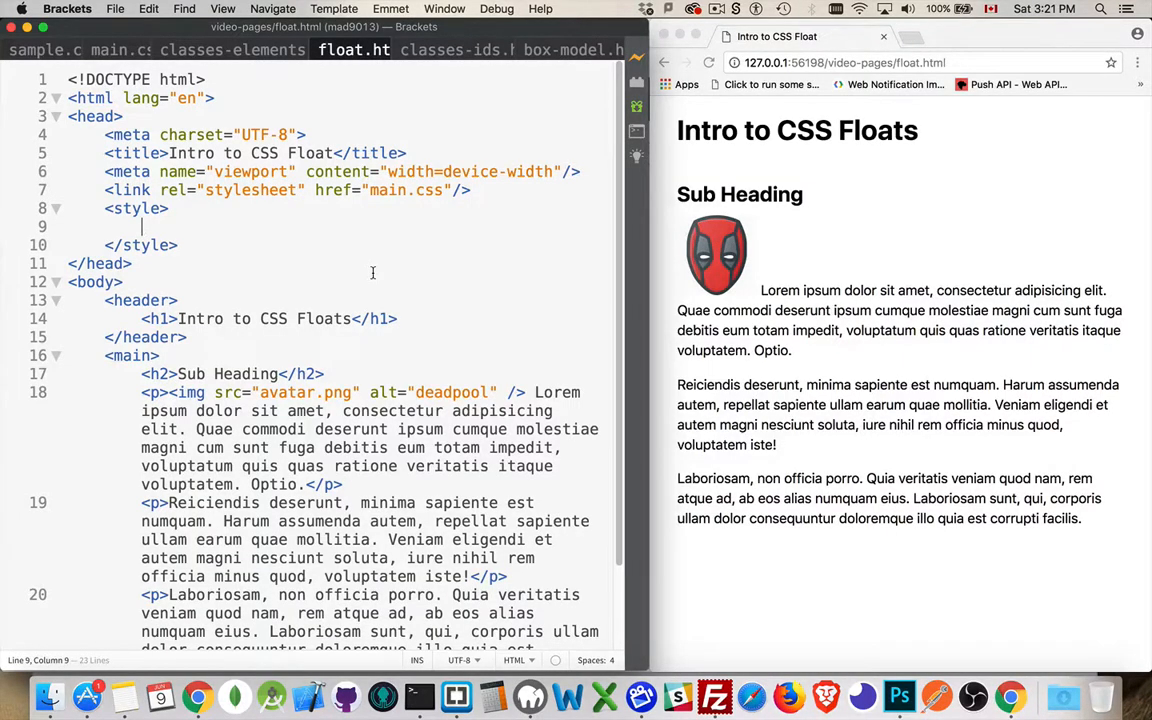
{"action": "mouse_move", "coordinate": [730, 250]}
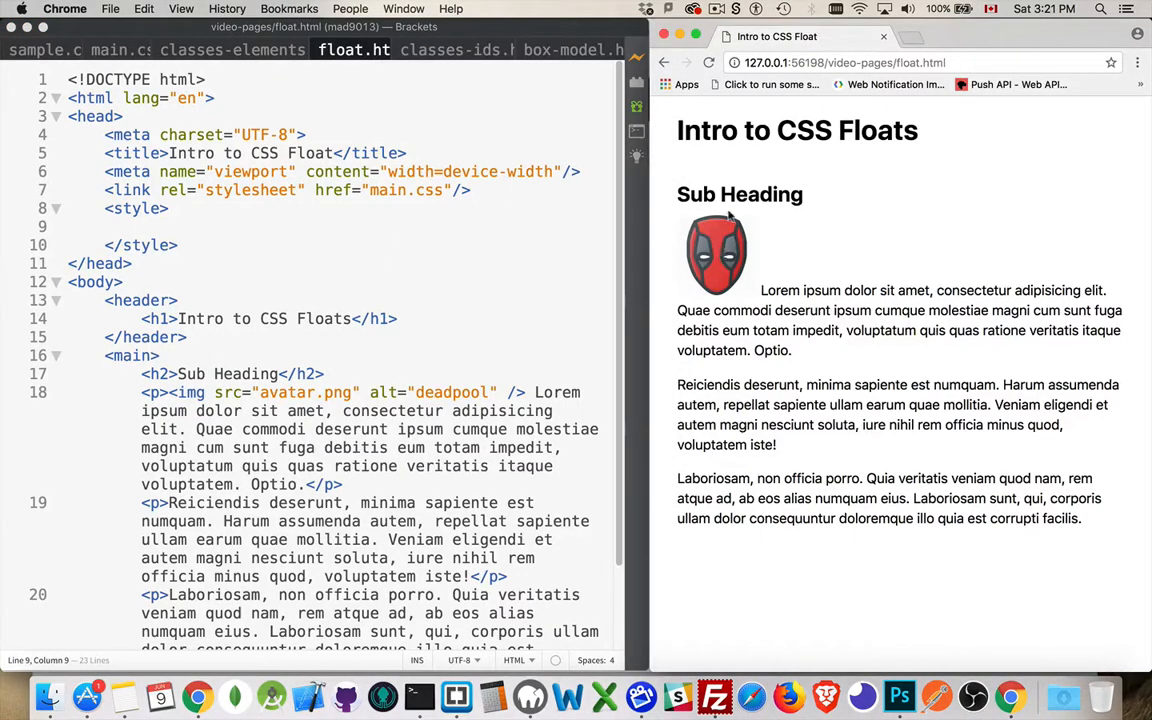
{"action": "mouse_move", "coordinate": [240, 392]}
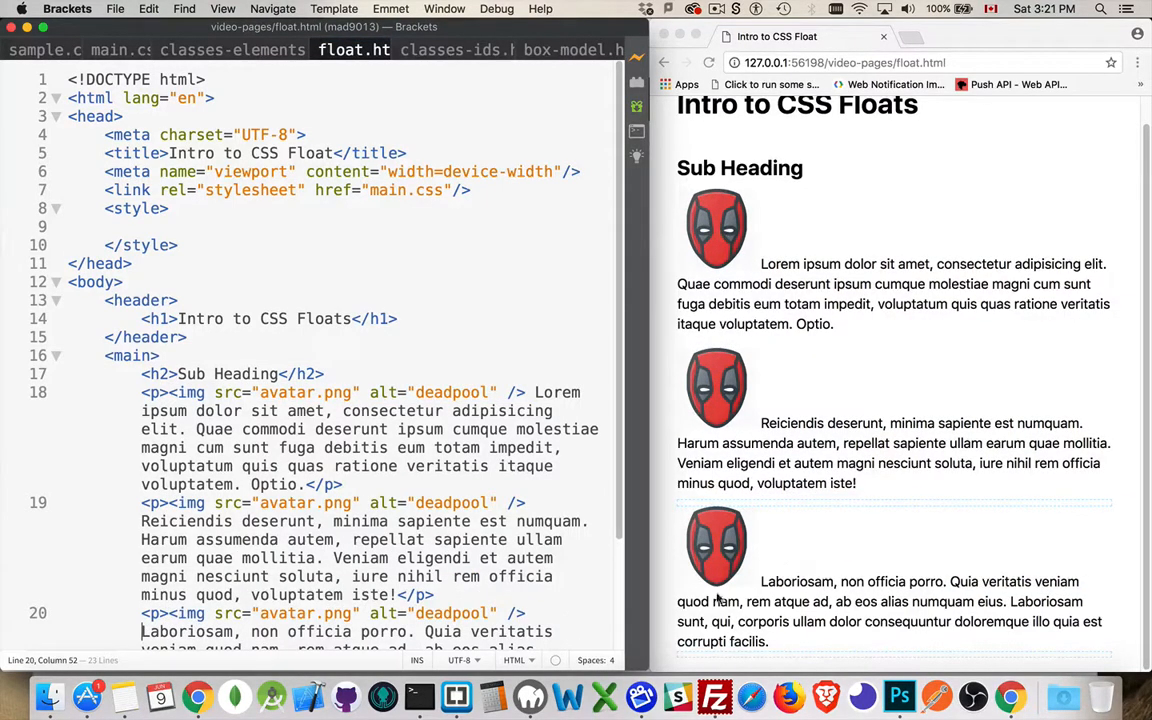
{"action": "scroll", "scroll_direction": "up", "scroll_amount": 3}
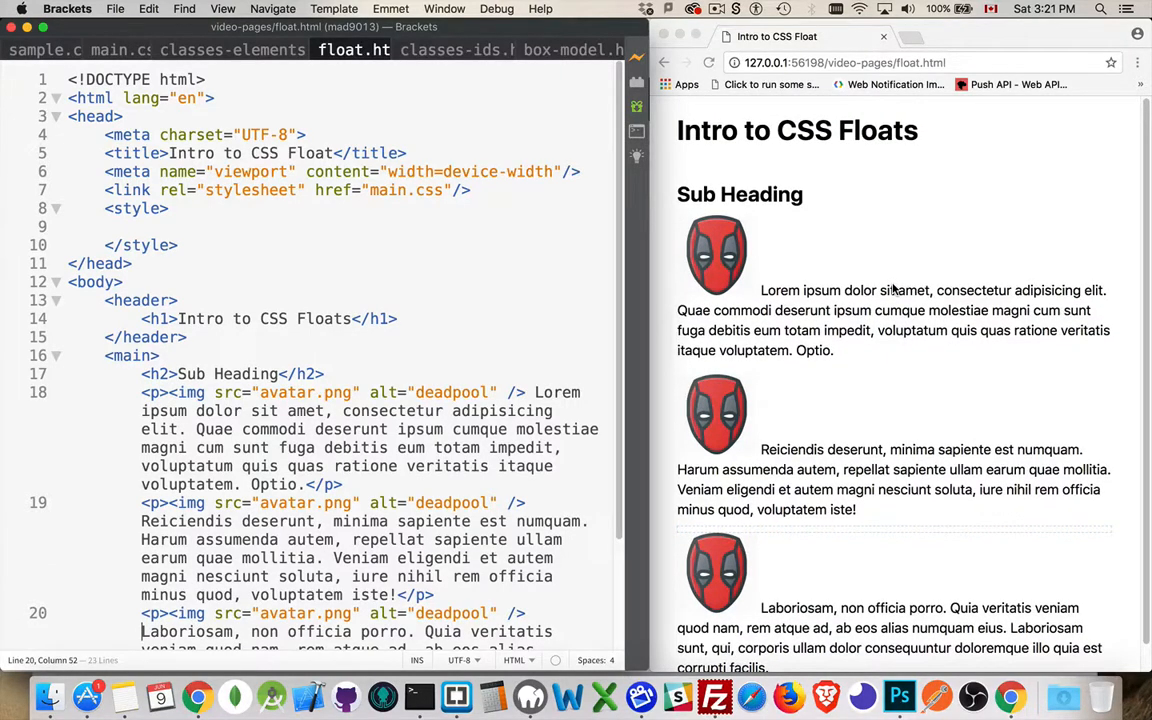
{"action": "mouse_move", "coordinate": [800, 277]}
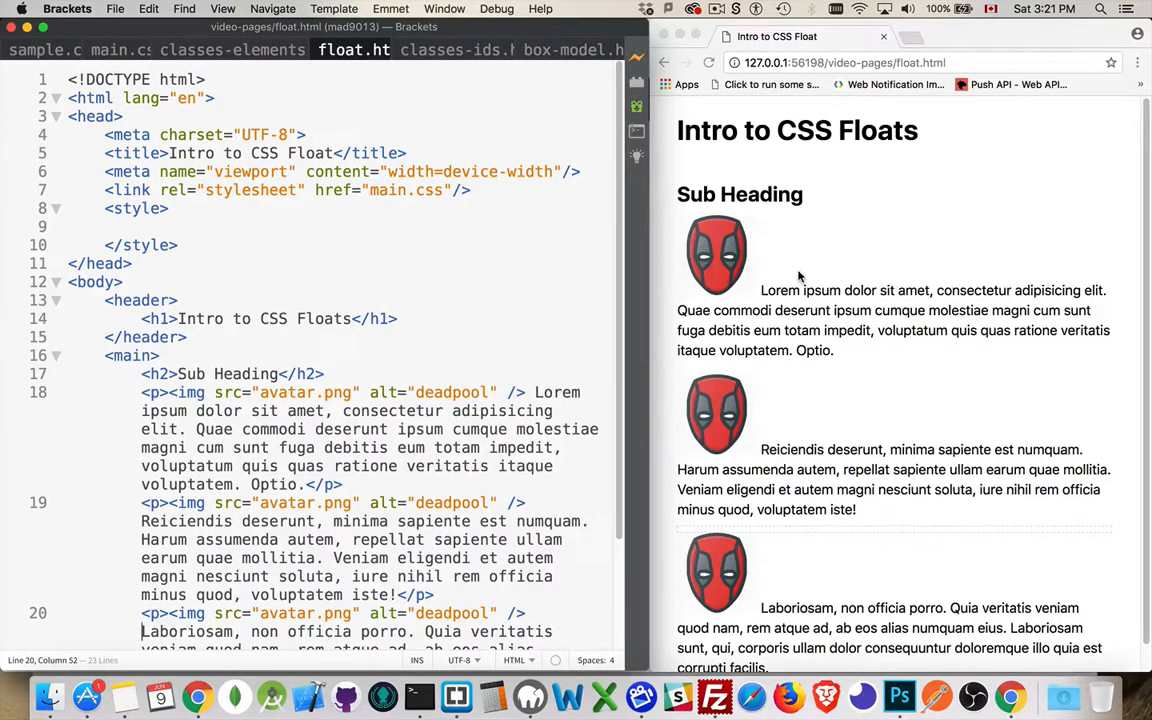
{"action": "mouse_move", "coordinate": [717, 247]}
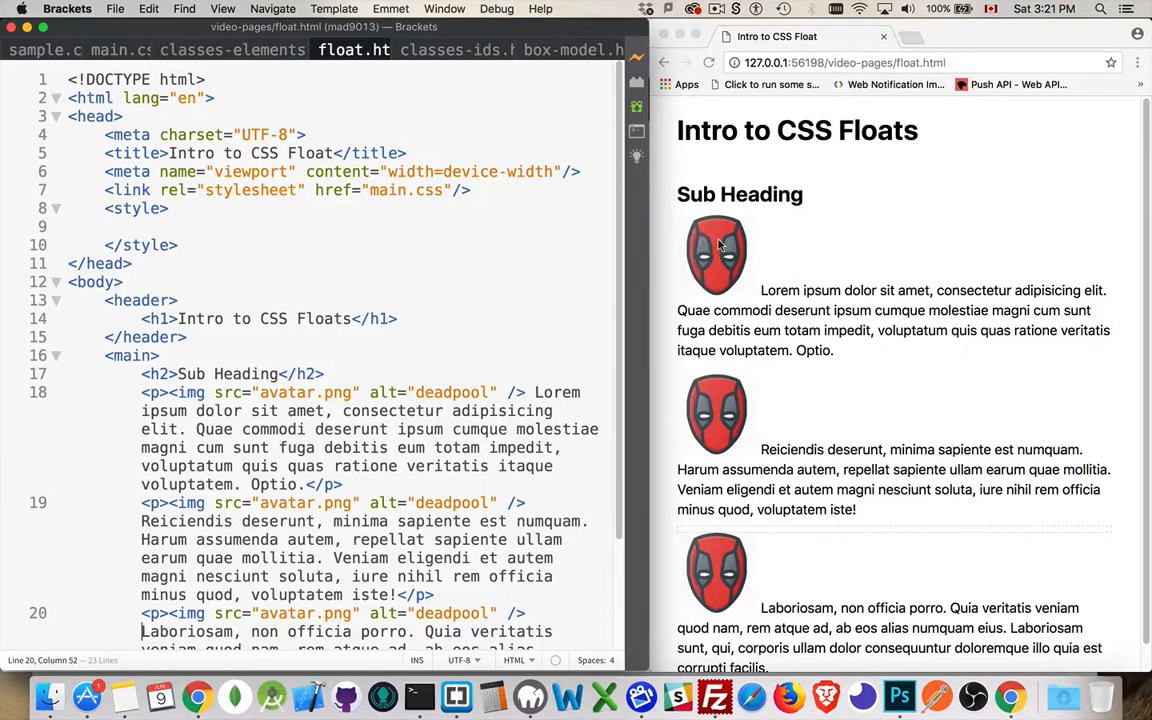
{"action": "mouse_move", "coordinate": [713, 292]}
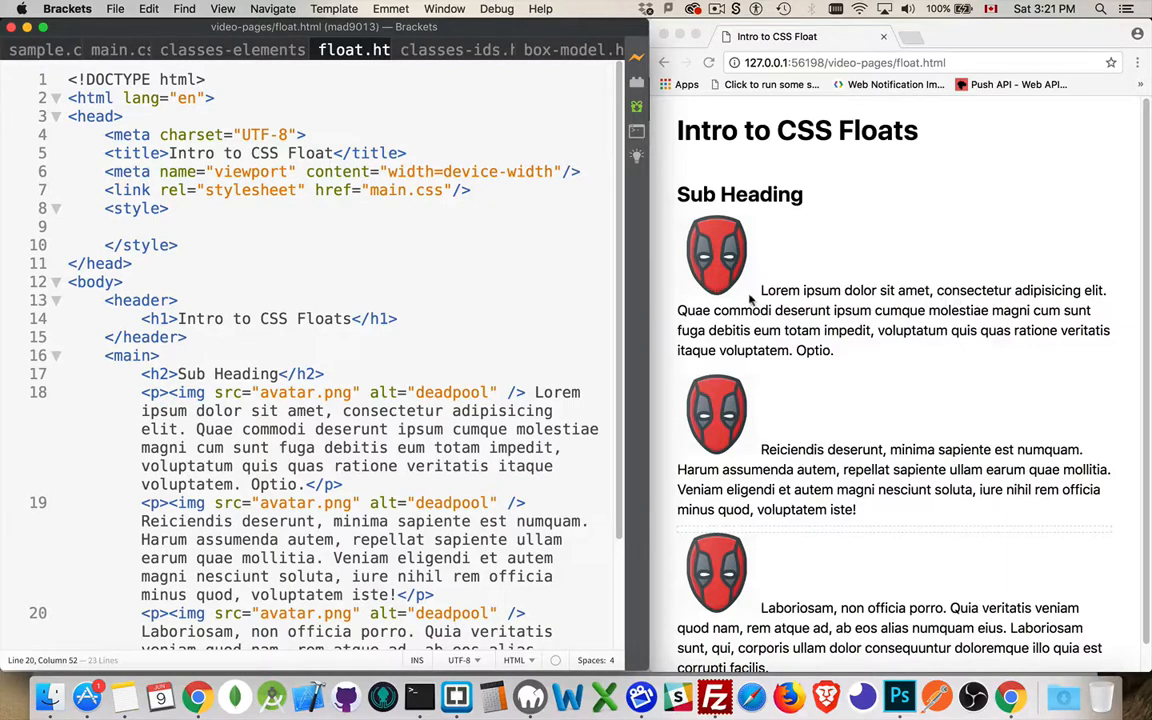
{"action": "mouse_move", "coordinate": [740, 305]}
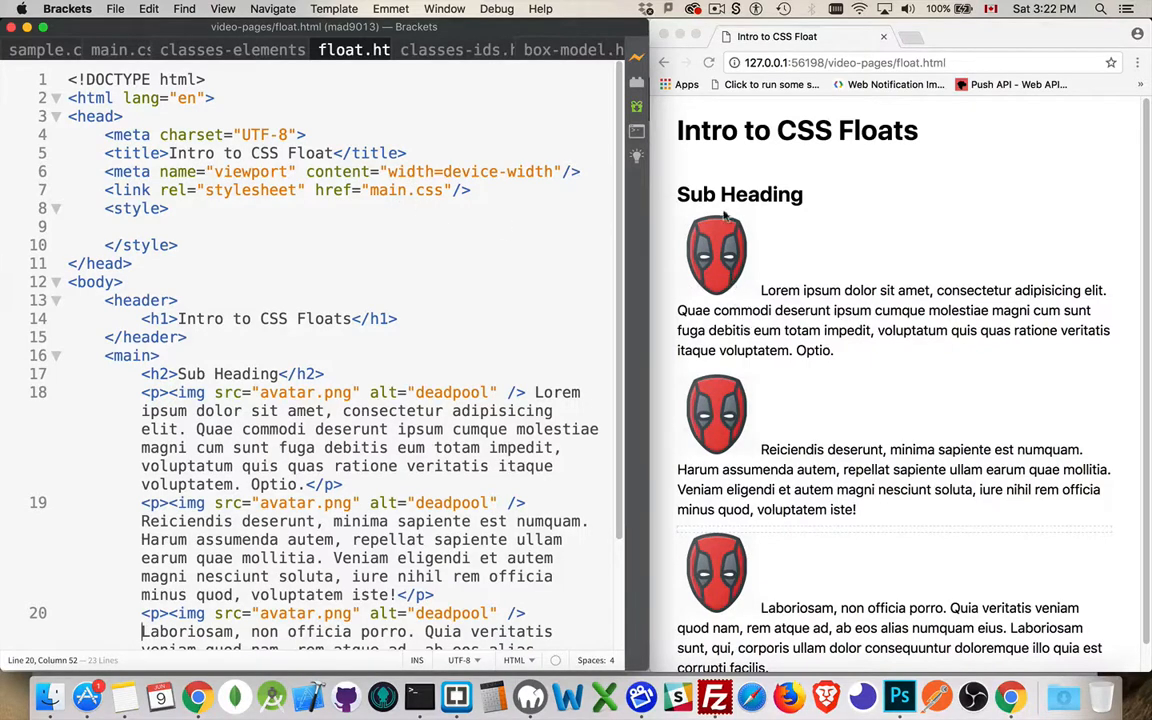
{"action": "mouse_move", "coordinate": [720, 303]}
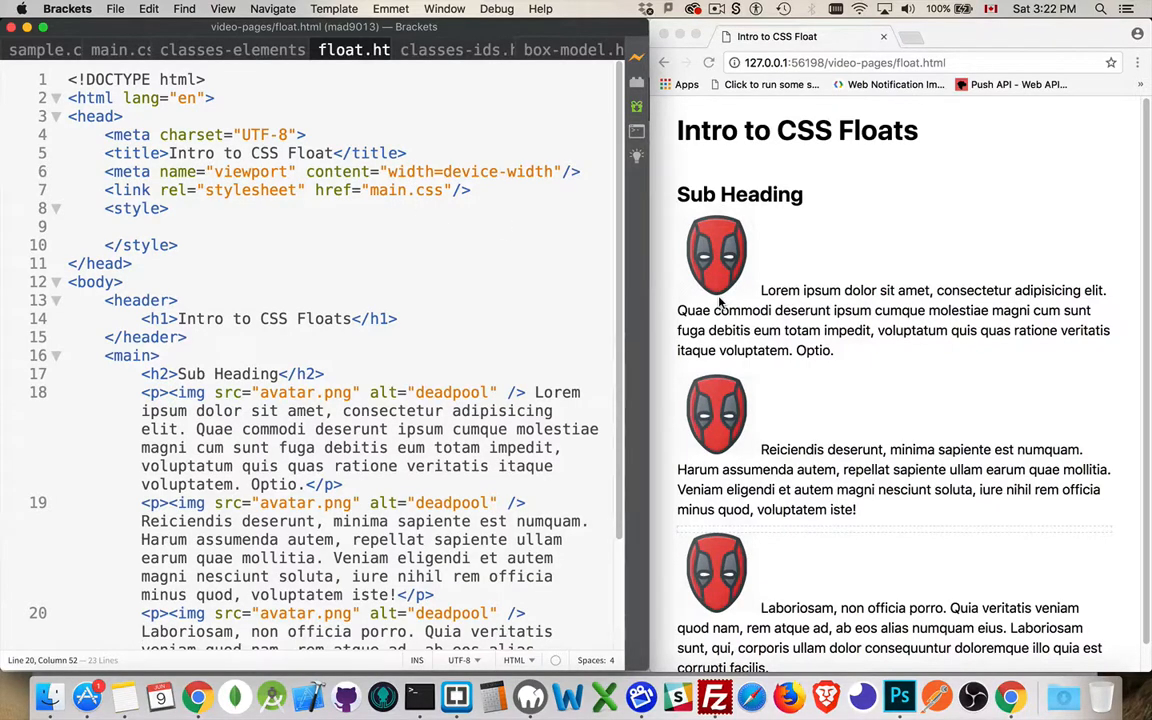
{"action": "mouse_move", "coordinate": [760, 294]}
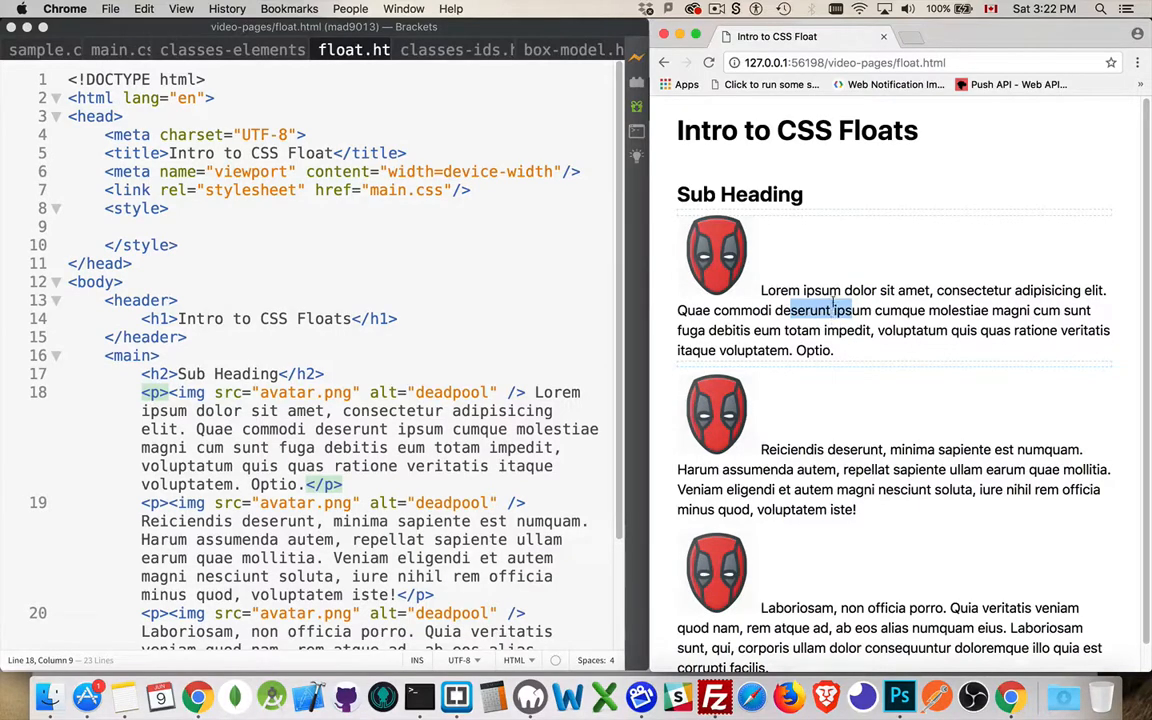
{"action": "mouse_move", "coordinate": [825, 275]}
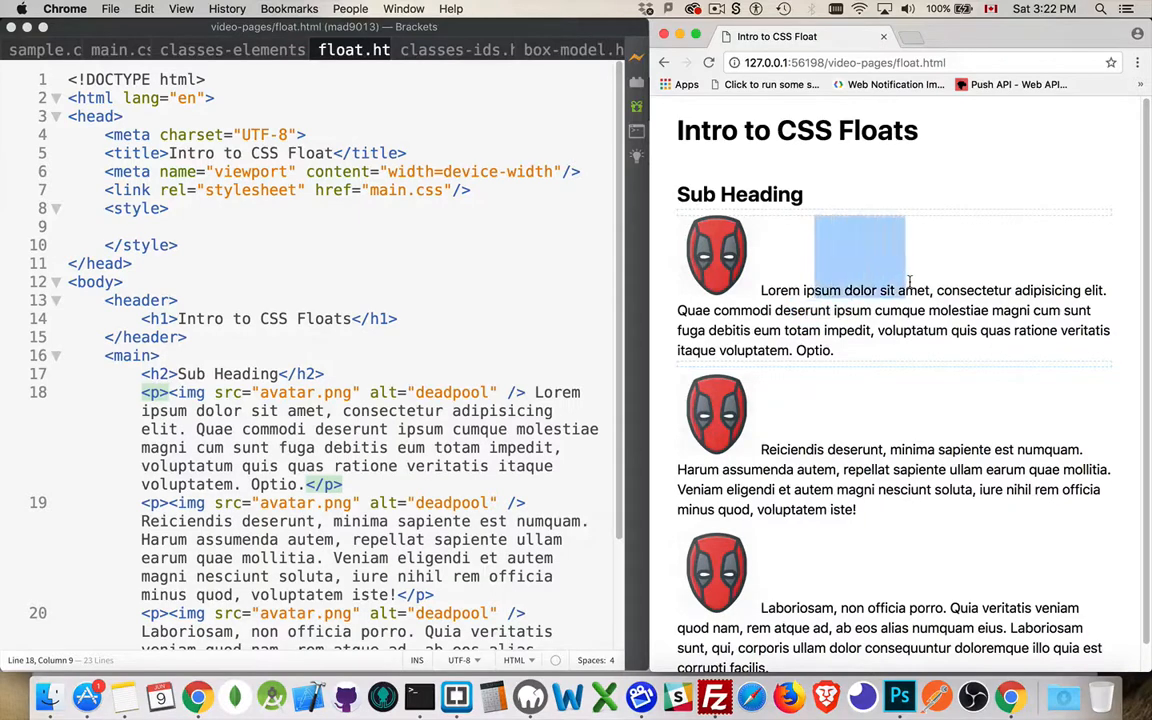
{"action": "mouse_move", "coordinate": [883, 261]}
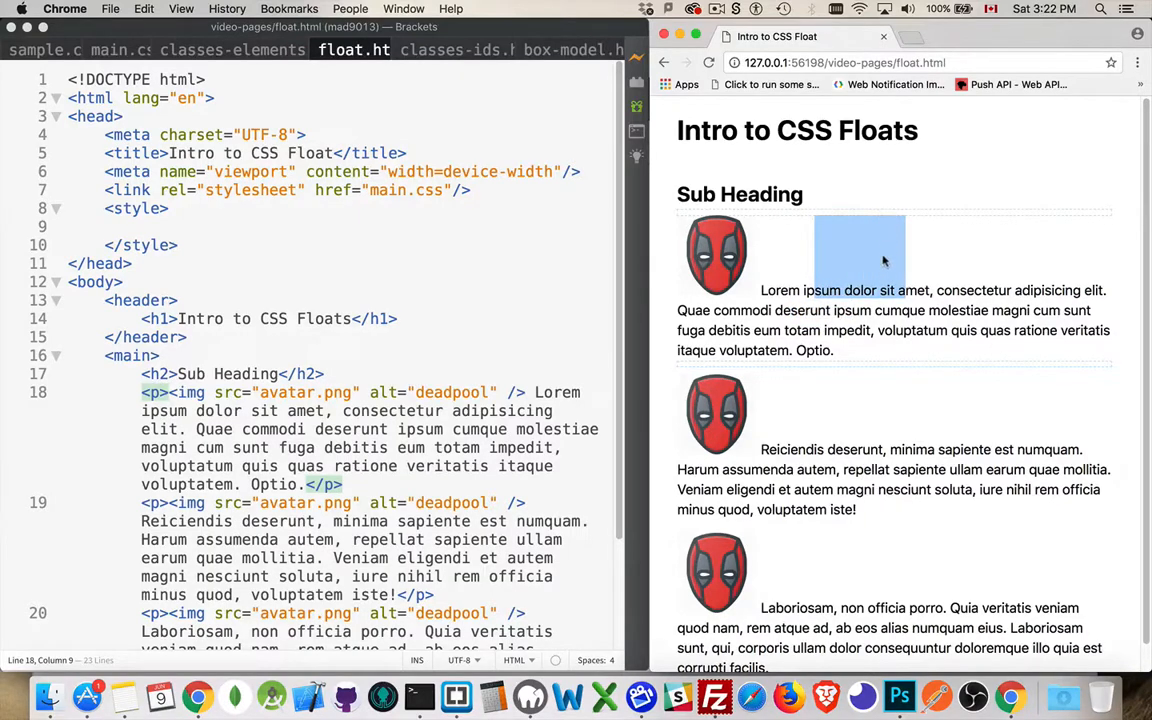
{"action": "mouse_move", "coordinate": [730, 258]}
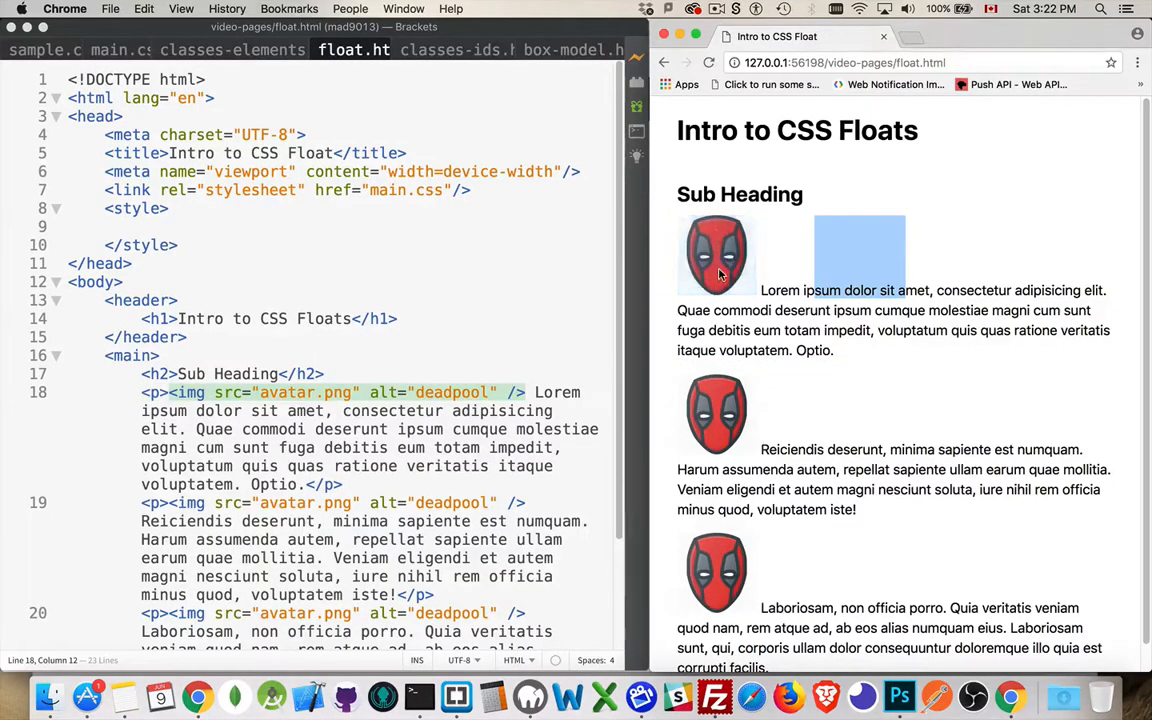
{"action": "mouse_move", "coordinate": [833, 290]}
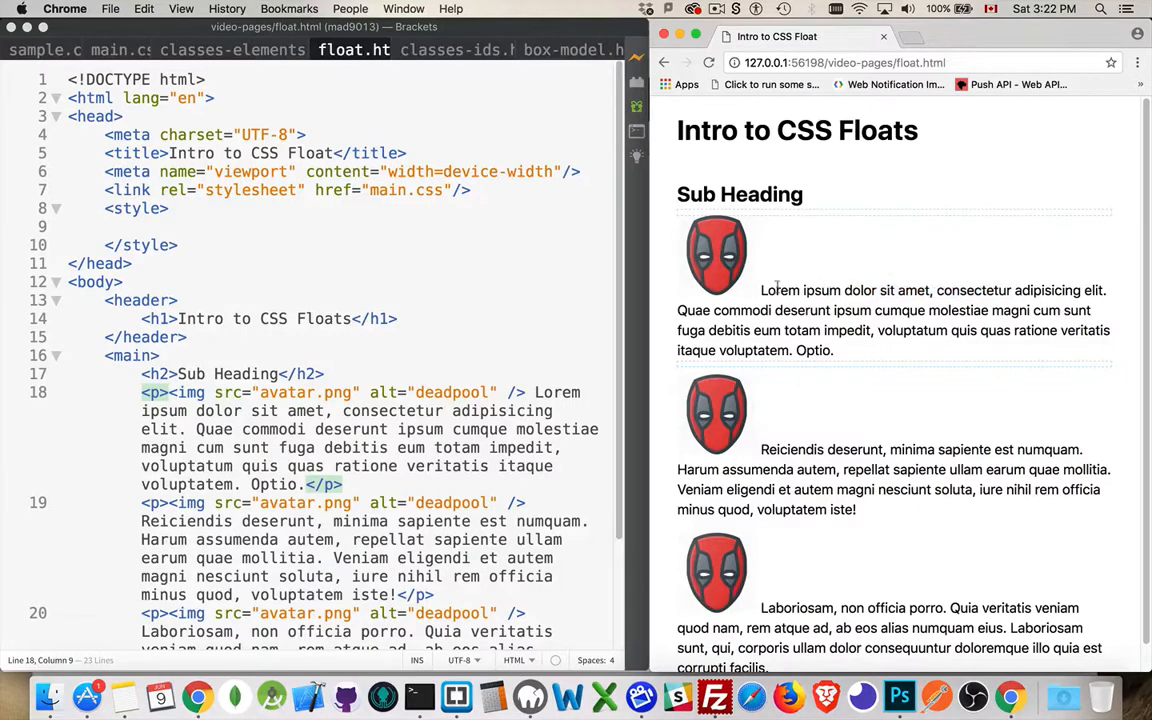
{"action": "mouse_move", "coordinate": [781, 224]}
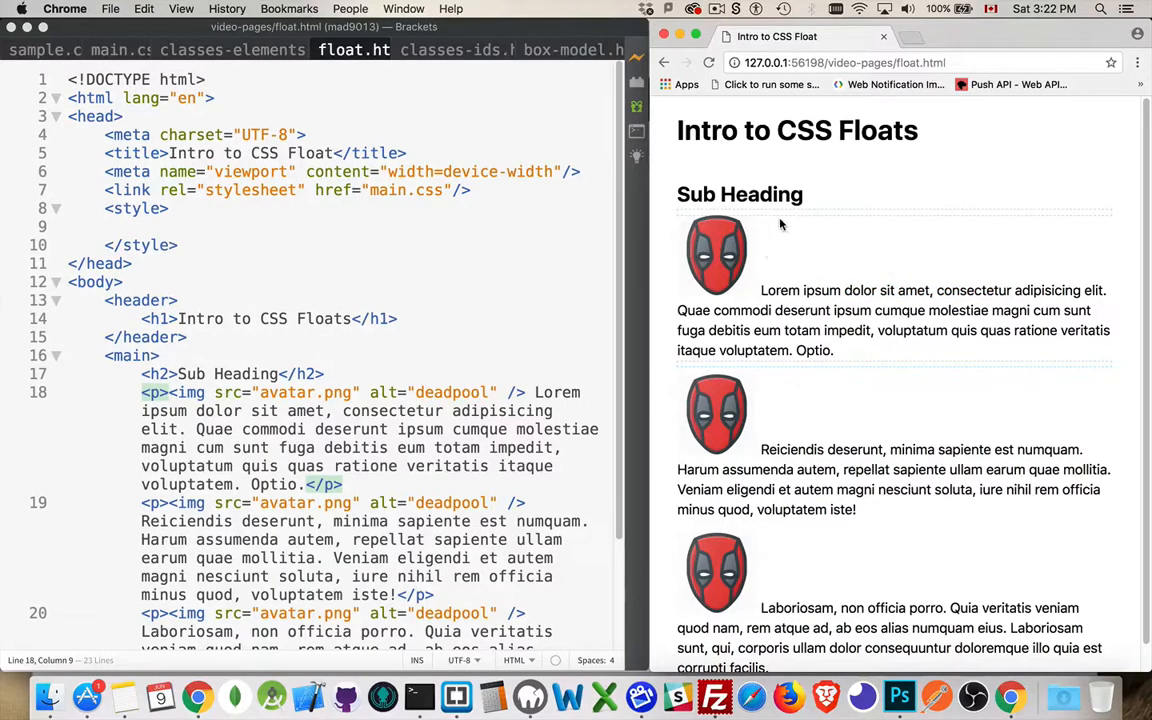
{"action": "mouse_move", "coordinate": [765, 223]}
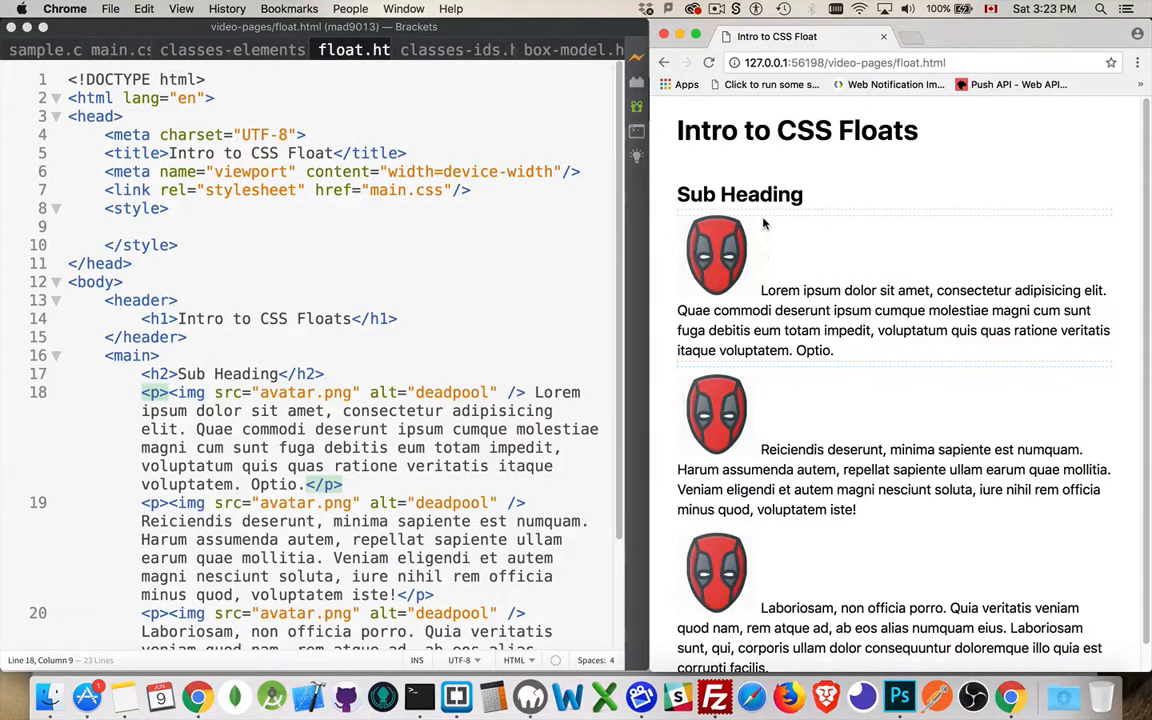
{"action": "mouse_move", "coordinate": [800, 232]}
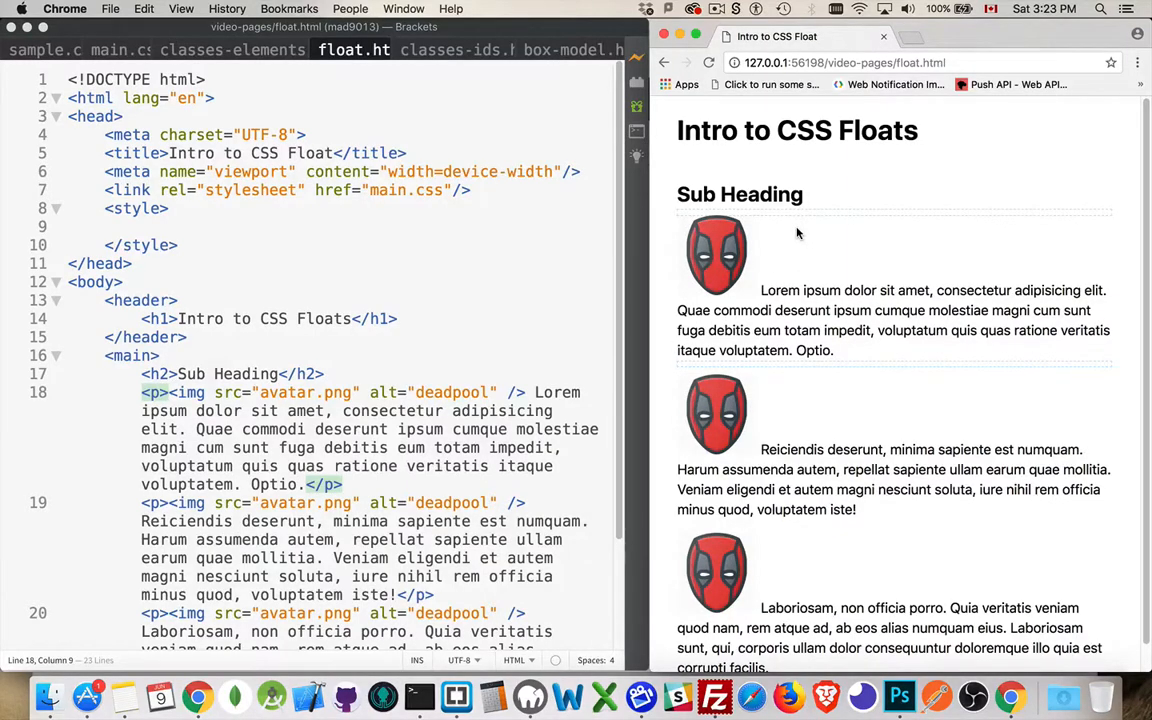
{"action": "mouse_move", "coordinate": [726, 270]}
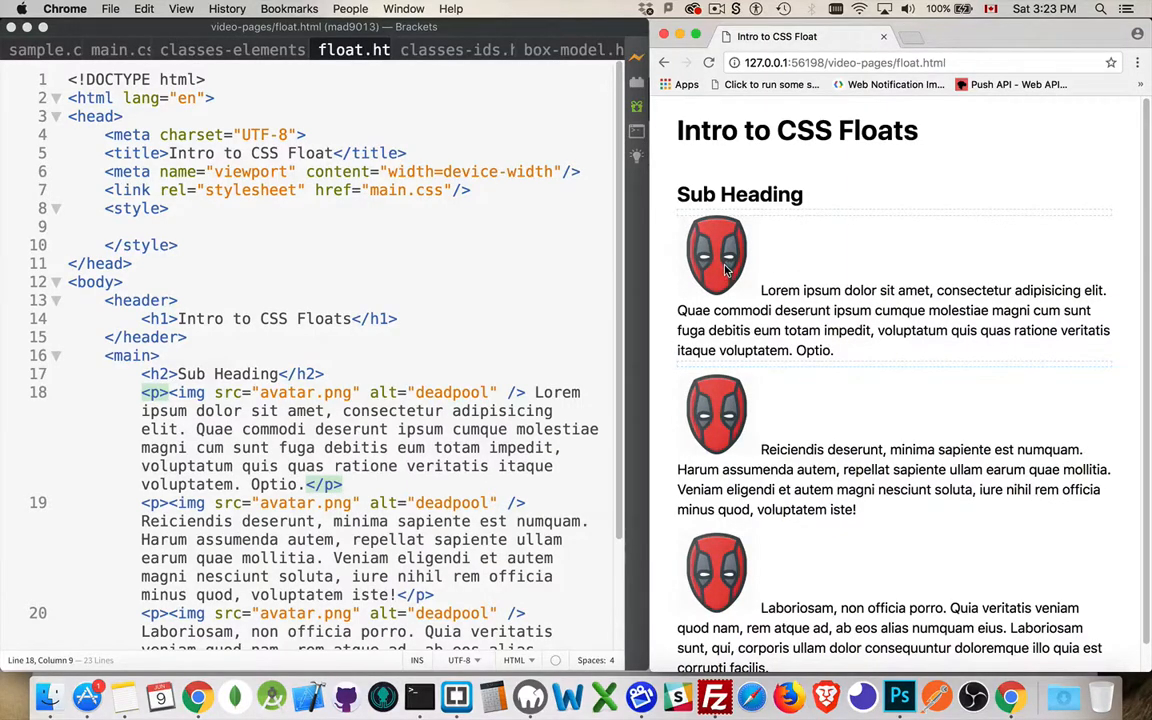
{"action": "mouse_move", "coordinate": [720, 243]}
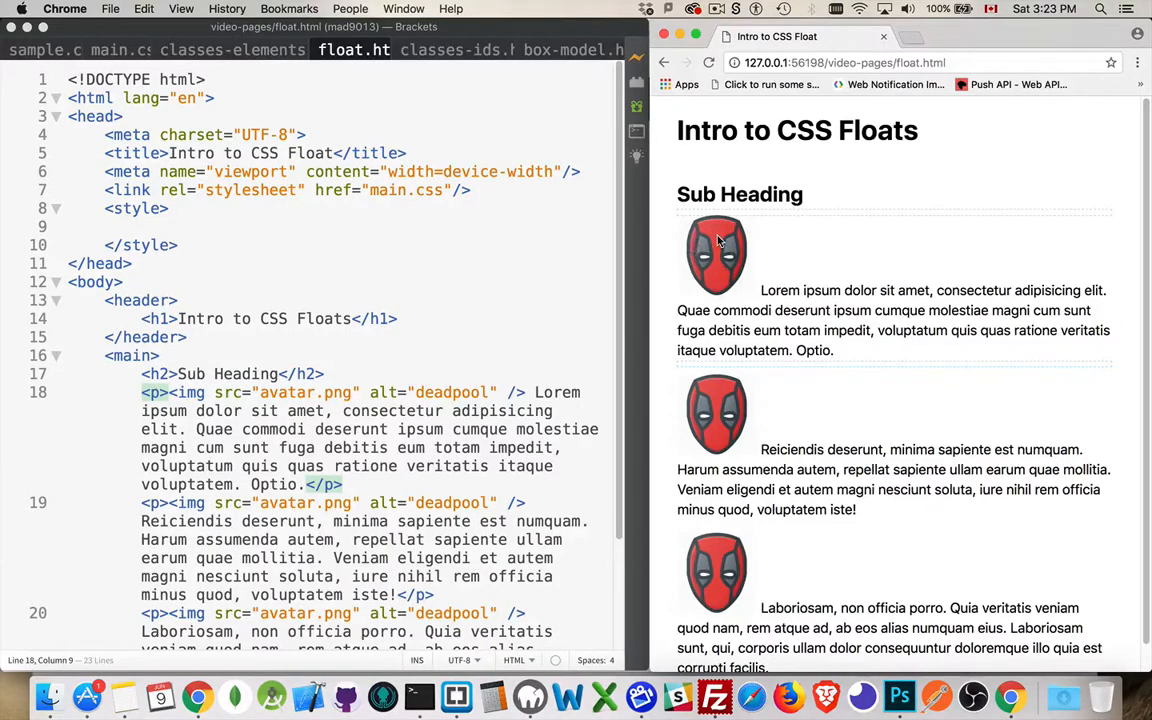
{"action": "mouse_move", "coordinate": [278, 248]}
{"action": "type", "text": " class=\""}
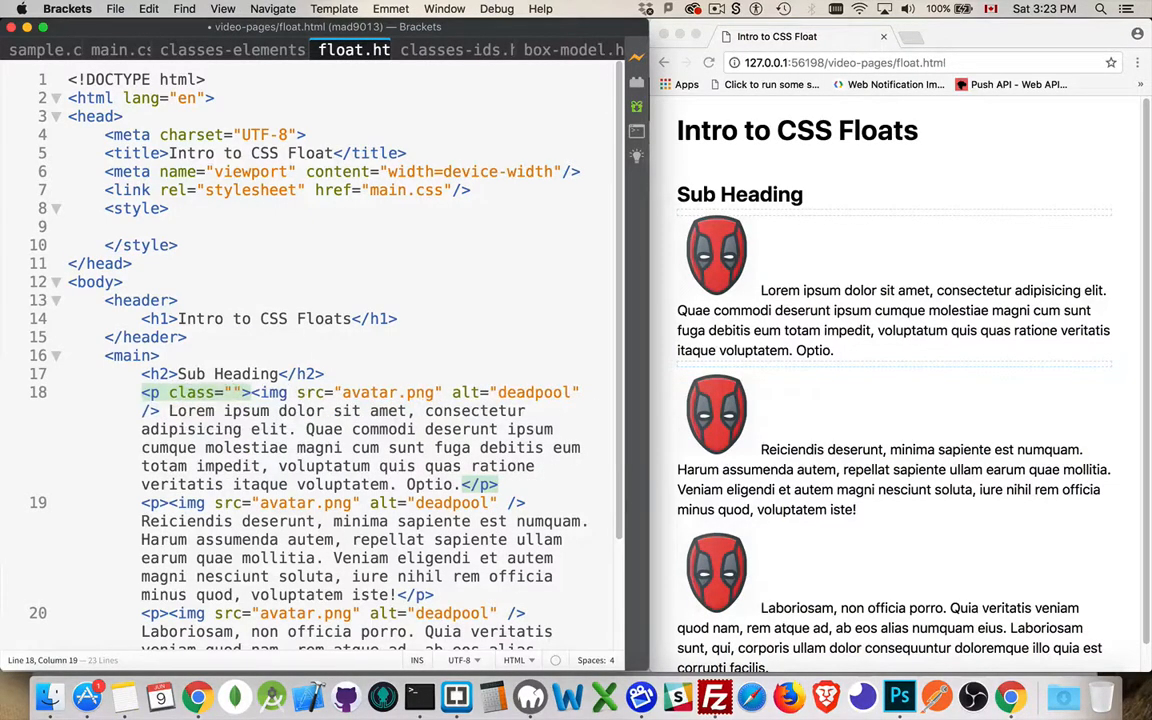
Give the three <p> tags the classes "one", "two" and "three".
{"action": "type", "text": "one"}
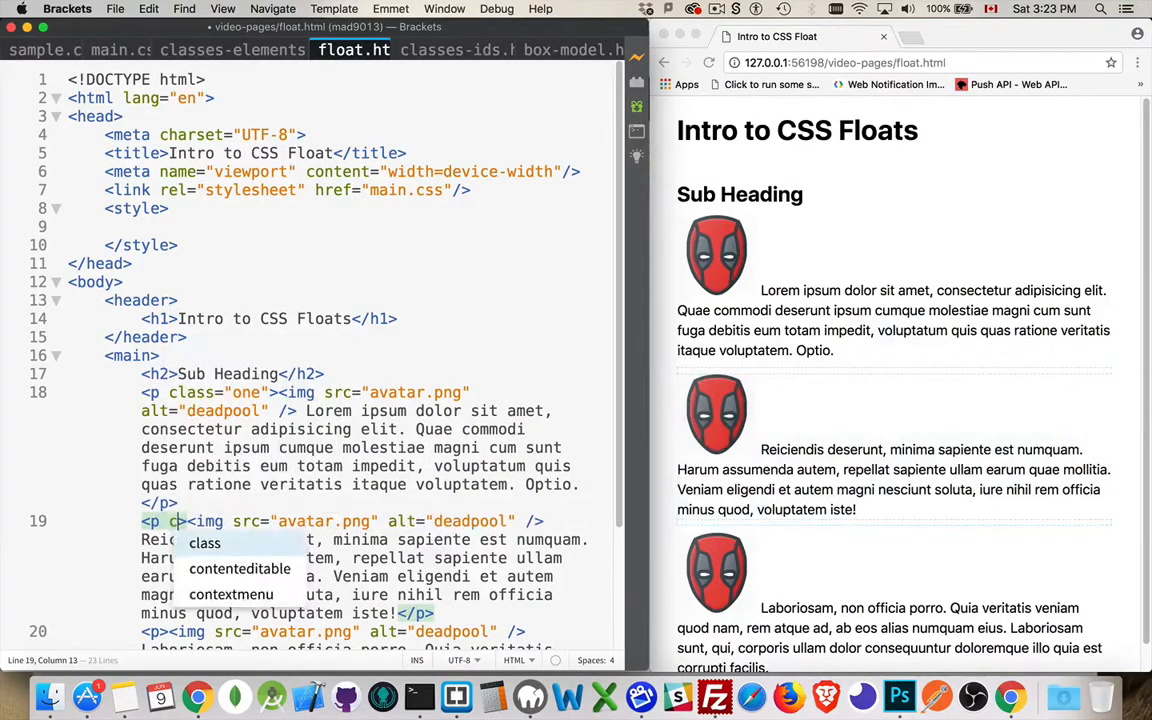
{"action": "type", "text": "two\">"}
{"action": "left_click", "coordinate": [335, 632]}
{"action": "type", "text": " cl"}
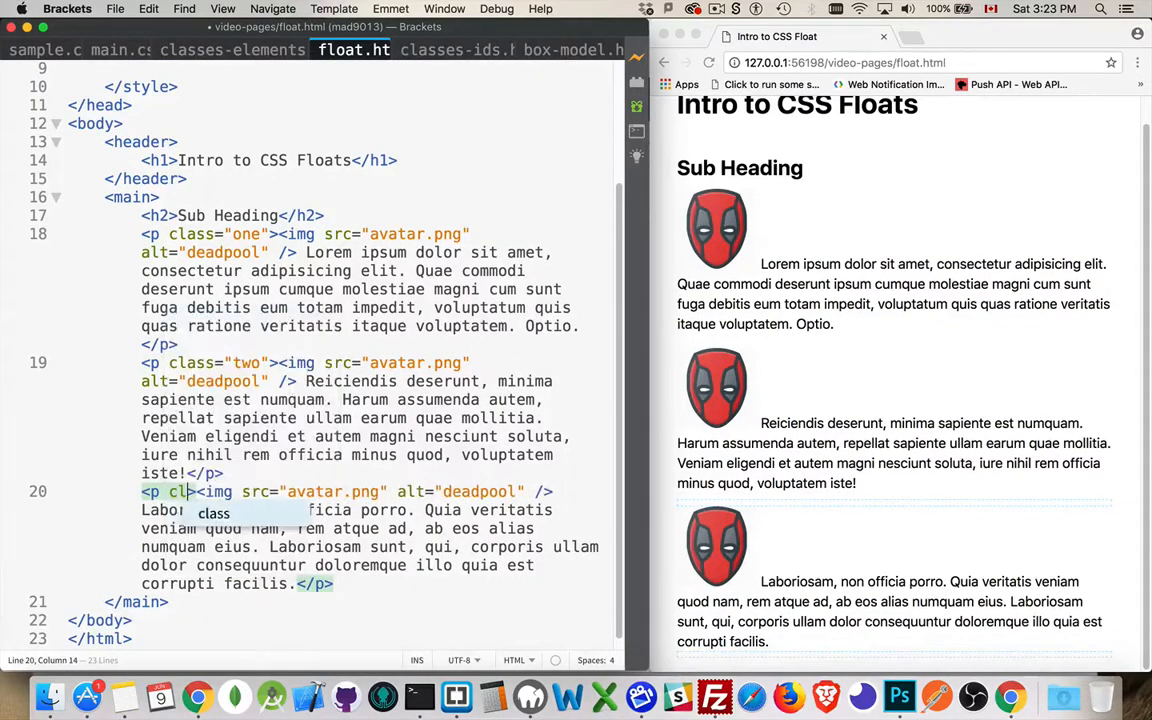
{"action": "type", "text": "three\">"}
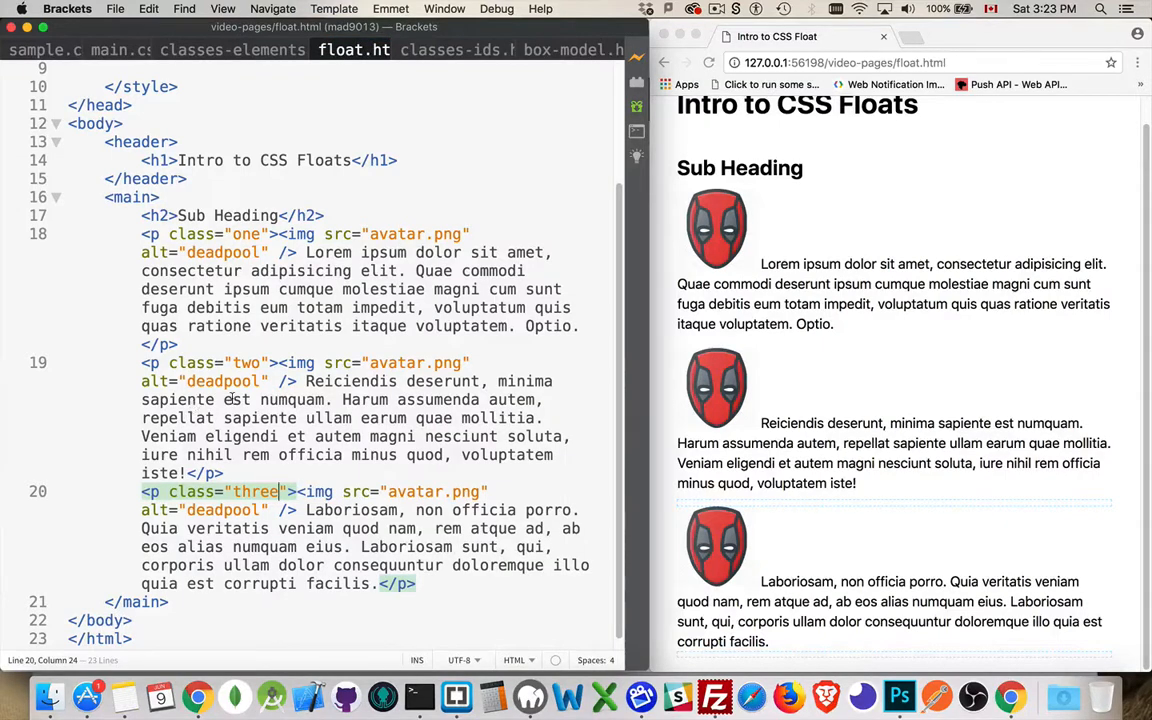
{"action": "scroll", "scroll_direction": "up", "scroll_amount": 3}
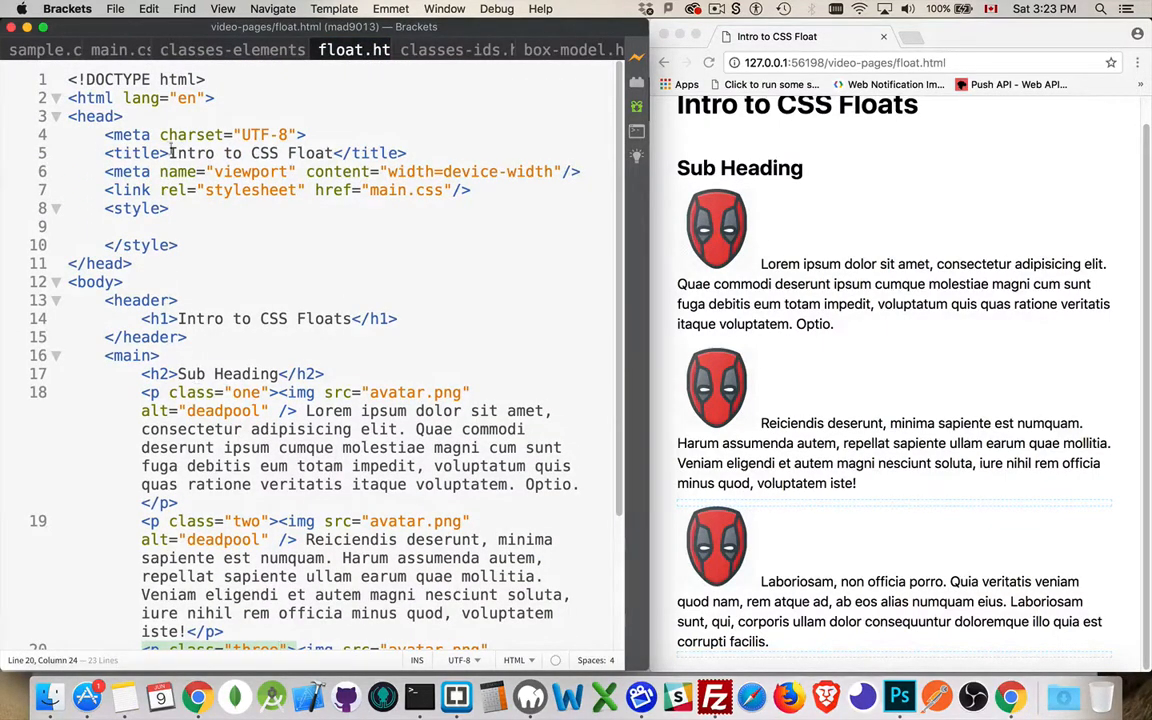
Write the rule .one img { float:left; } in the style block.
{"action": "left_click", "coordinate": [143, 226]}
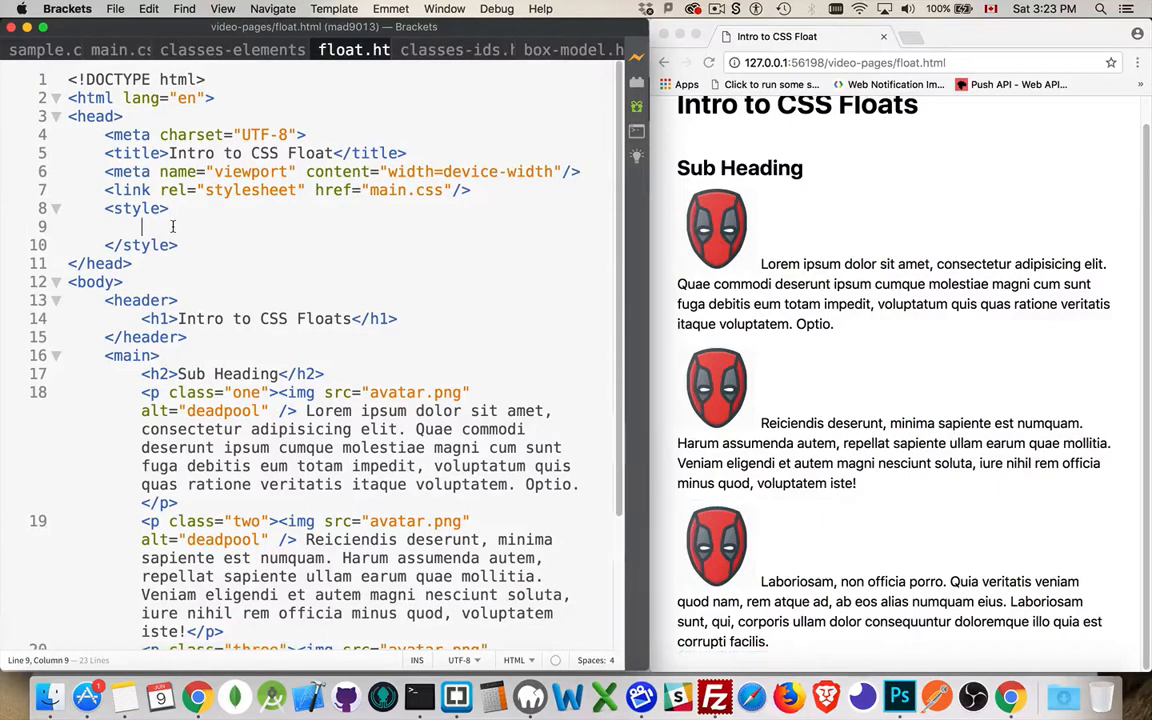
{"action": "type", "text": ".one"}
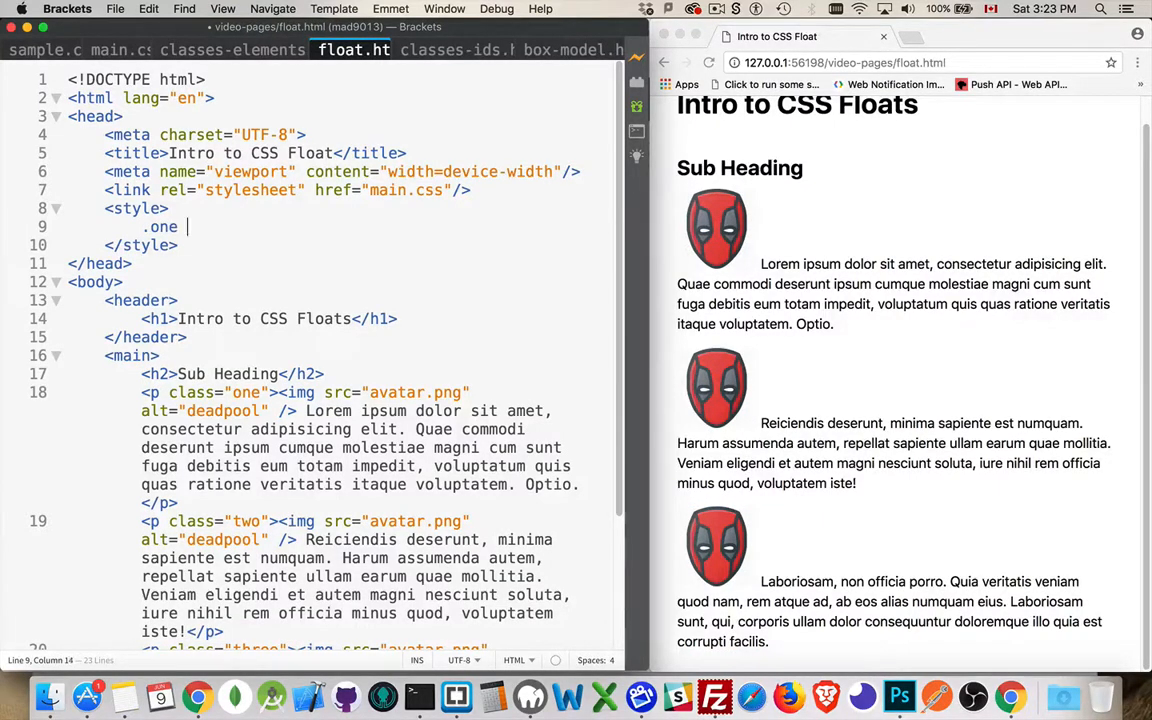
{"action": "type", "text": "img{"}
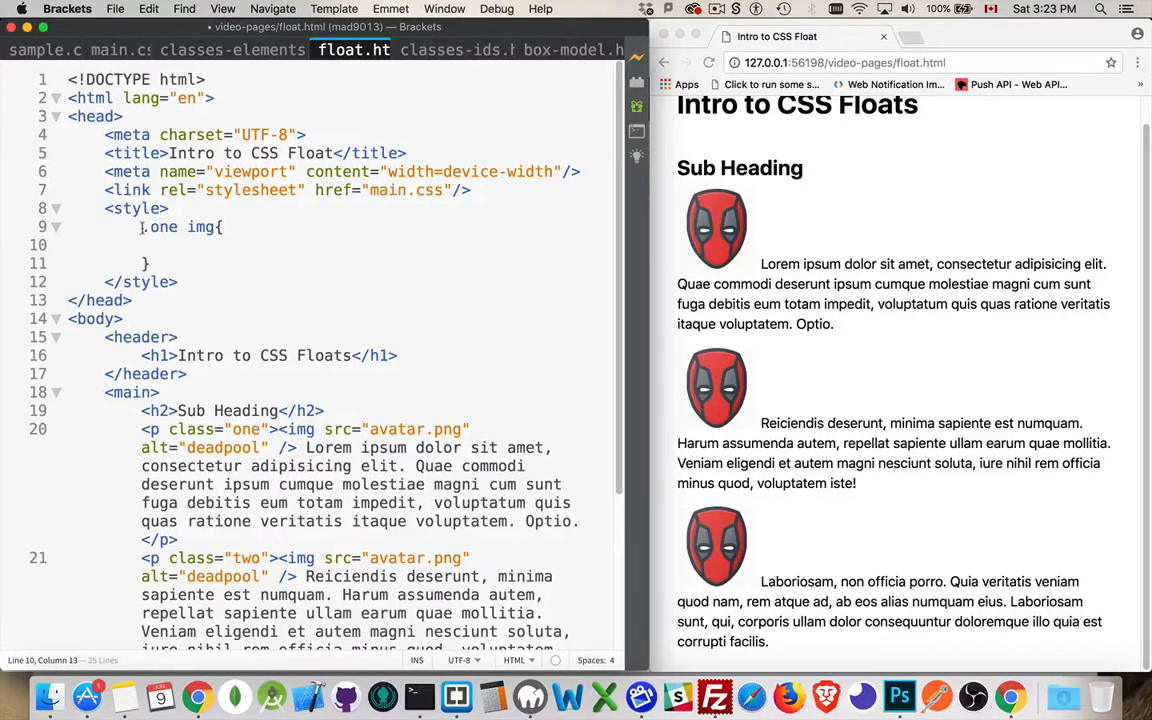
{"action": "left_click_drag", "start_coordinate": [145, 226], "coordinate": [145, 262]}
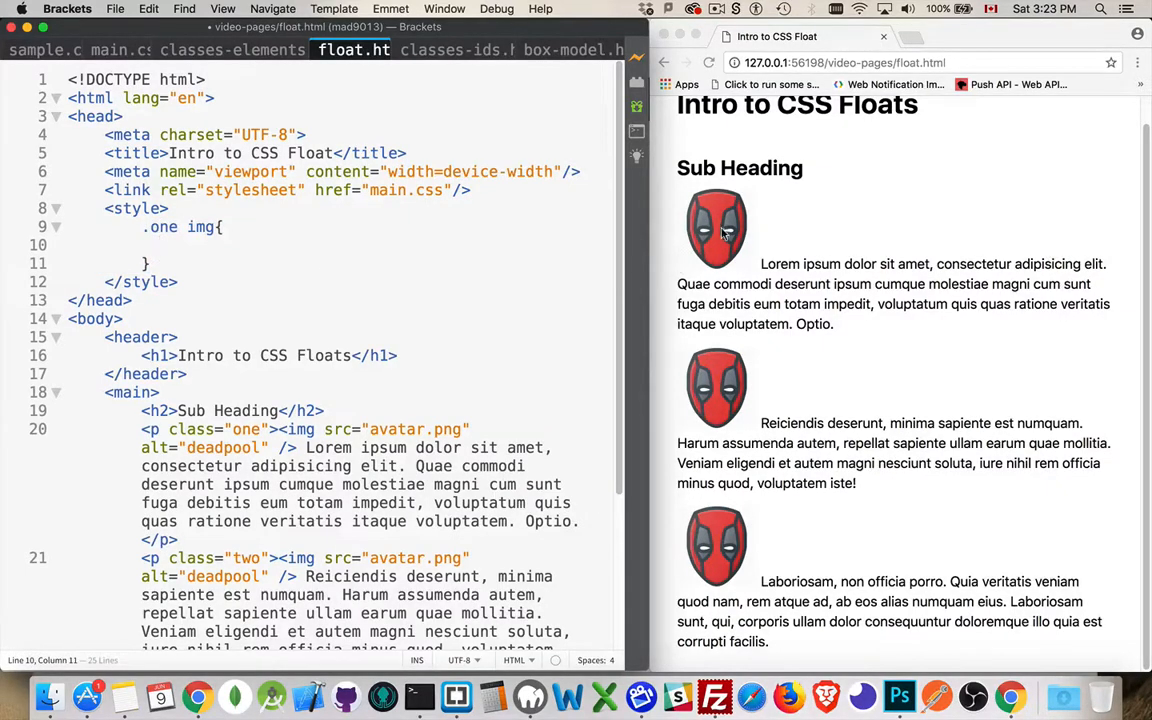
{"action": "type", "text": "float"}
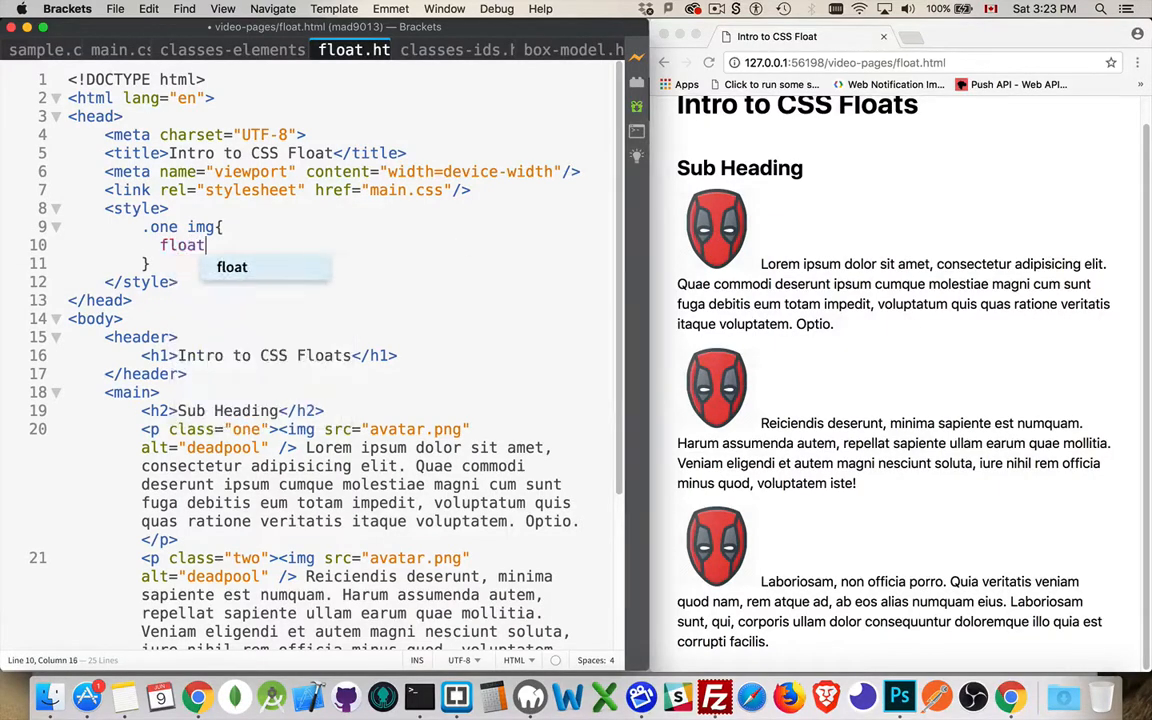
{"action": "type", "text": ":left;"}
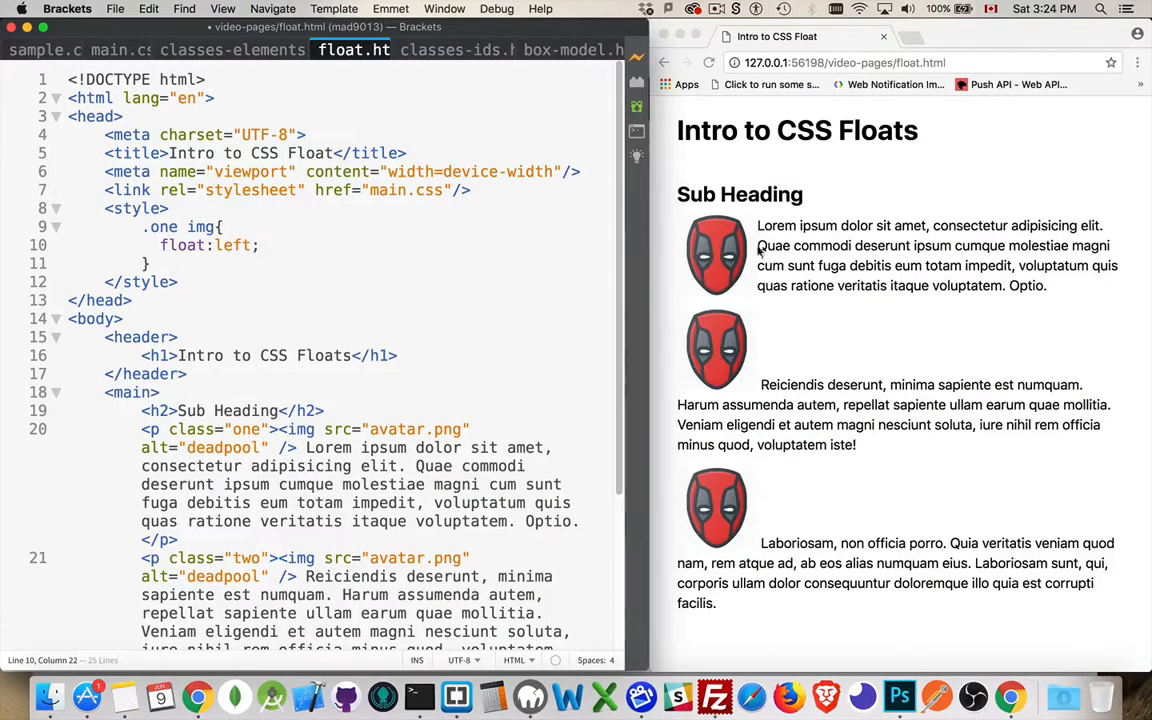
{"action": "mouse_move", "coordinate": [760, 225]}
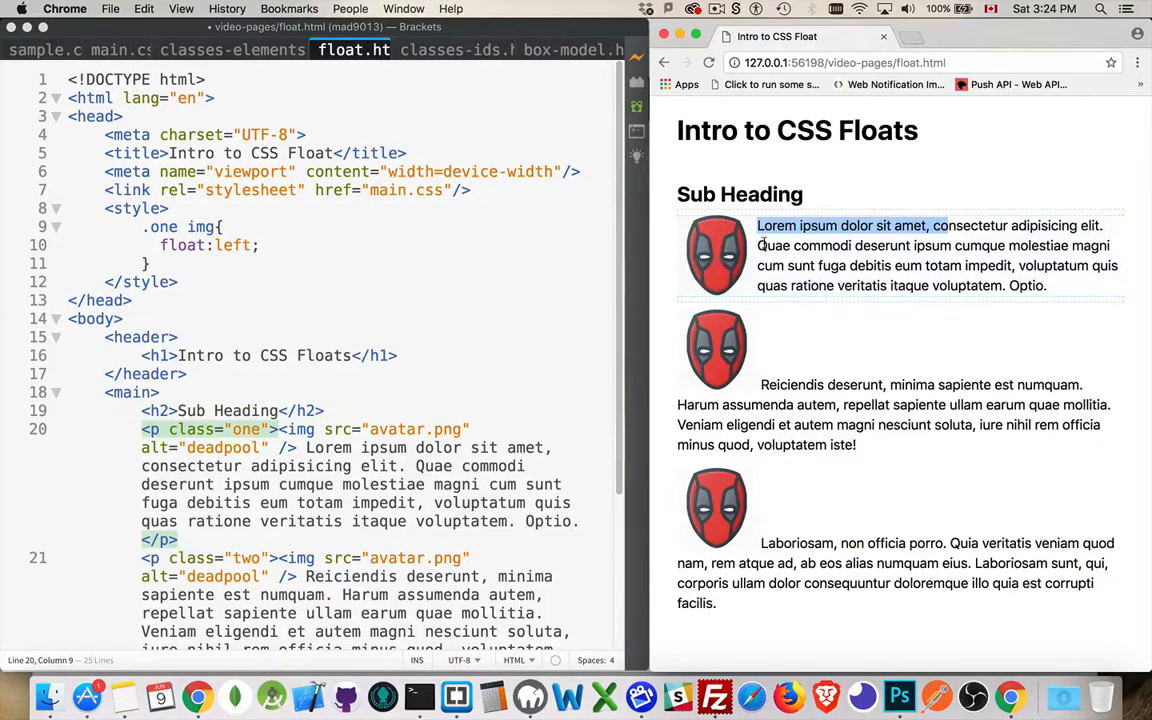
{"action": "mouse_move", "coordinate": [718, 258]}
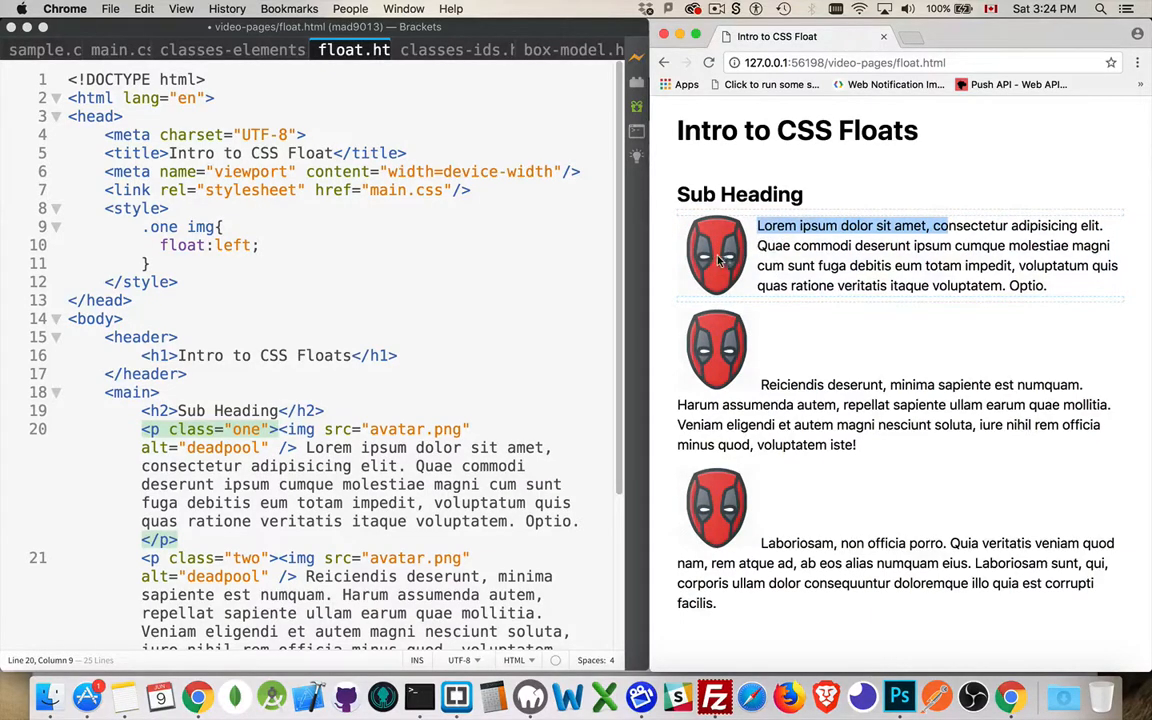
{"action": "mouse_move", "coordinate": [550, 378]}
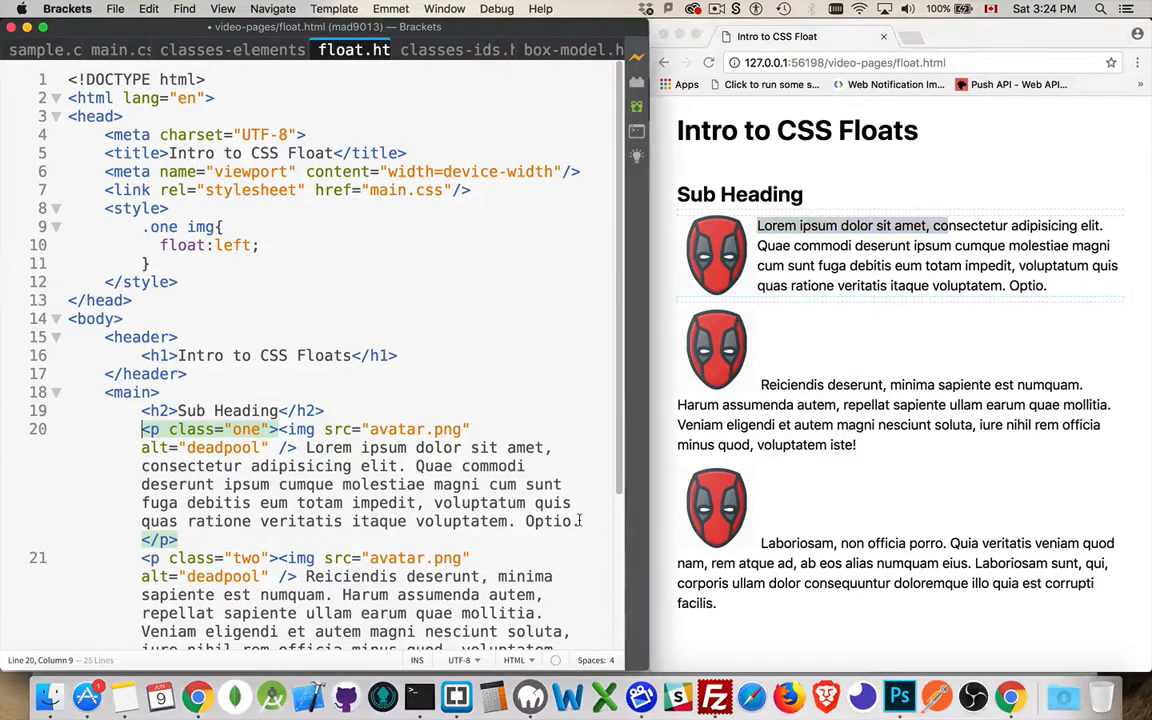
Append a long run of filler words to the end of the first paragraph.
{"action": "type", "text": "j"}
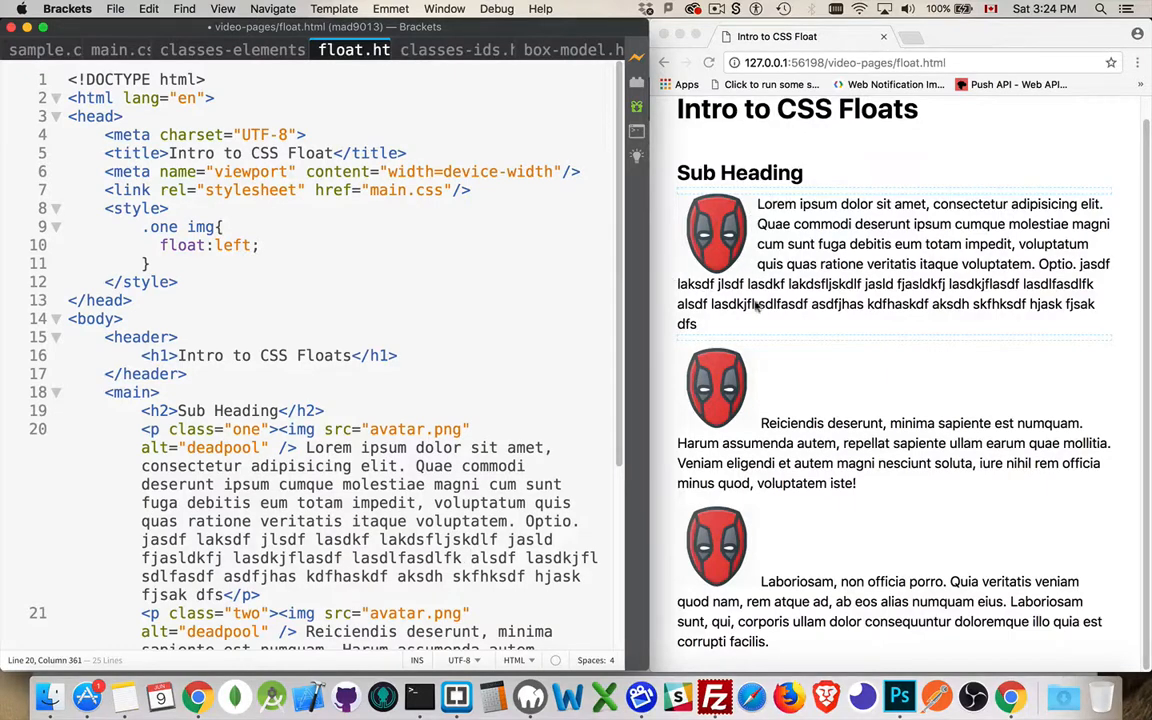
{"action": "mouse_move", "coordinate": [752, 200]}
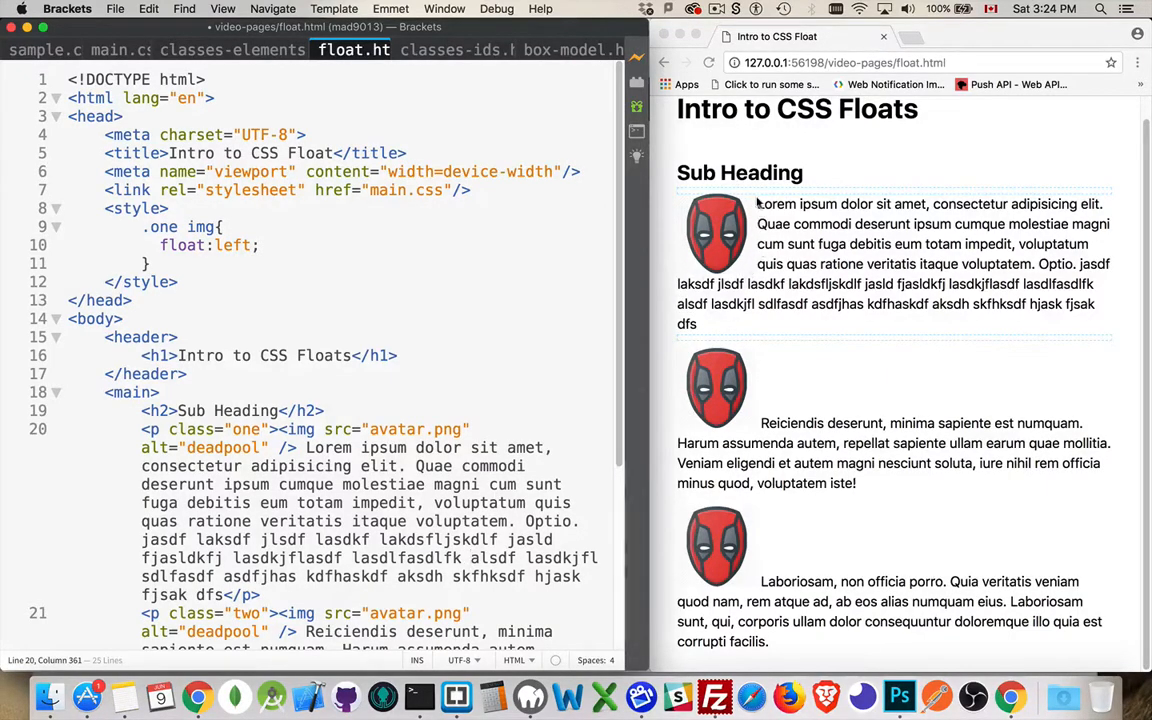
Add margin-right: 3rem and margin-bottom: 1rem to the .one img rule.
{"action": "left_click", "coordinate": [270, 245]}
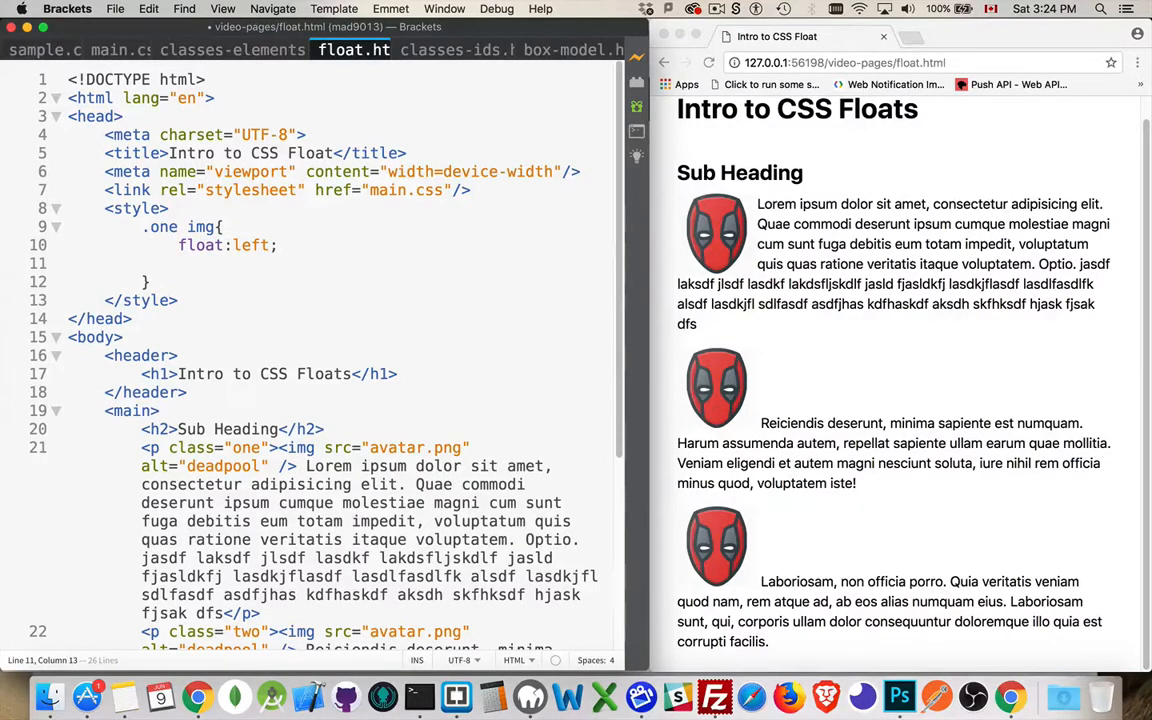
{"action": "type", "text": "margin-right: 3"}
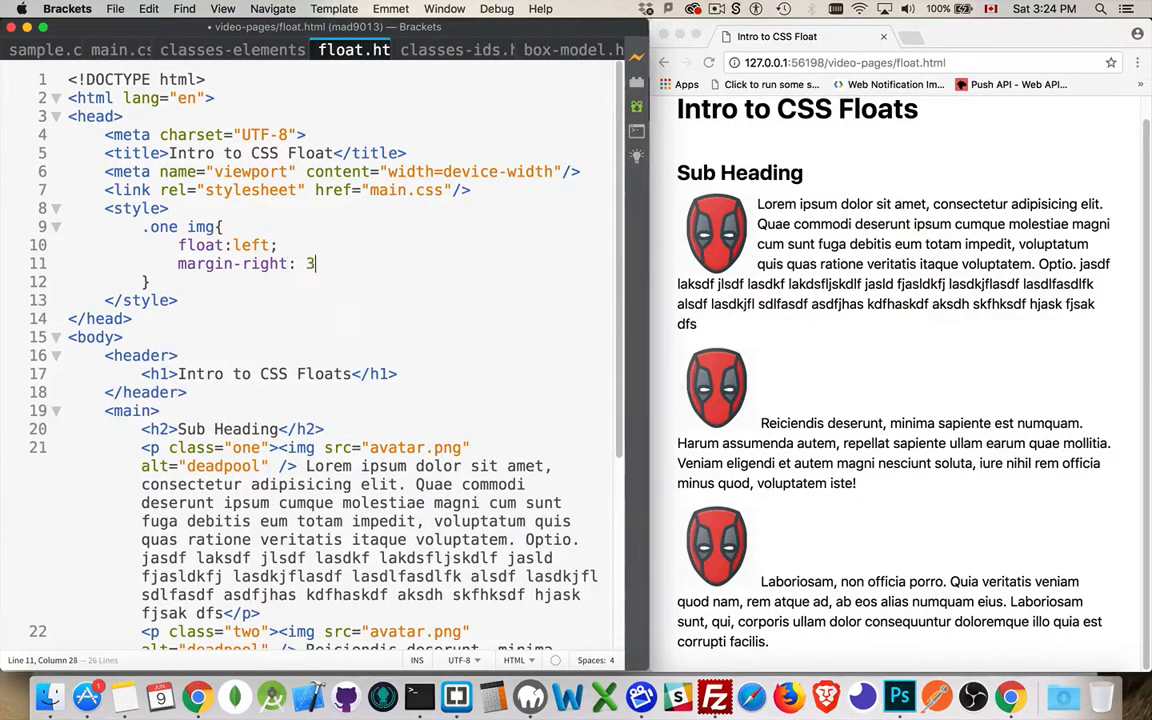
{"action": "type", "text": "rem"}
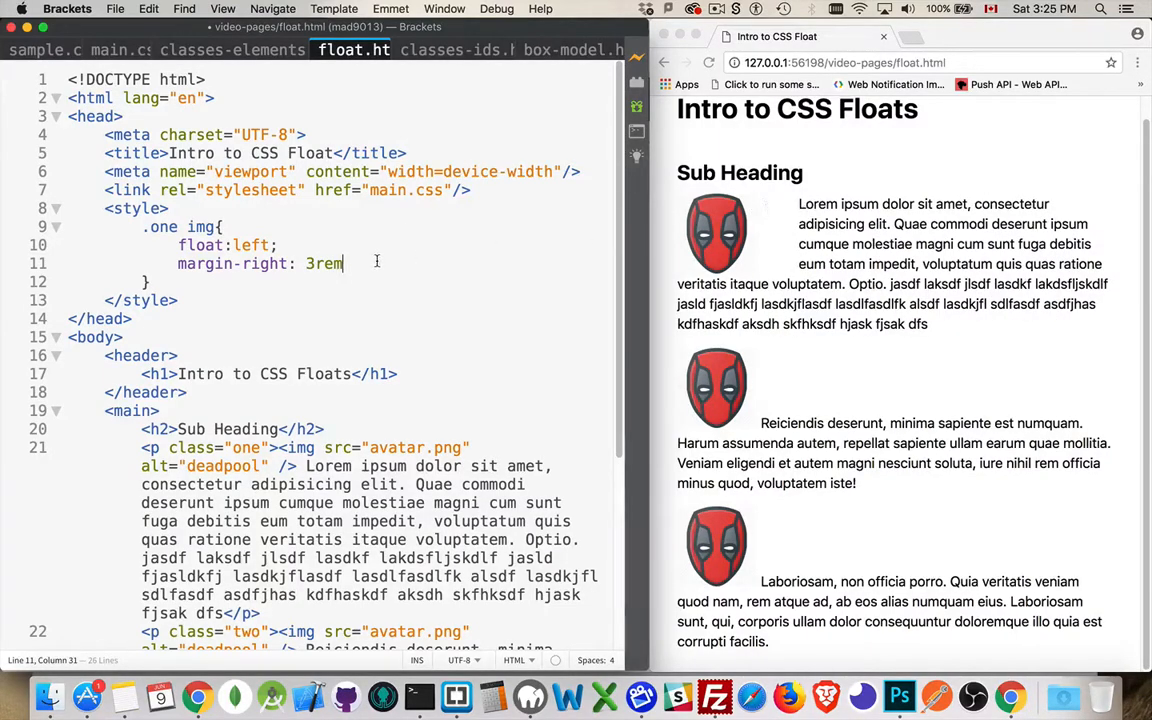
{"action": "key", "text": "Return"}
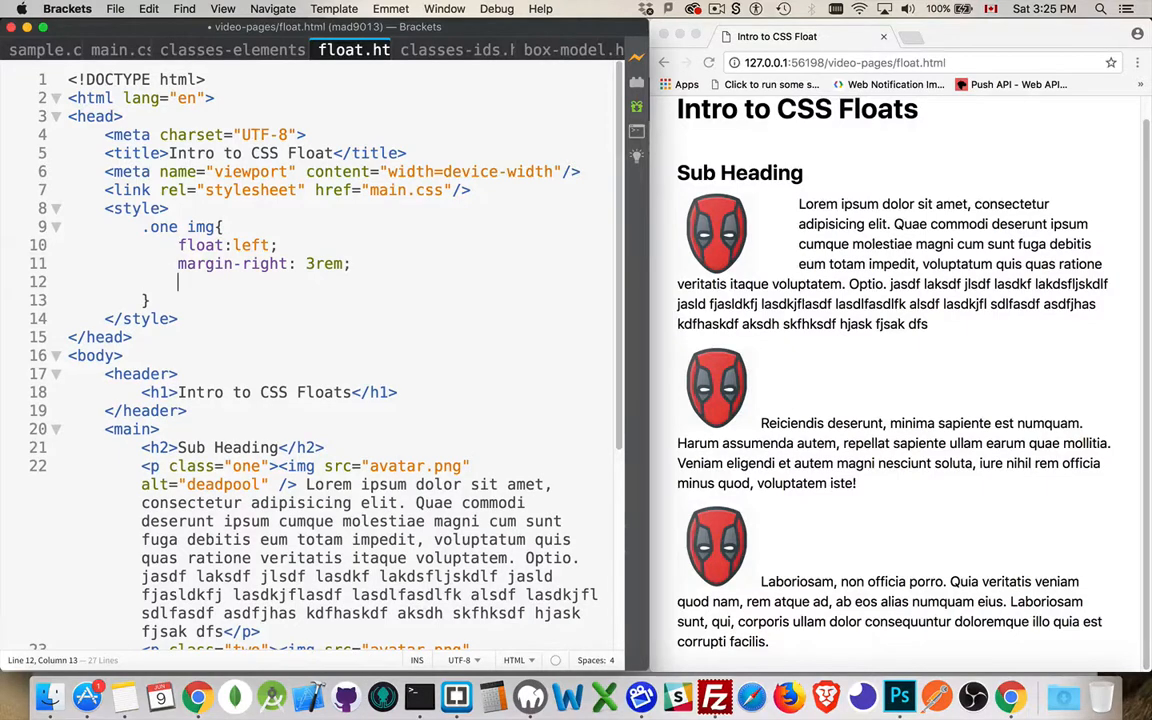
{"action": "type", "text": "margin-bottom:"}
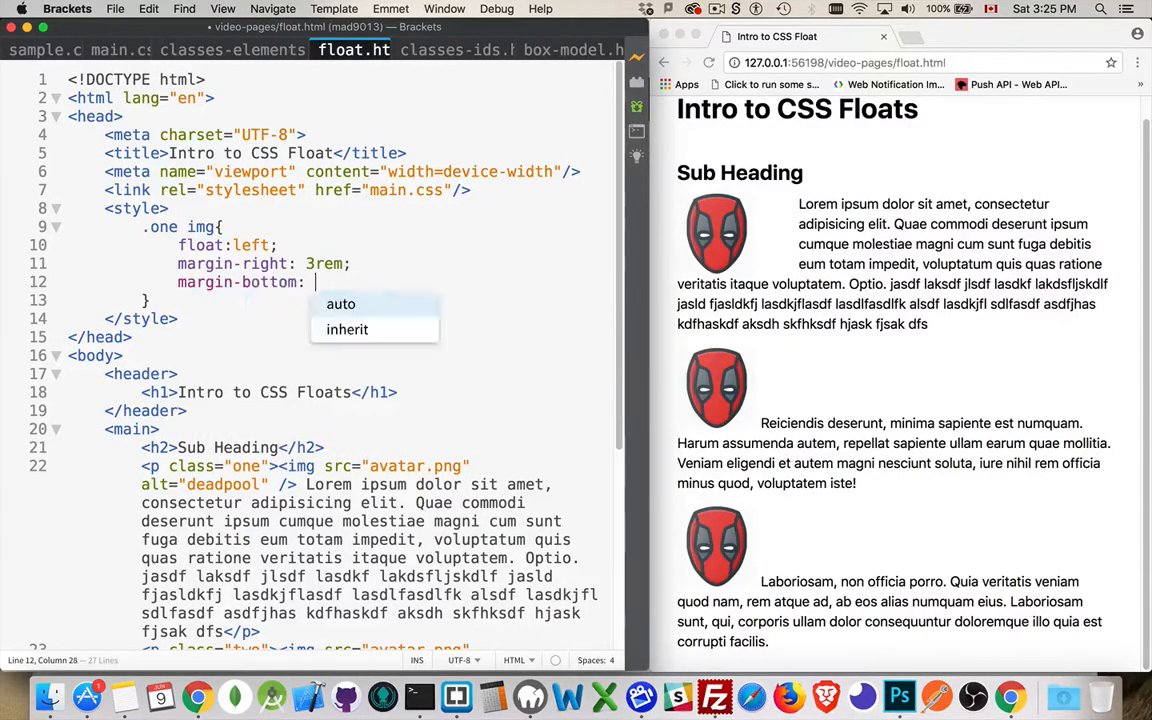
{"action": "type", "text": "1rem"}
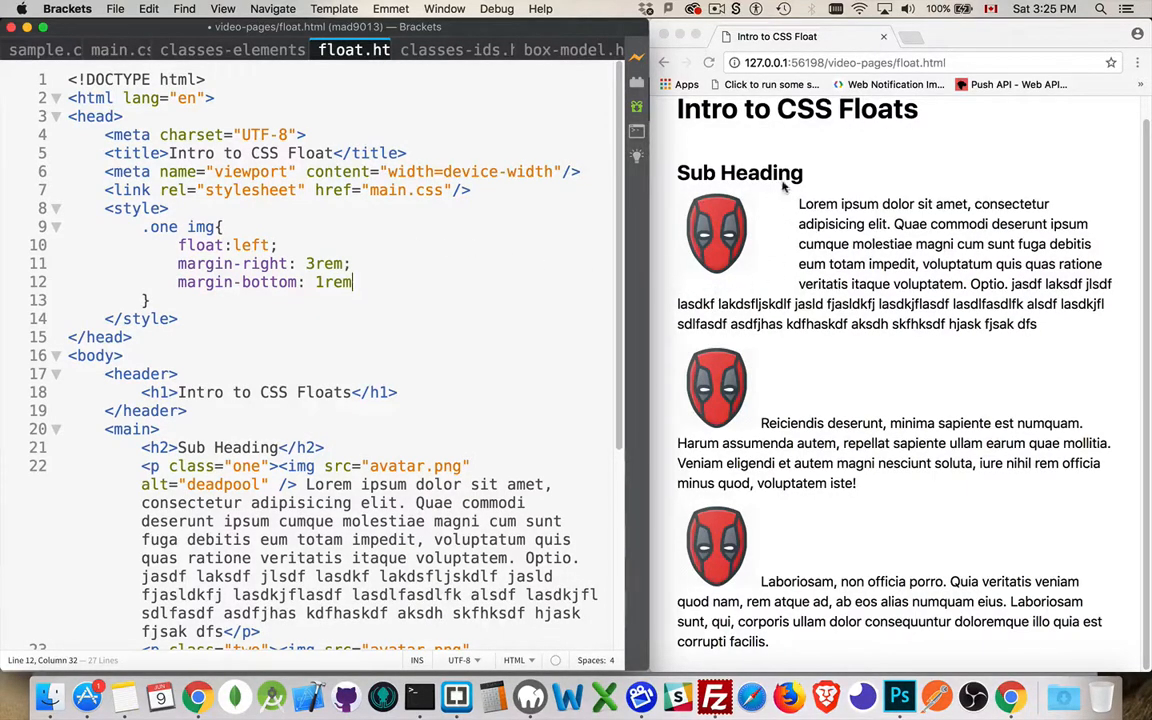
{"action": "mouse_move", "coordinate": [810, 230]}
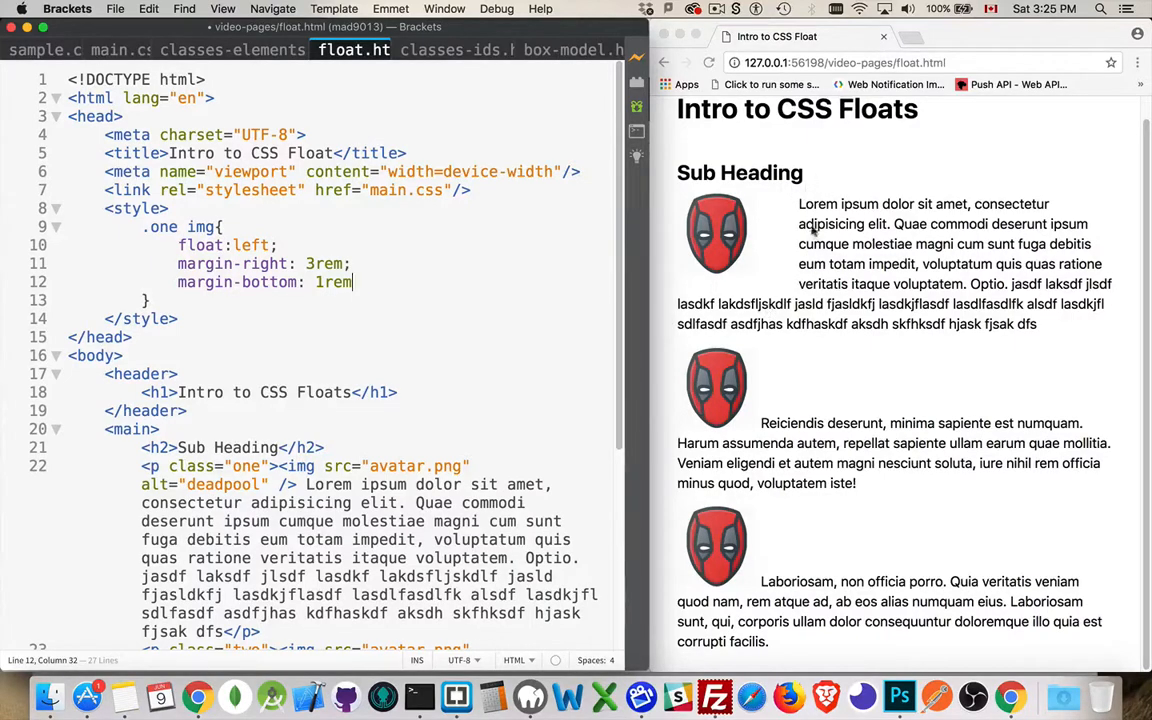
{"action": "mouse_move", "coordinate": [1090, 265]}
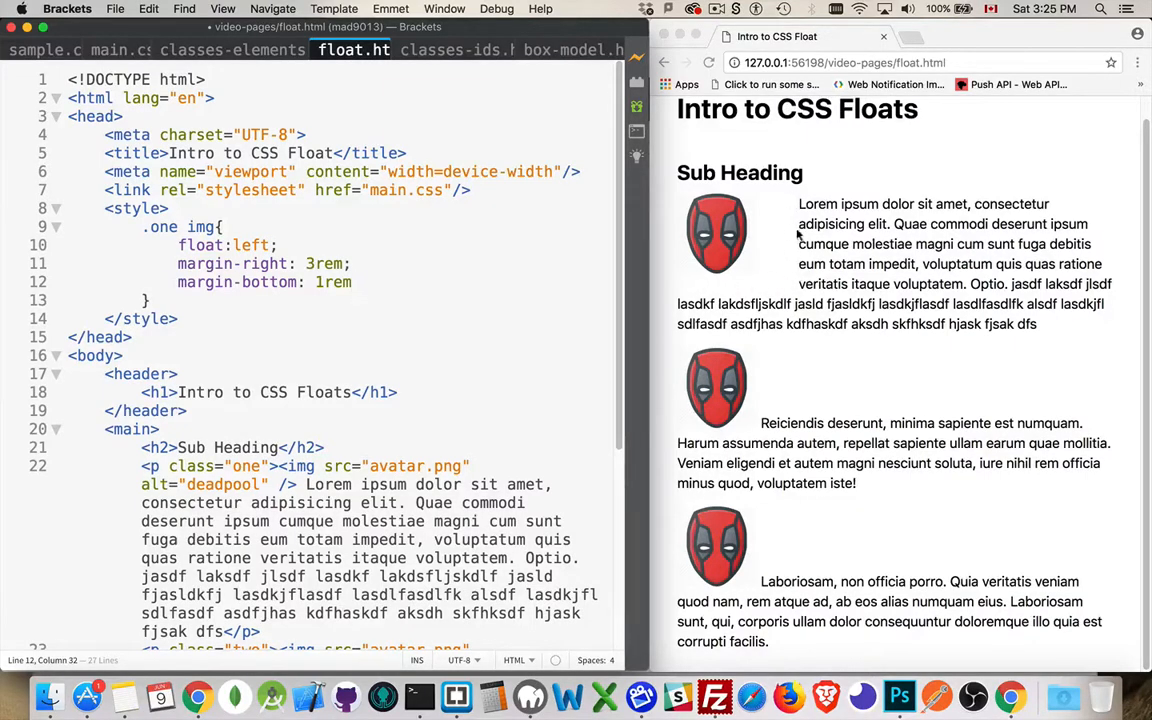
{"action": "mouse_move", "coordinate": [770, 318]}
{"action": "type", "text": ";"}
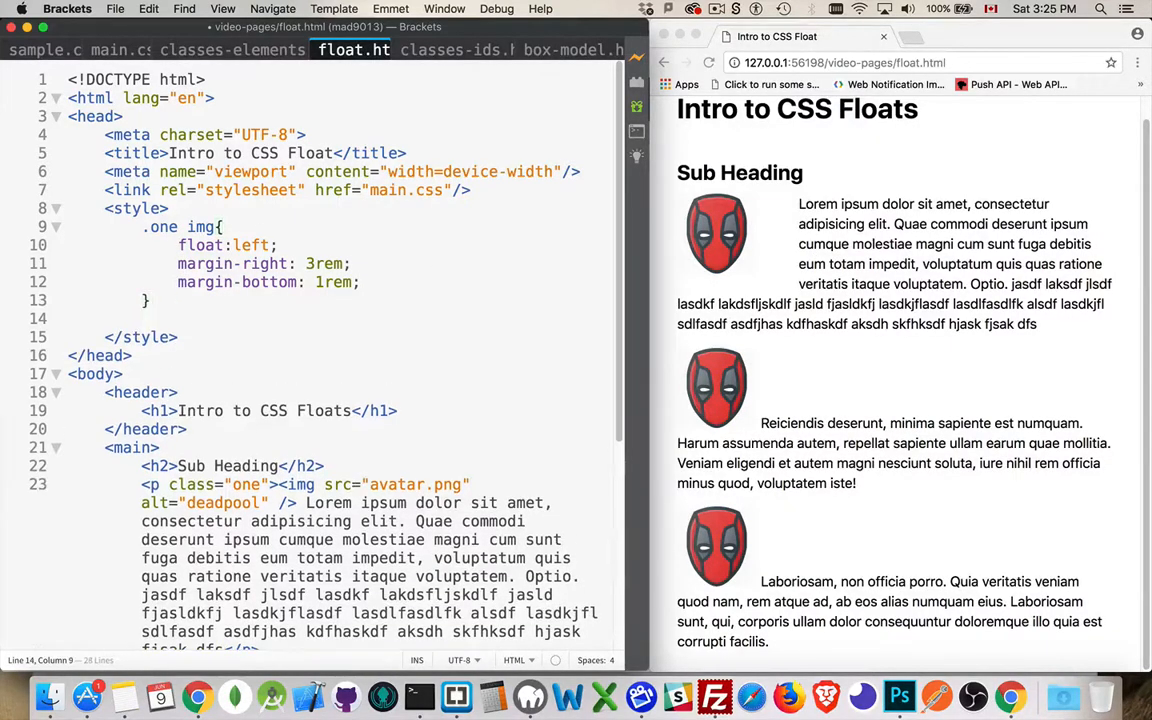
Type the rule .two img { float: right; } below the .one img rule.
{"action": "type", "text": ".two img{"}
{"action": "type", "text": "floa"}
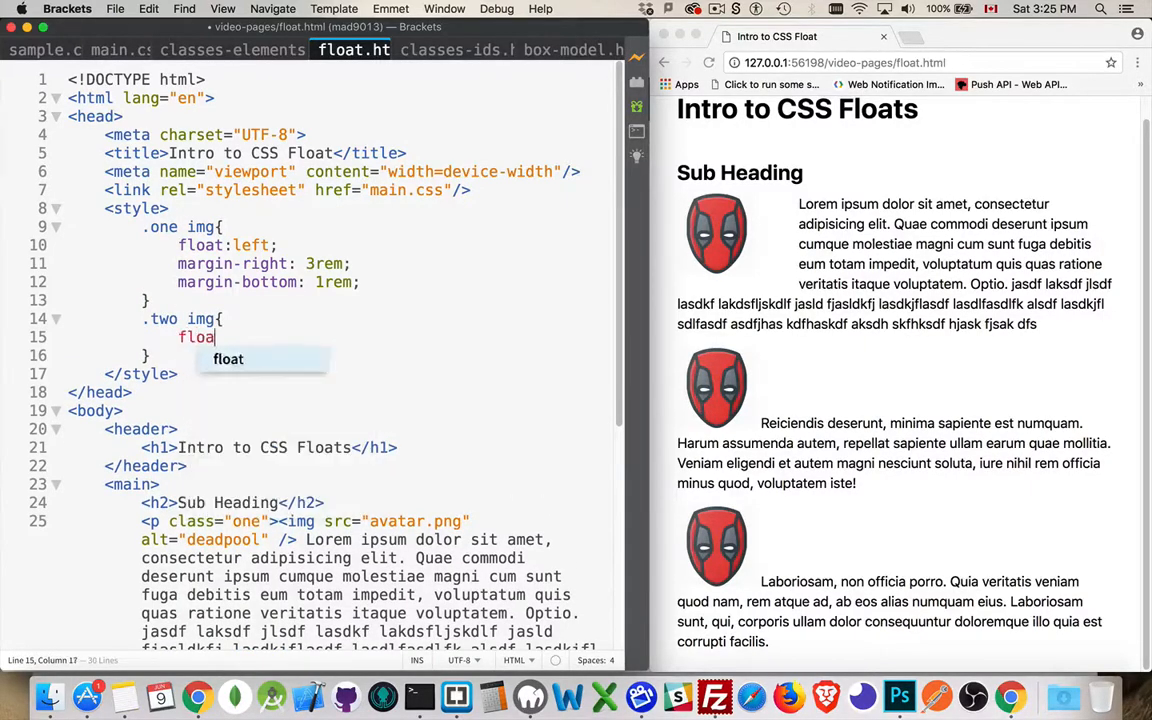
{"action": "type", "text": "t: right"}
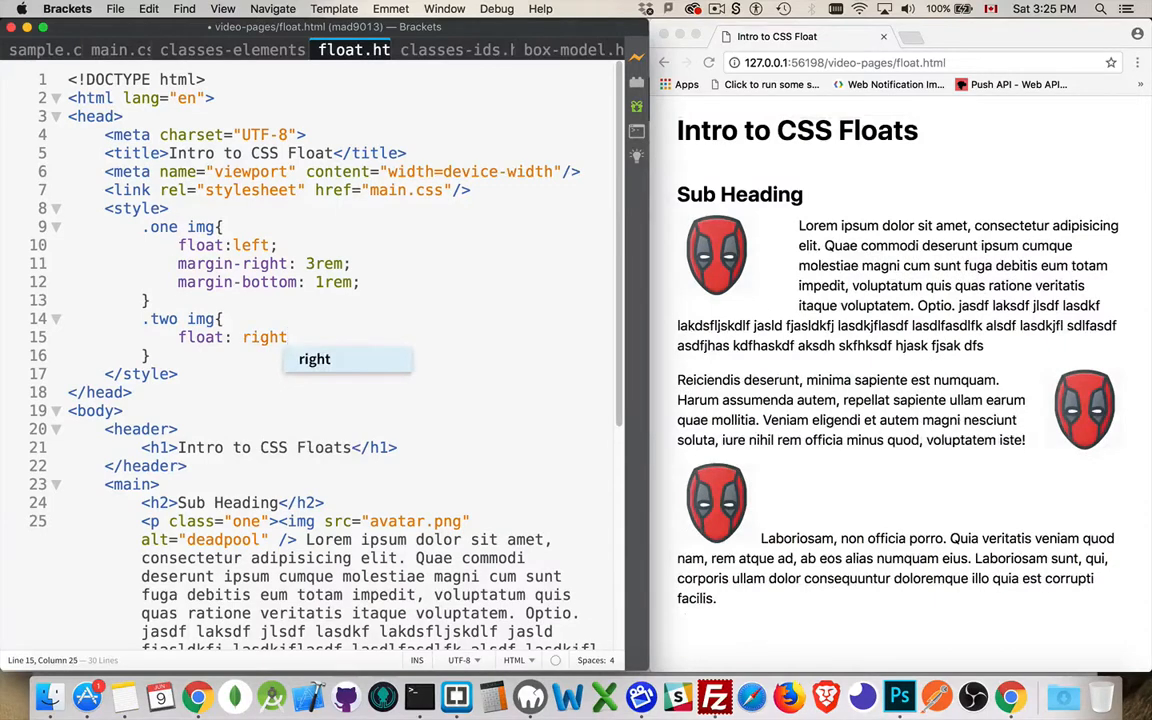
{"action": "type", "text": ";"}
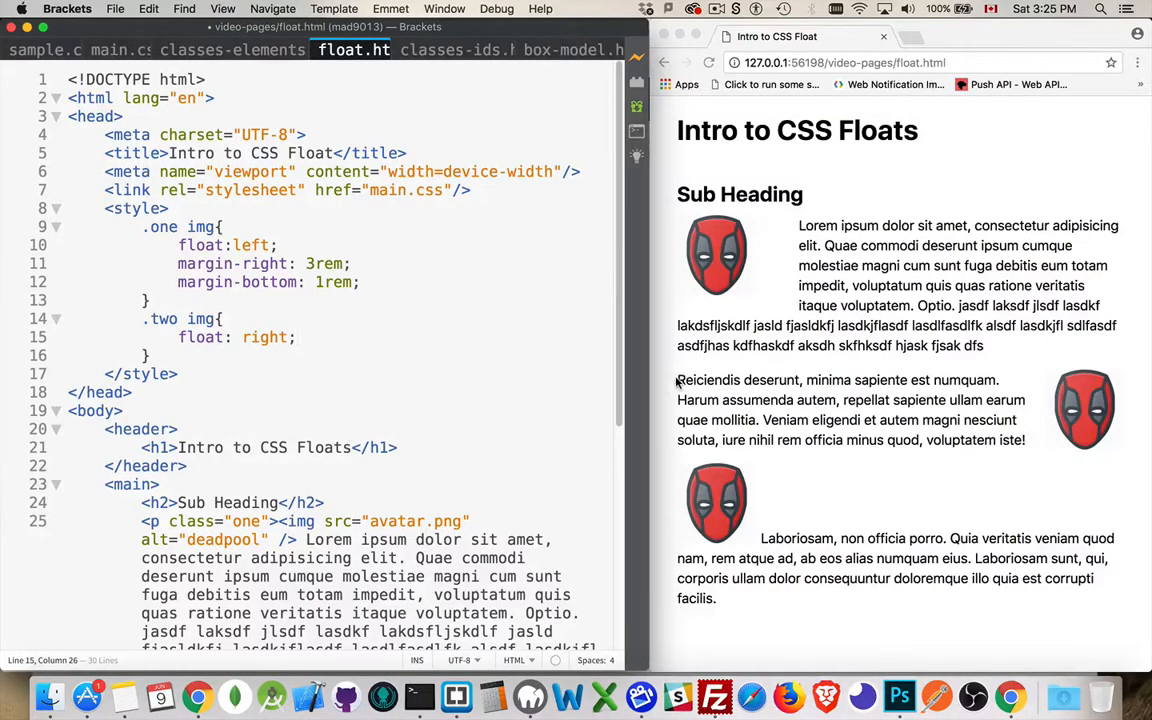
Delete the second paragraph's closing sentences so it ends at "quae mollitia.".
{"action": "scroll", "scroll_direction": "down", "scroll_amount": 3}
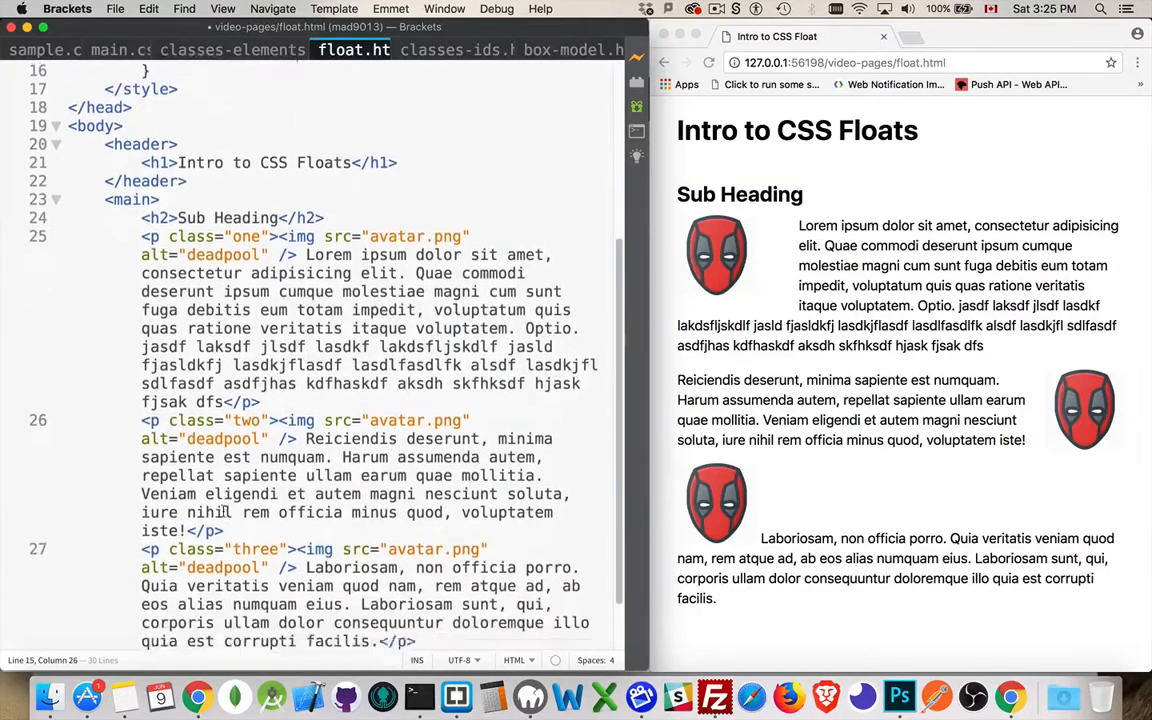
{"action": "scroll", "scroll_direction": "down", "scroll_amount": 3}
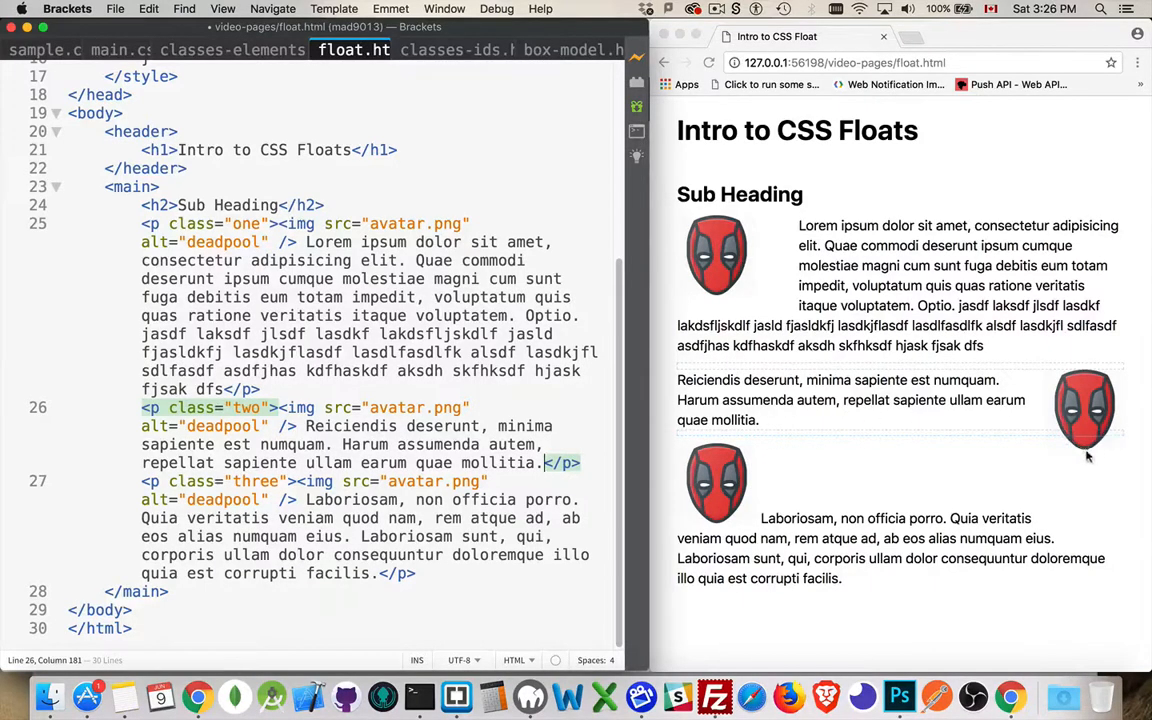
{"action": "mouse_move", "coordinate": [1012, 501]}
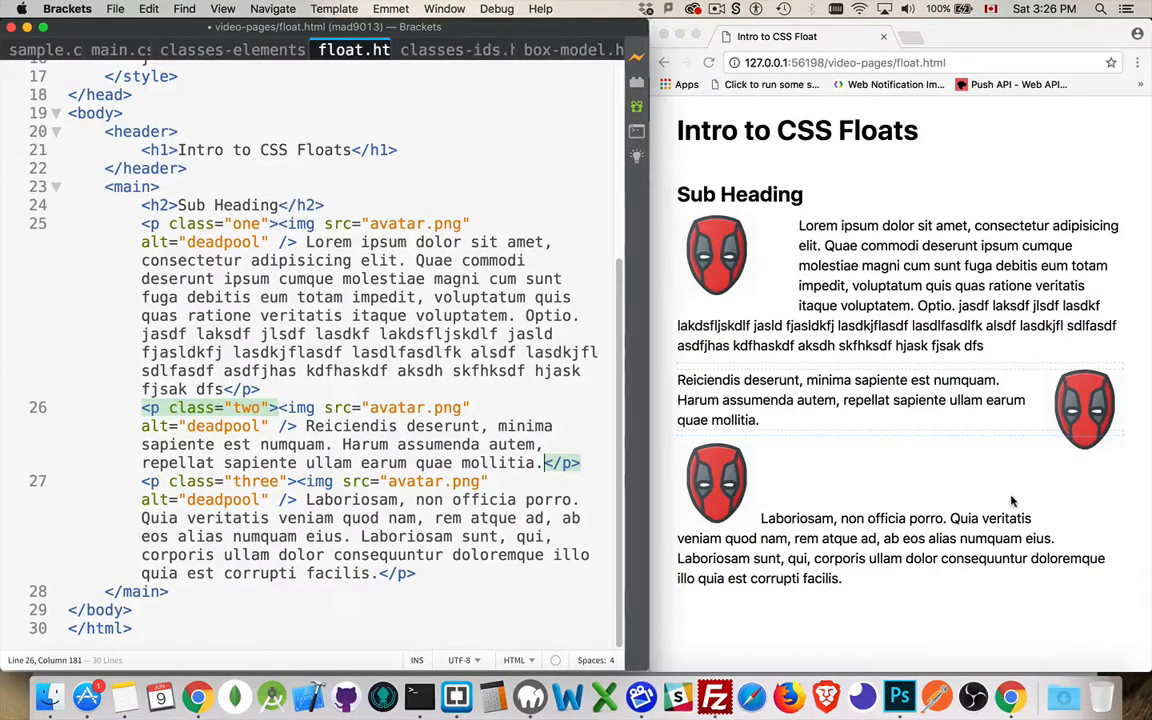
{"action": "scroll", "scroll_direction": "up", "scroll_amount": 3}
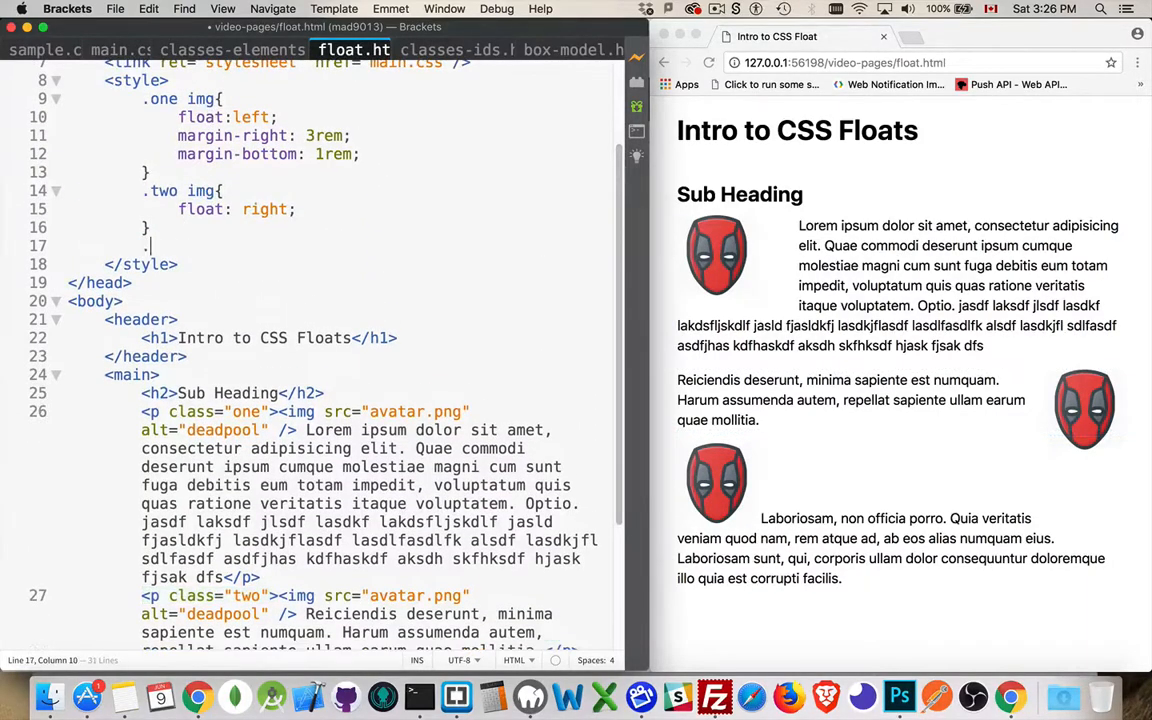
Add a .three img rule with float set to left from the code hints.
{"action": "type", "text": ".three img"}
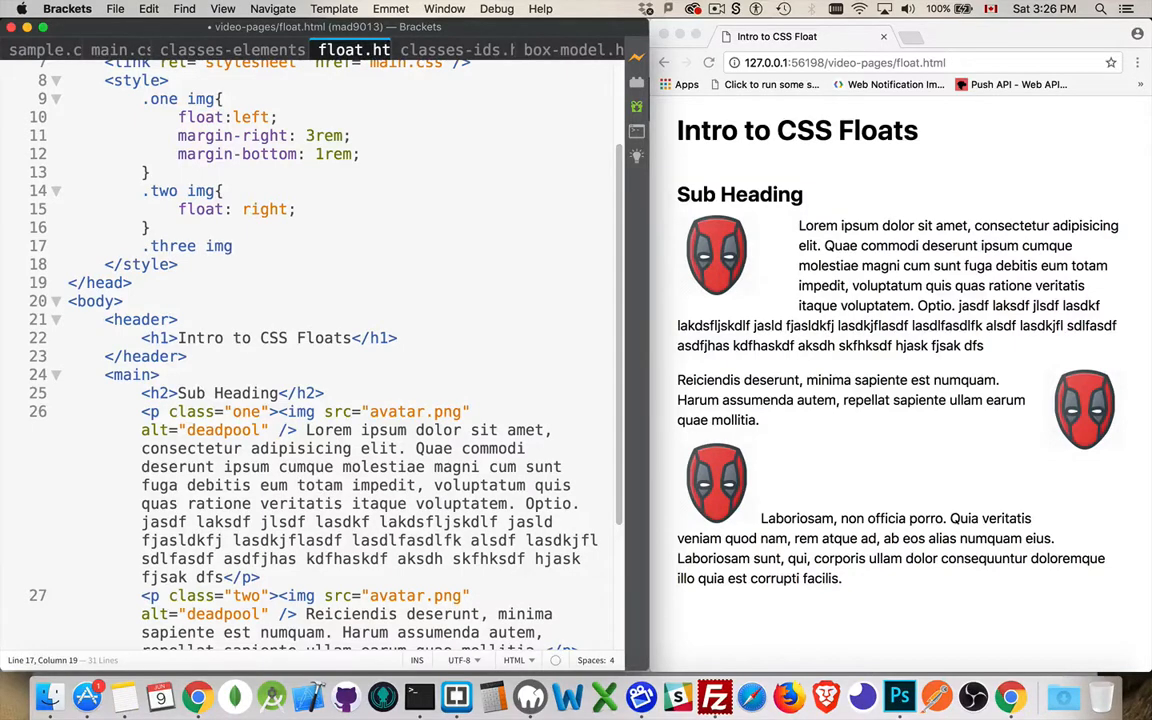
{"action": "type", "text": "float:"}
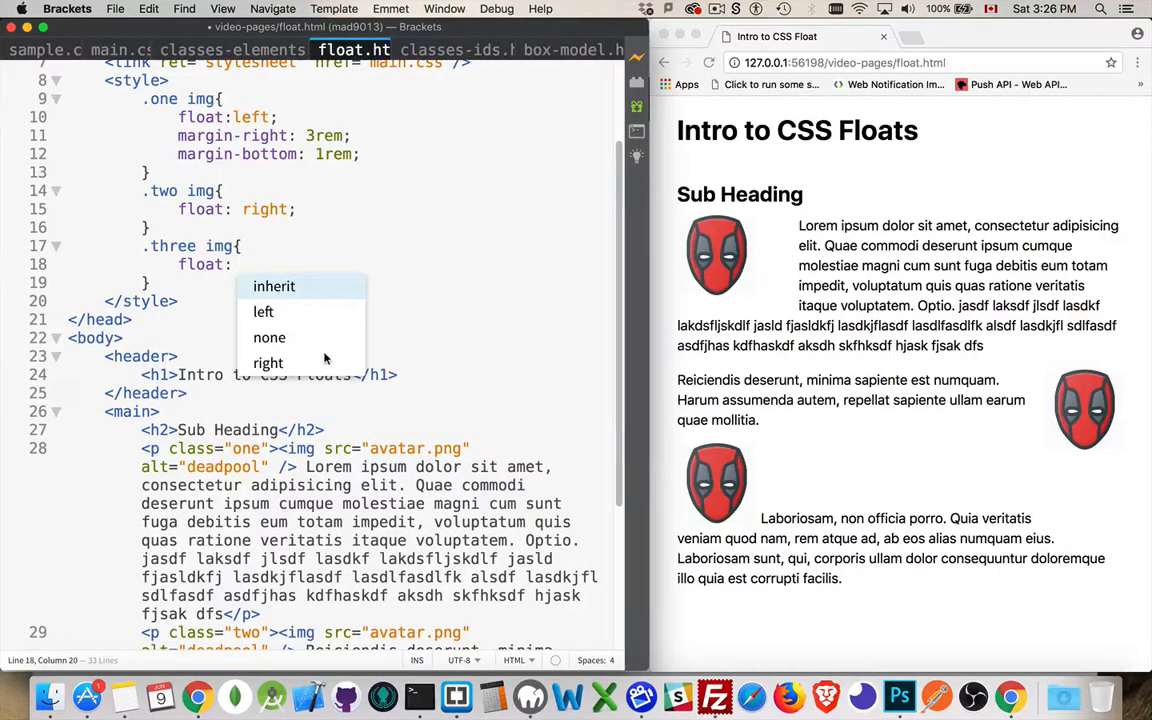
{"action": "mouse_move", "coordinate": [295, 337]}
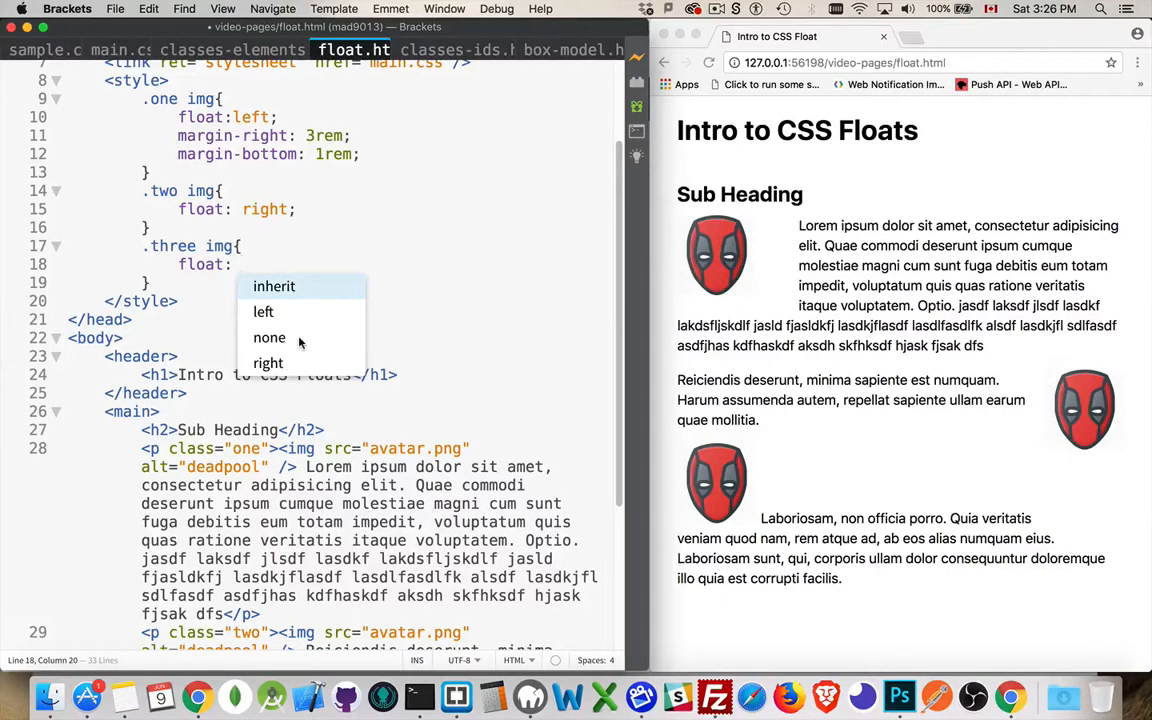
{"action": "mouse_move", "coordinate": [274, 286]}
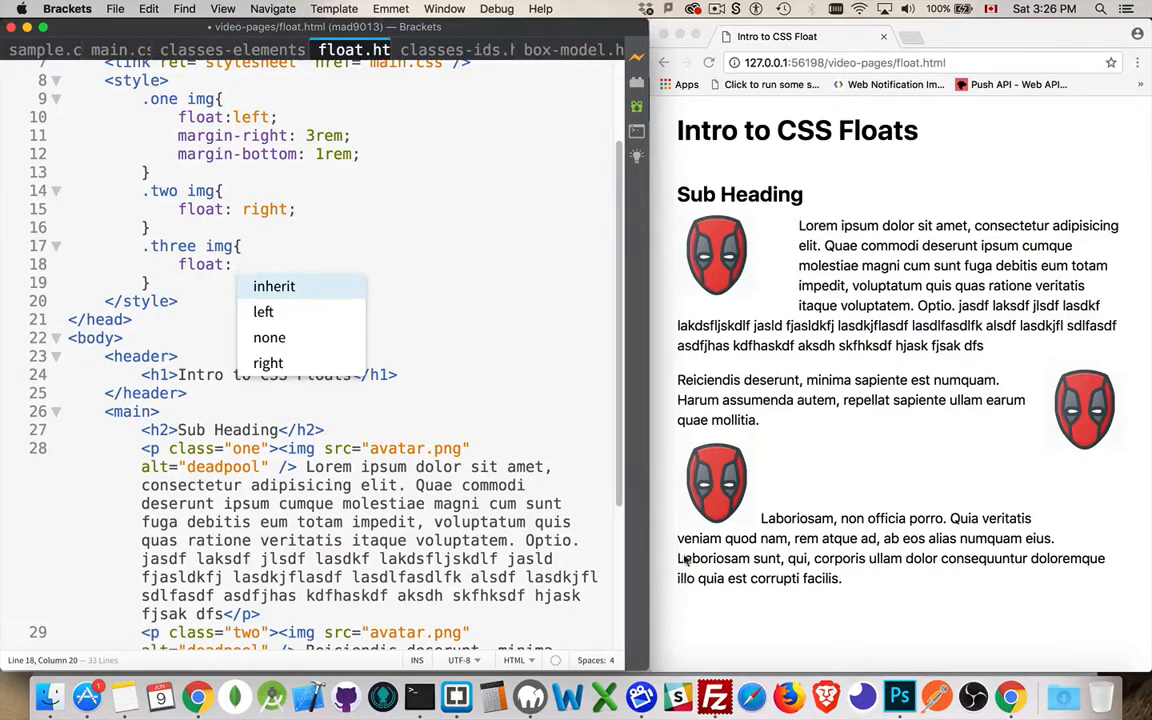
{"action": "left_click", "coordinate": [263, 311]}
{"action": "type", "text": ";"}
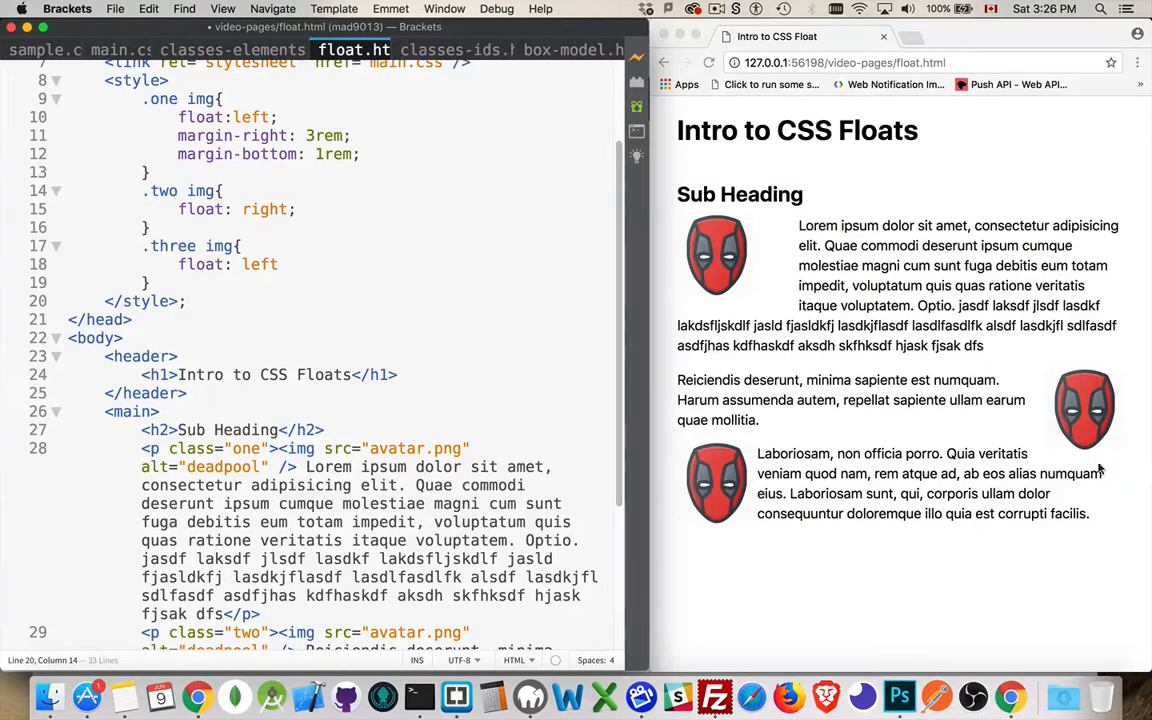
{"action": "mouse_move", "coordinate": [770, 475]}
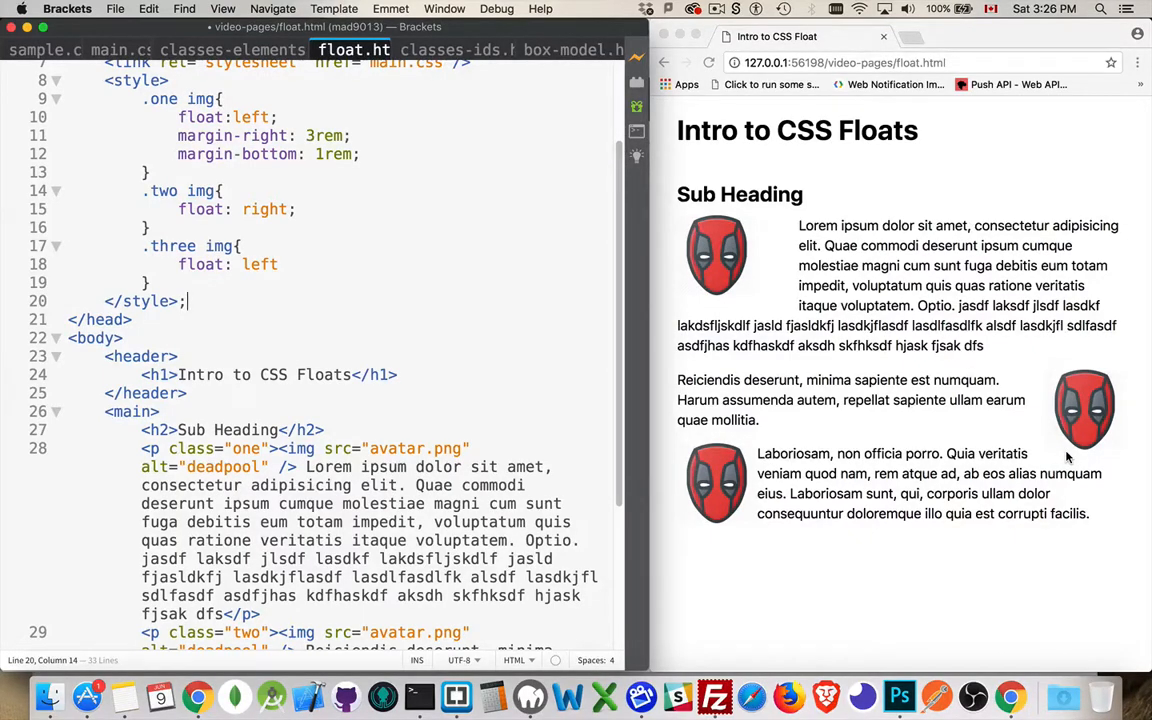
{"action": "mouse_move", "coordinate": [1072, 411]}
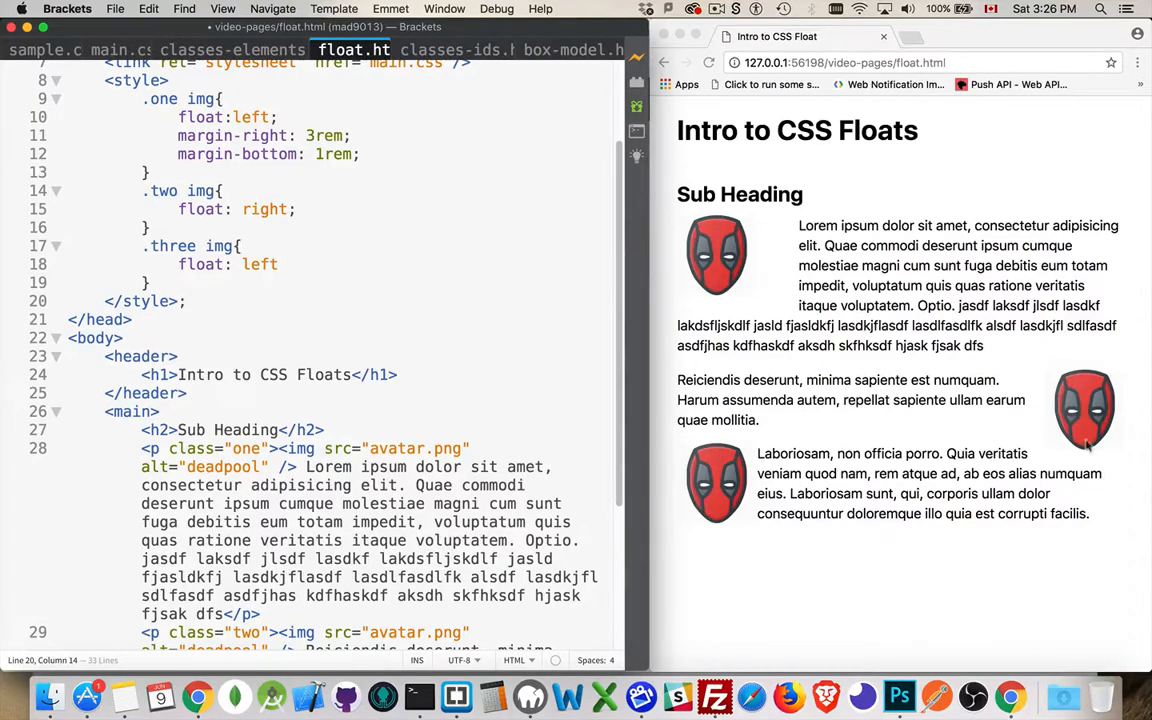
{"action": "mouse_move", "coordinate": [1080, 430]}
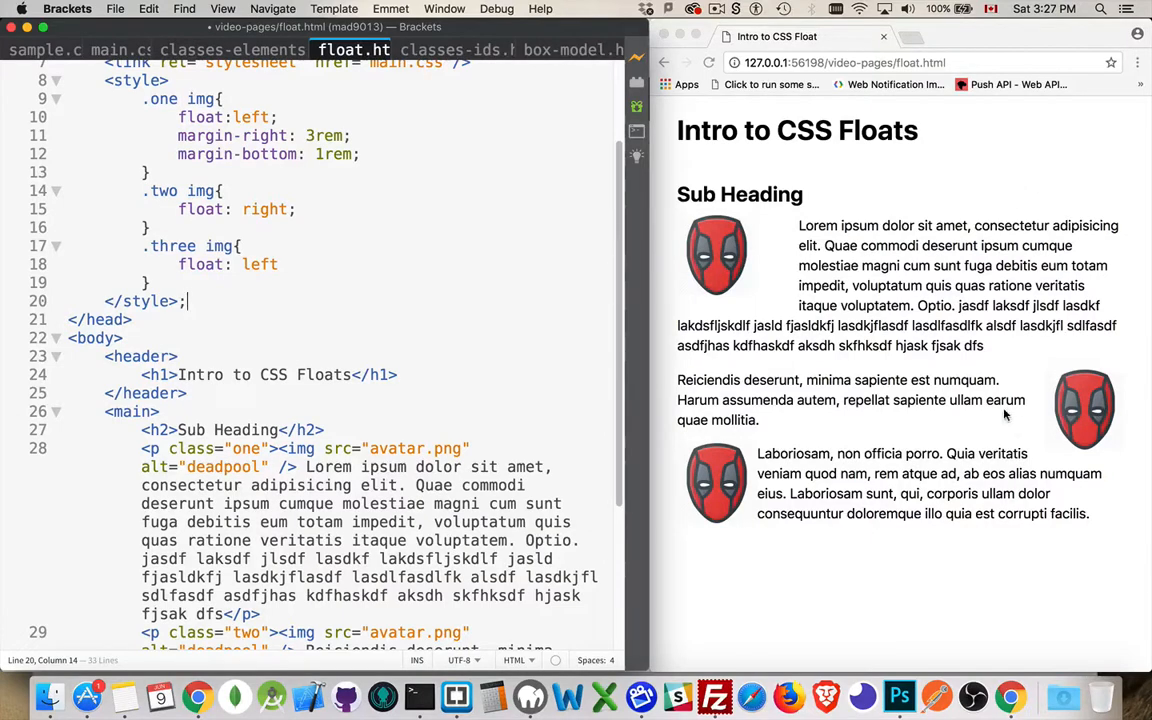
{"action": "mouse_move", "coordinate": [728, 231]}
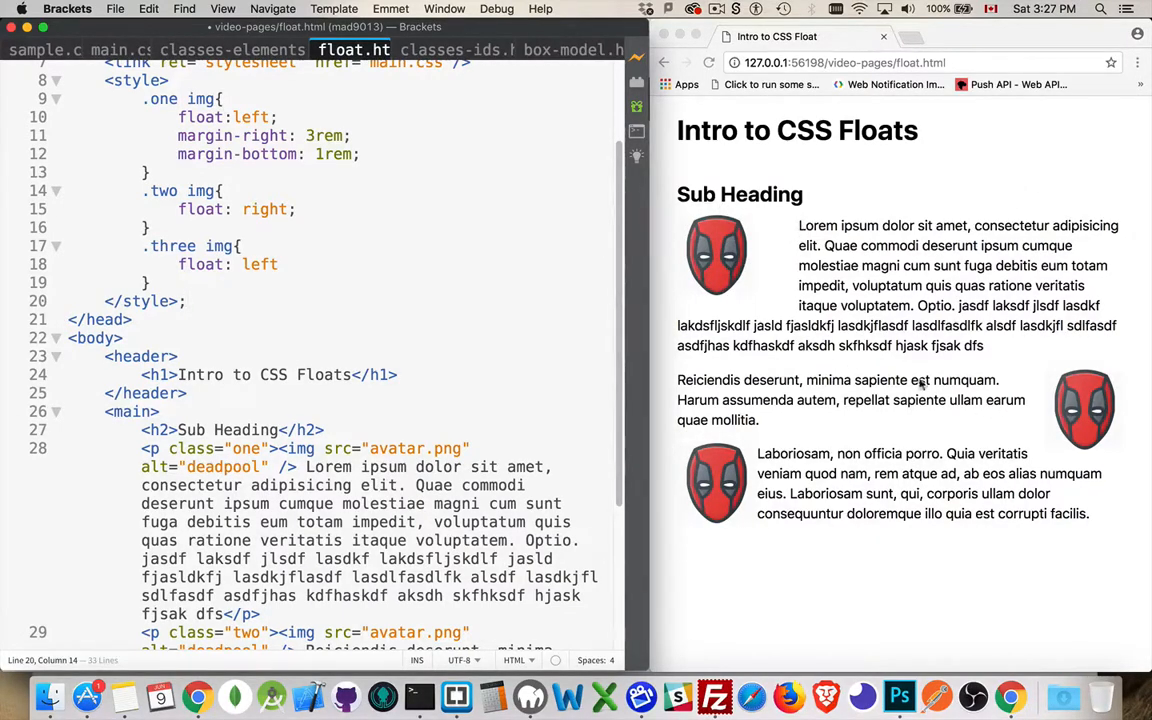
{"action": "mouse_move", "coordinate": [967, 430]}
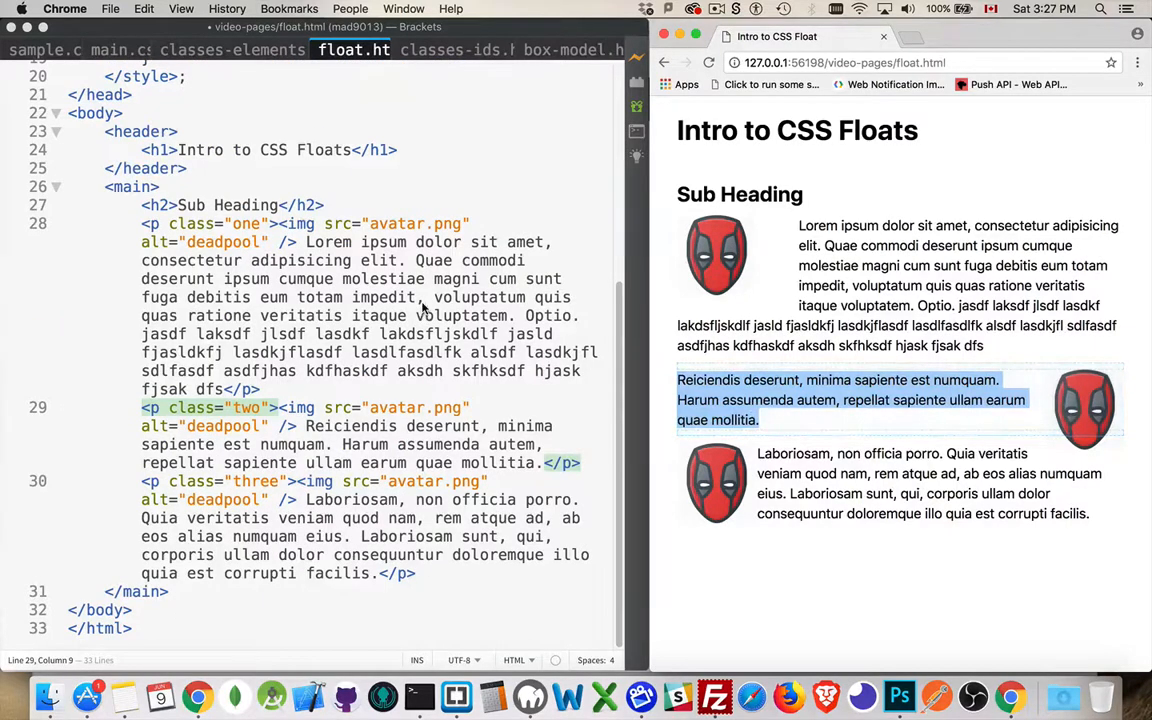
Set background-color: gold in the .two rule, choosing gold from the hints.
{"action": "scroll", "scroll_direction": "up", "scroll_amount": 3}
{"action": "type", "text": ".two{"}
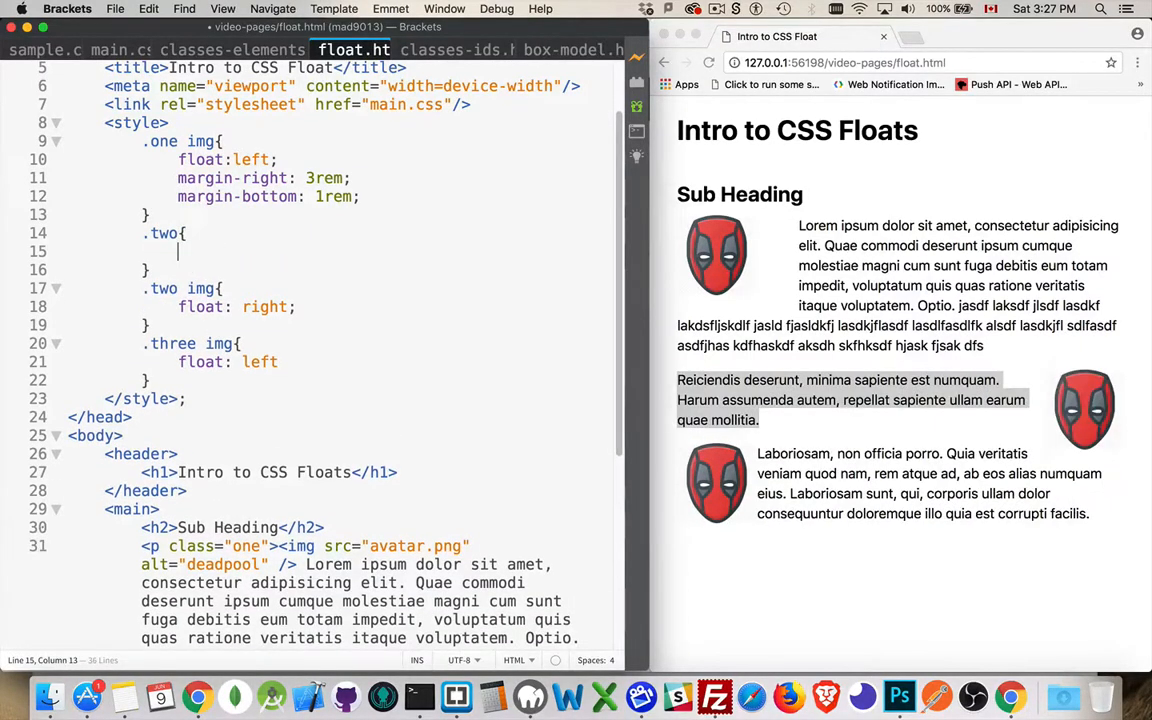
{"action": "type", "text": "background-color: gold"}
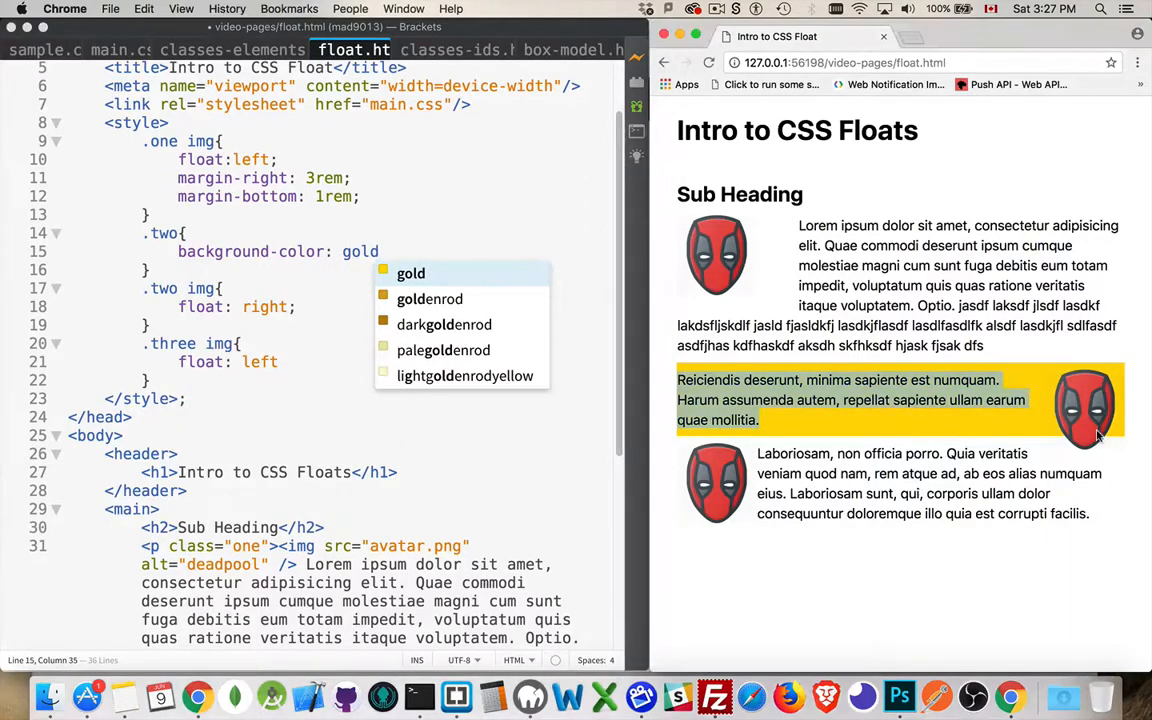
{"action": "mouse_move", "coordinate": [1060, 388]}
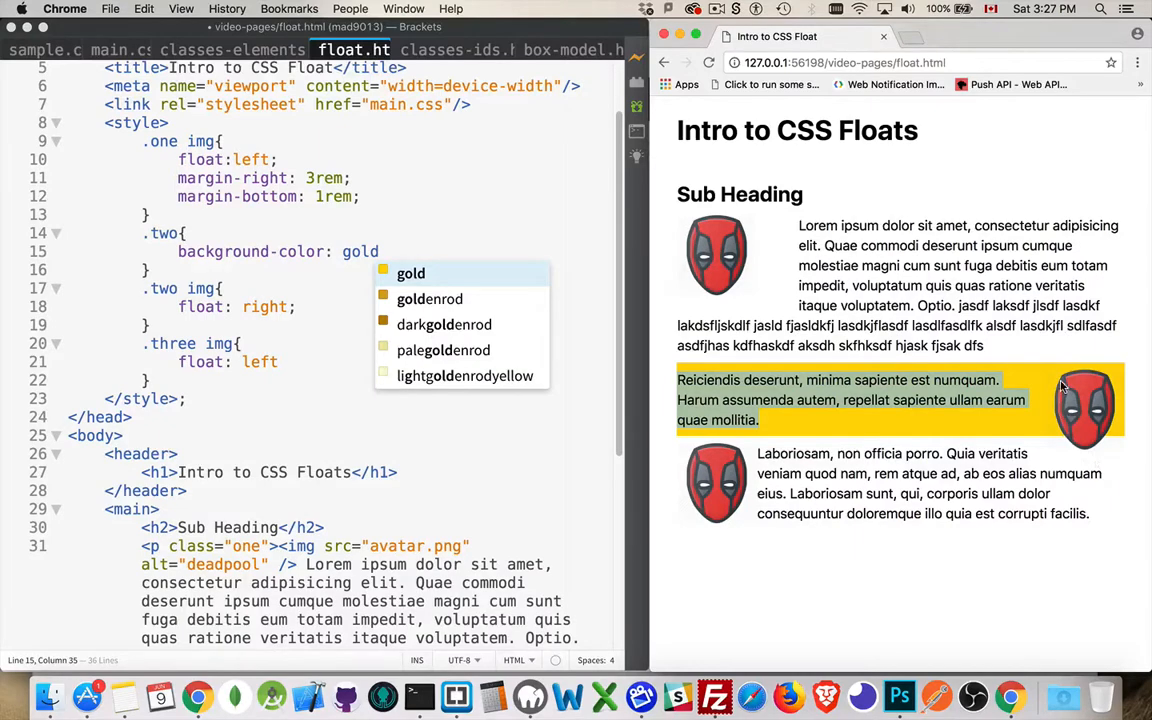
{"action": "mouse_move", "coordinate": [1117, 435]}
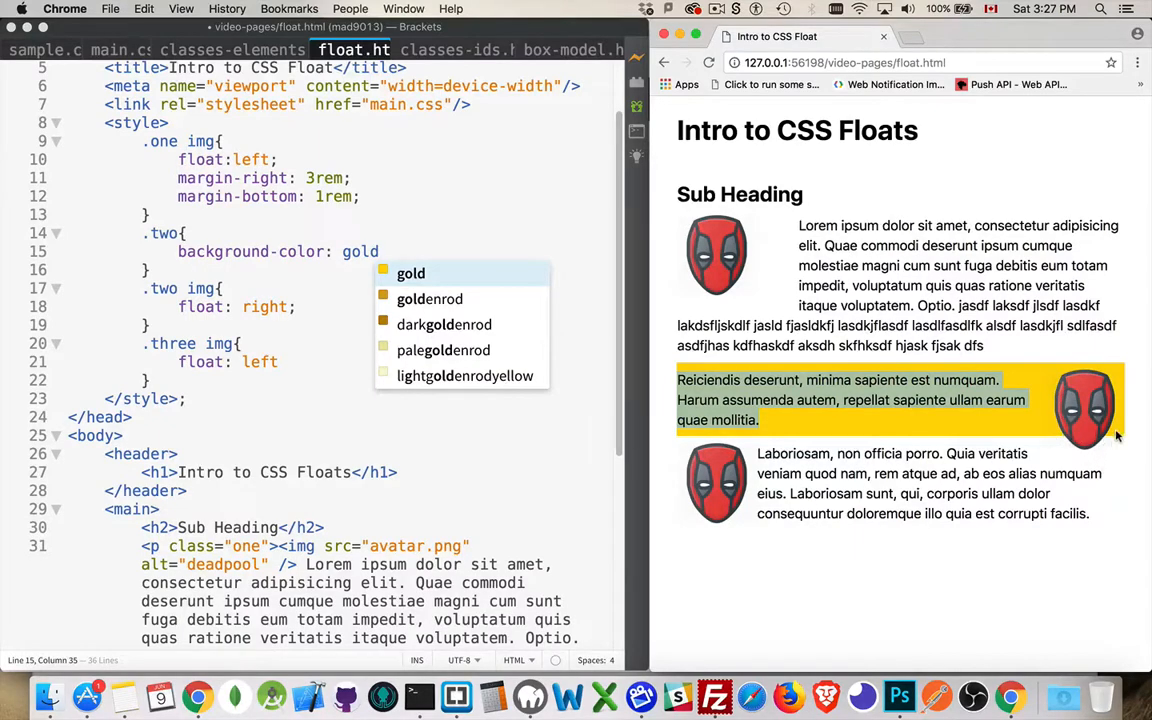
{"action": "mouse_move", "coordinate": [1048, 443]}
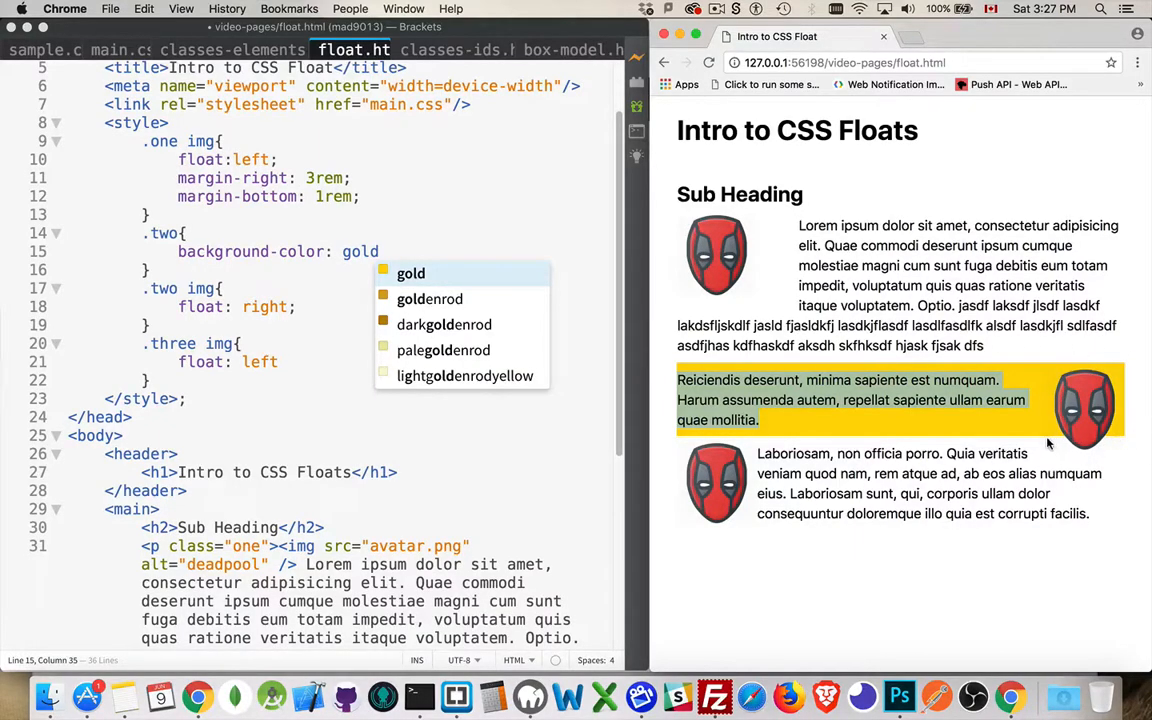
{"action": "mouse_move", "coordinate": [1105, 437]}
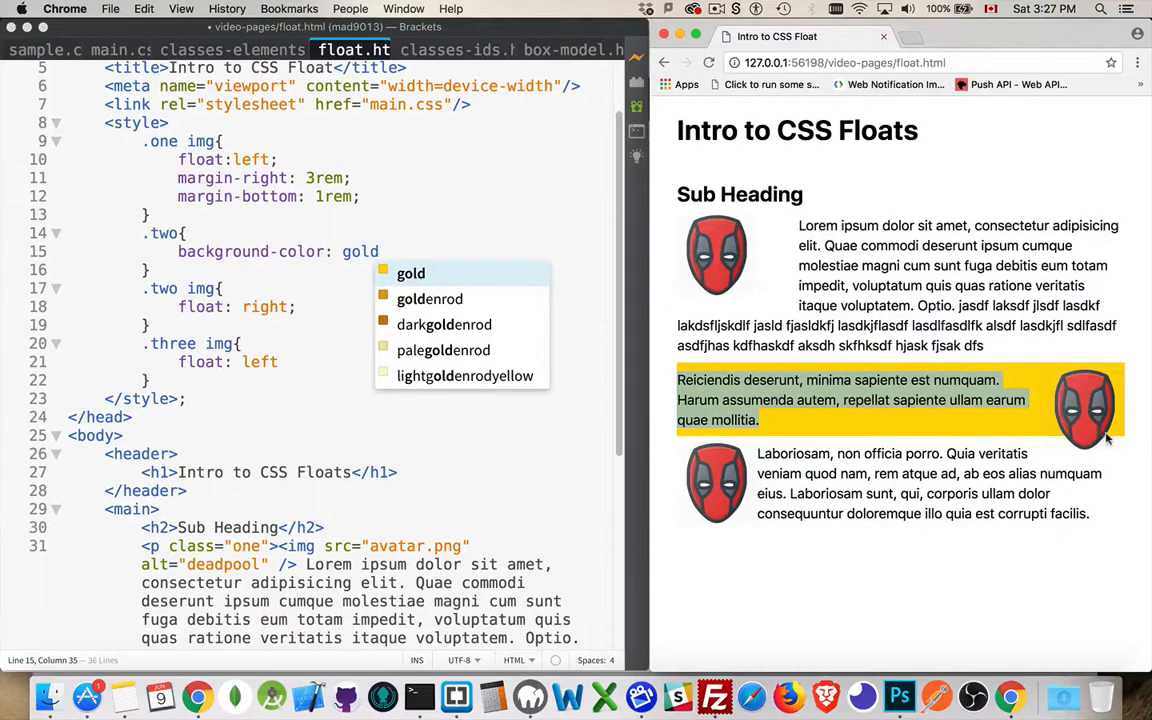
{"action": "mouse_move", "coordinate": [930, 435]}
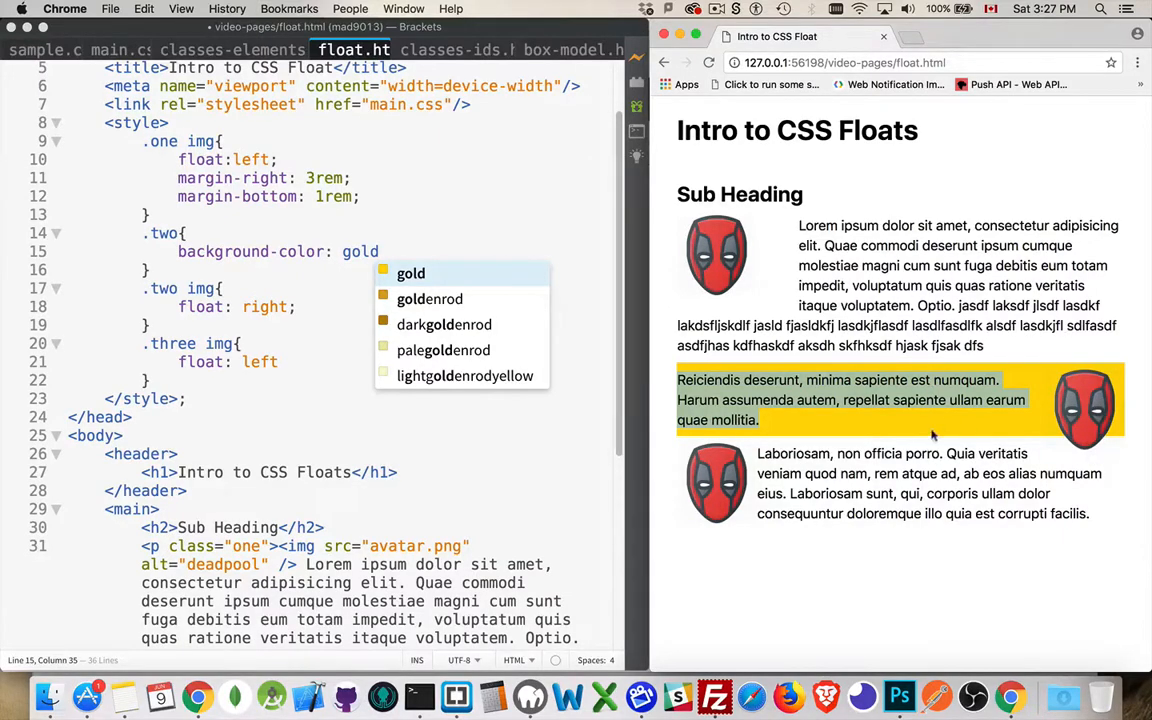
{"action": "mouse_move", "coordinate": [952, 431]}
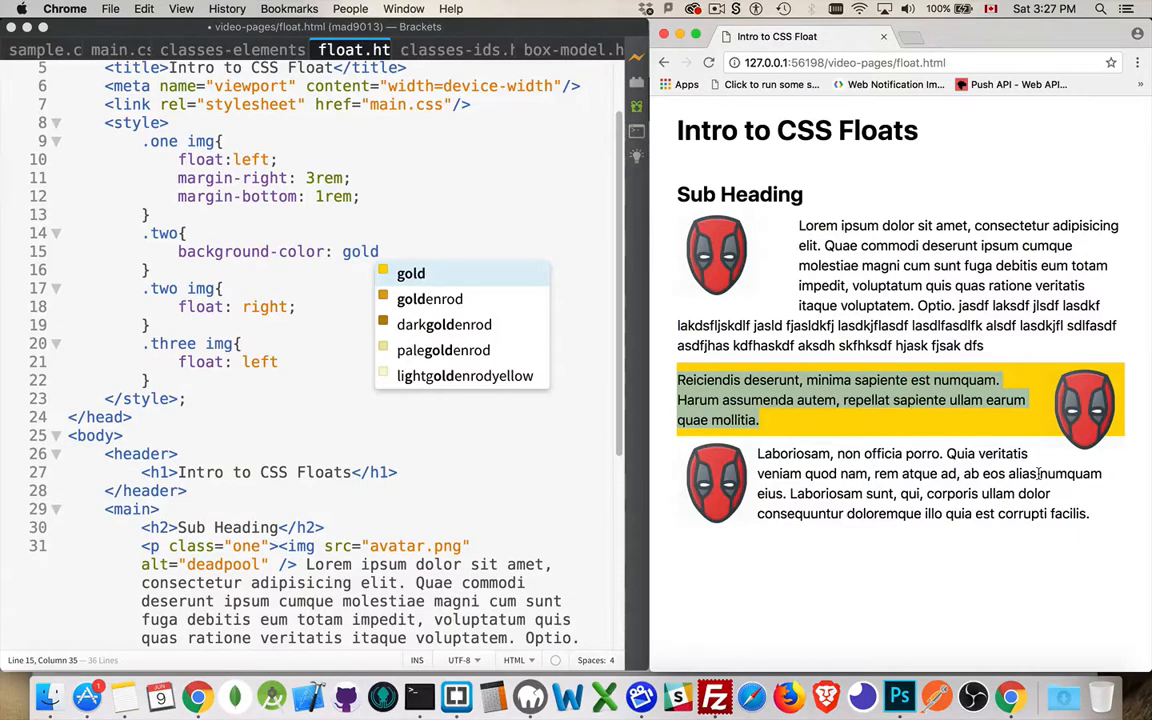
{"action": "mouse_move", "coordinate": [1088, 446]}
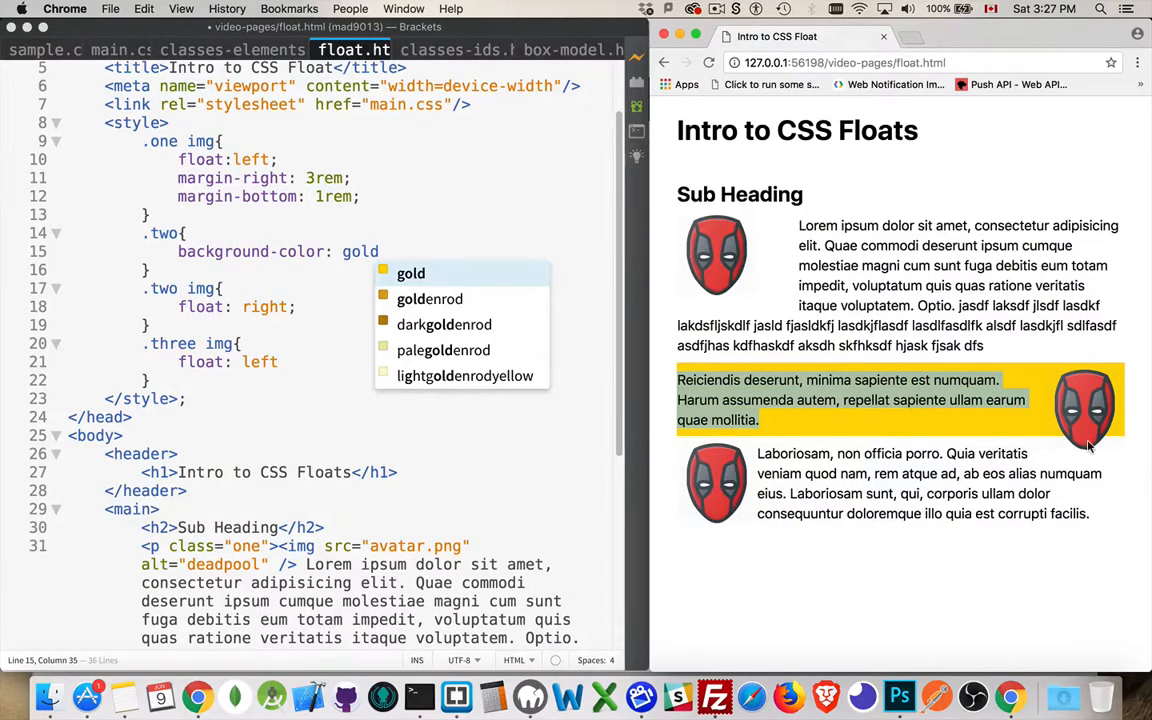
{"action": "mouse_move", "coordinate": [494, 299]}
{"action": "type", "text": ";"}
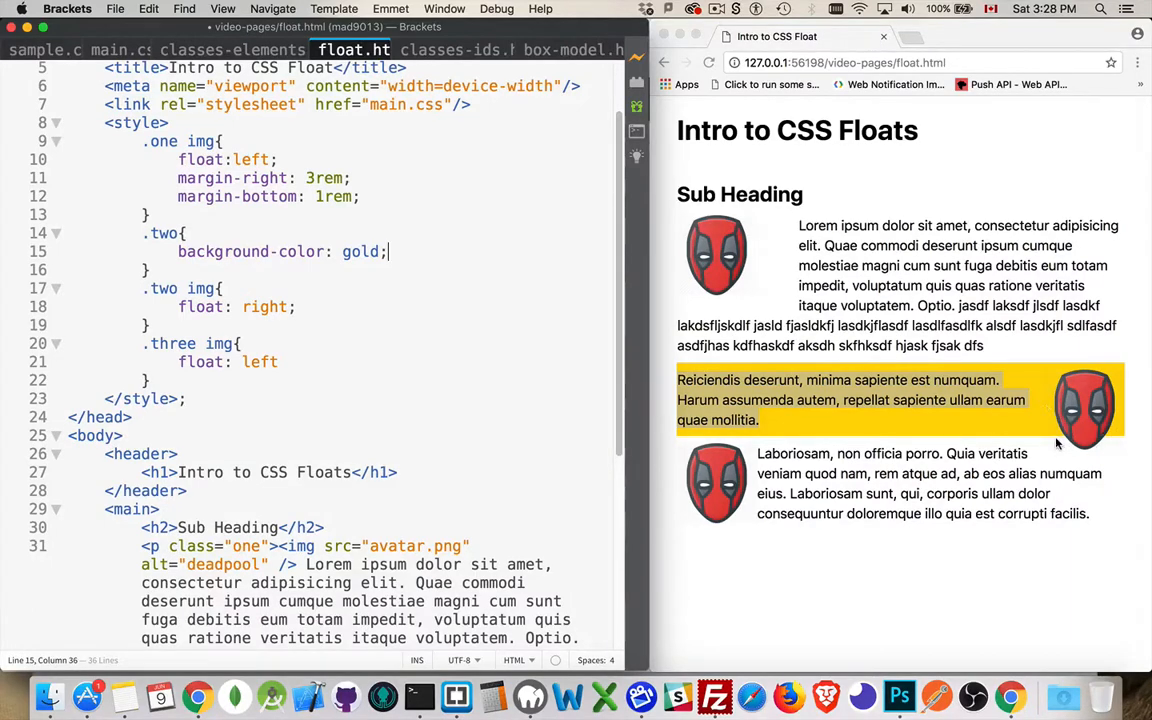
{"action": "mouse_move", "coordinate": [773, 456]}
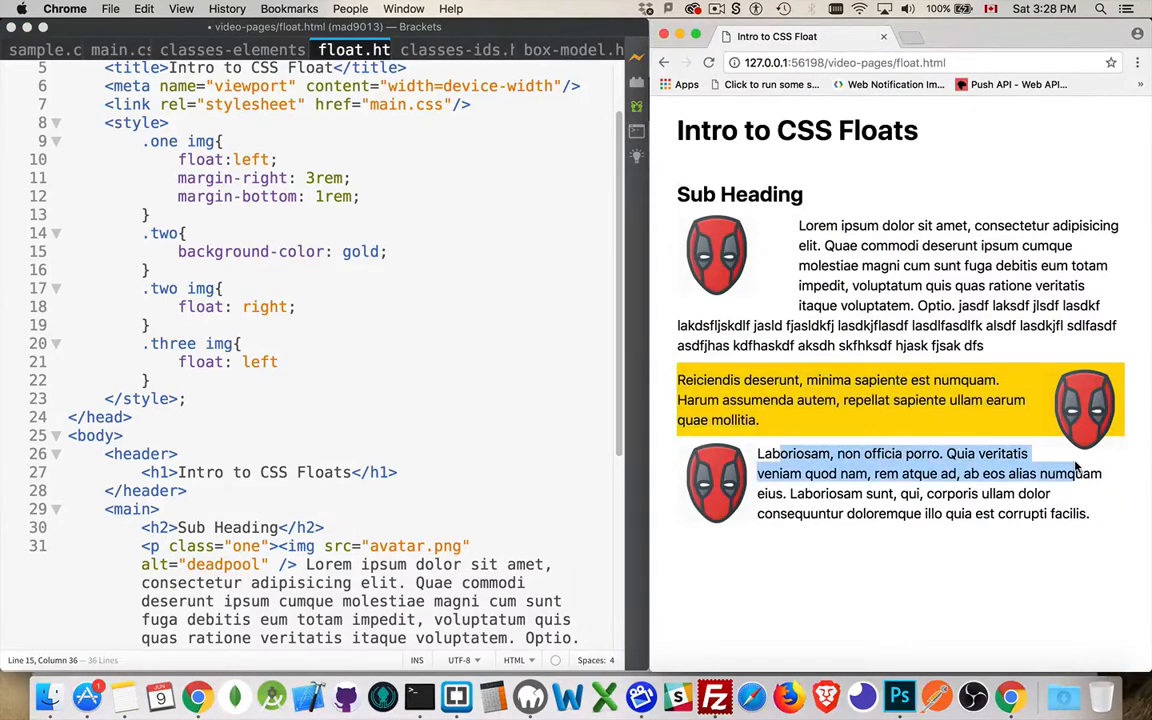
{"action": "scroll", "scroll_direction": "down", "scroll_amount": 3}
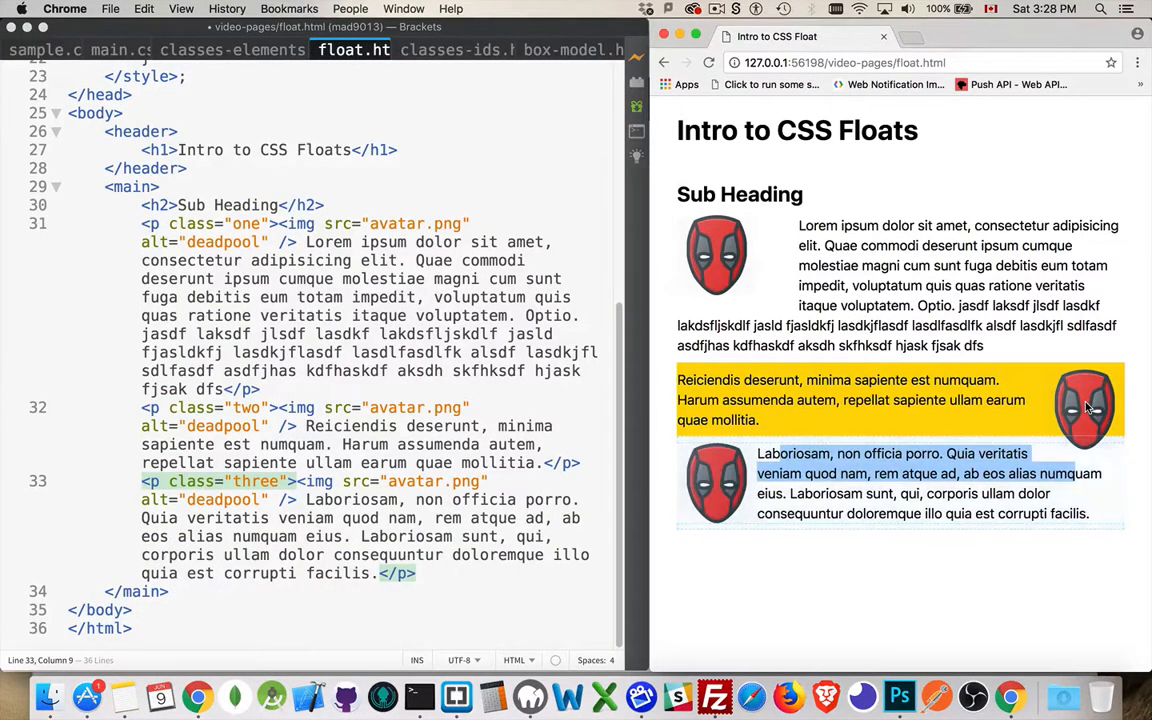
Add a new .three rule after the .three img rule with clear: left.
{"action": "scroll", "scroll_direction": "up", "scroll_amount": 3}
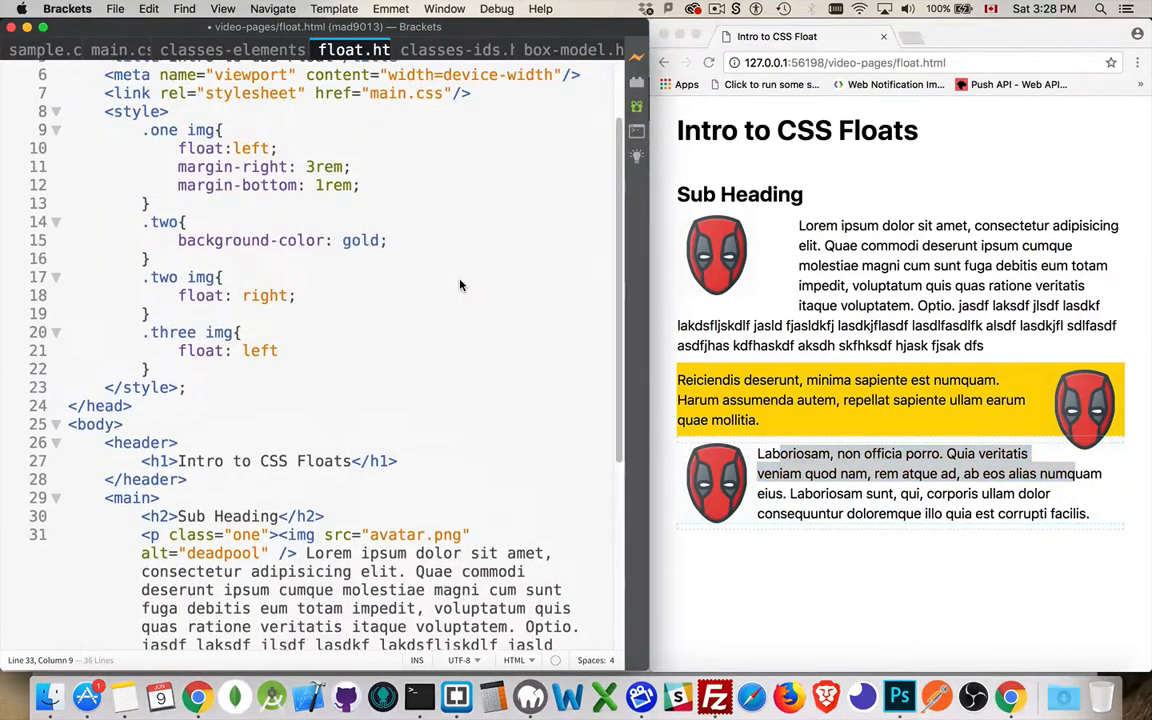
{"action": "left_click", "coordinate": [184, 387]}
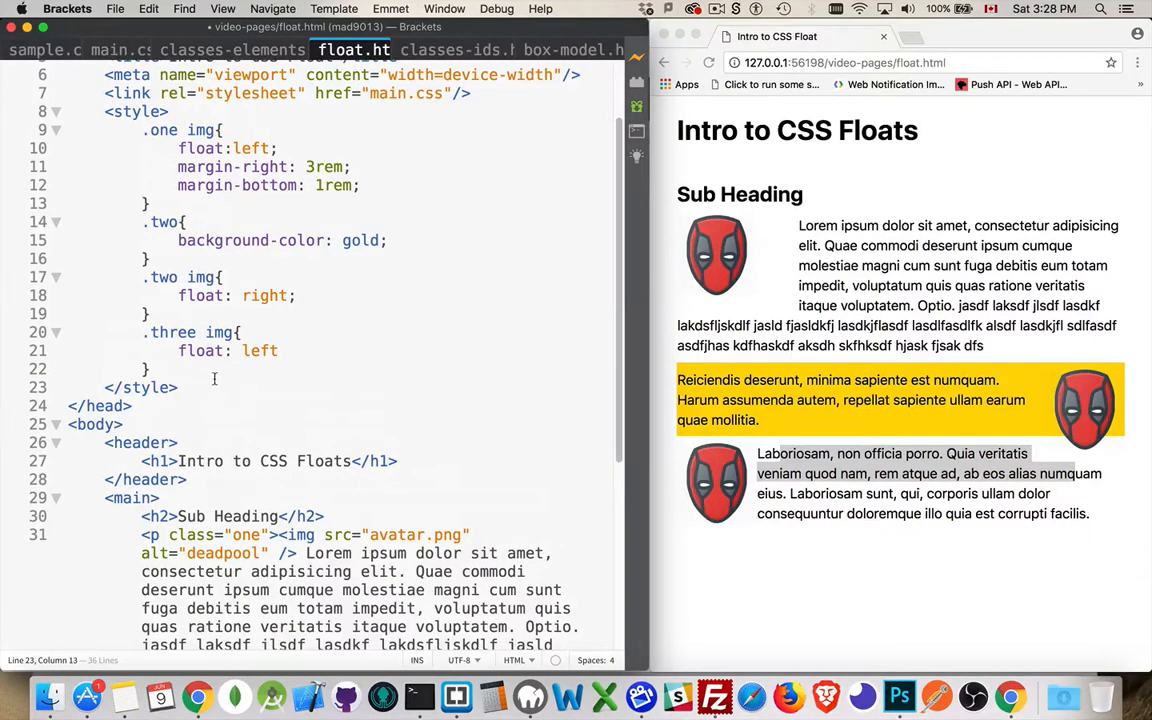
{"action": "key", "text": "enter"}
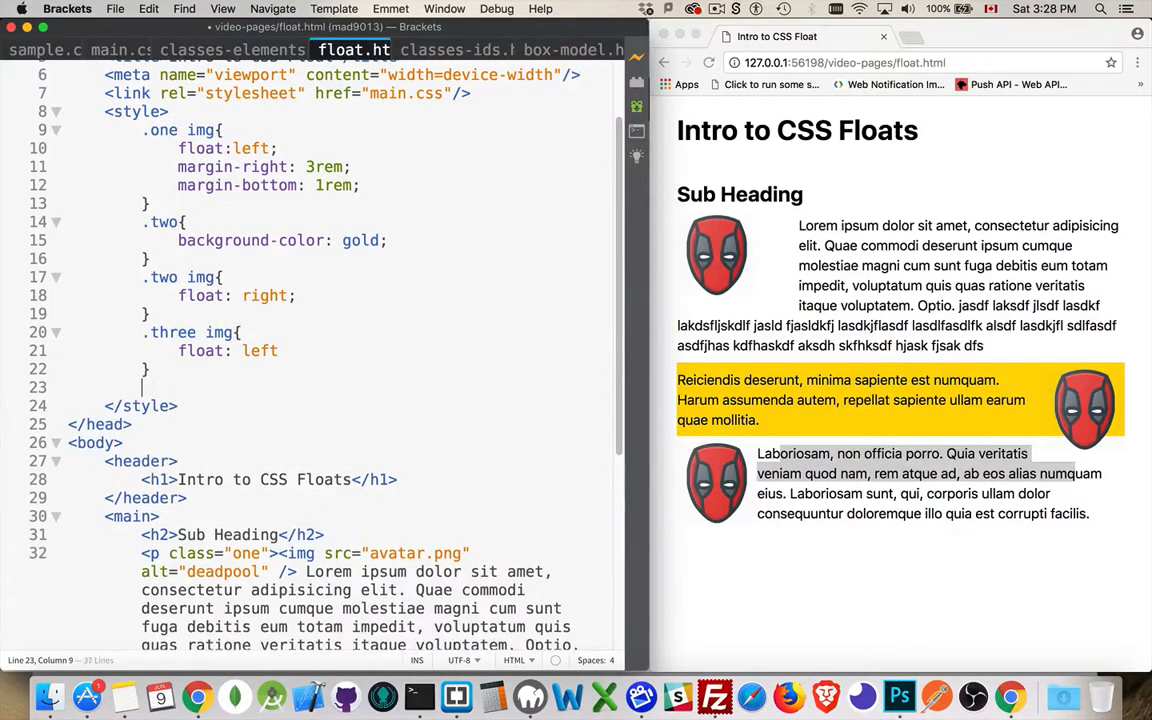
{"action": "type", "text": "p{}"}
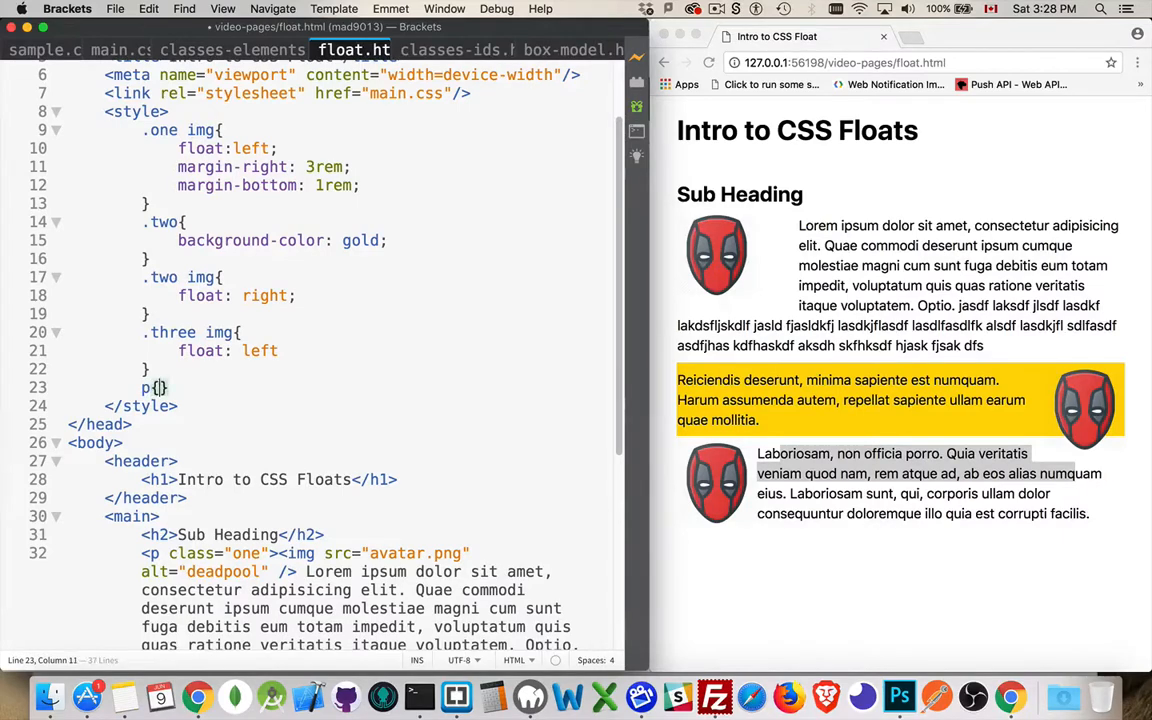
{"action": "key", "text": "Return"}
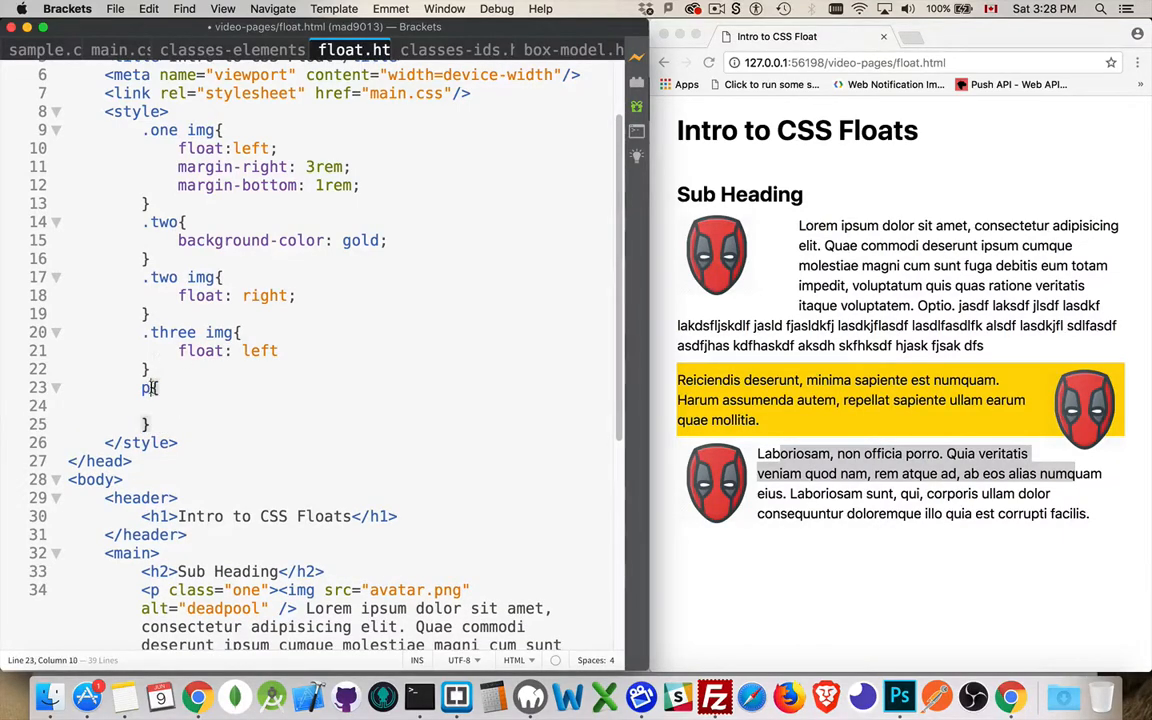
{"action": "type", "text": ".thre"}
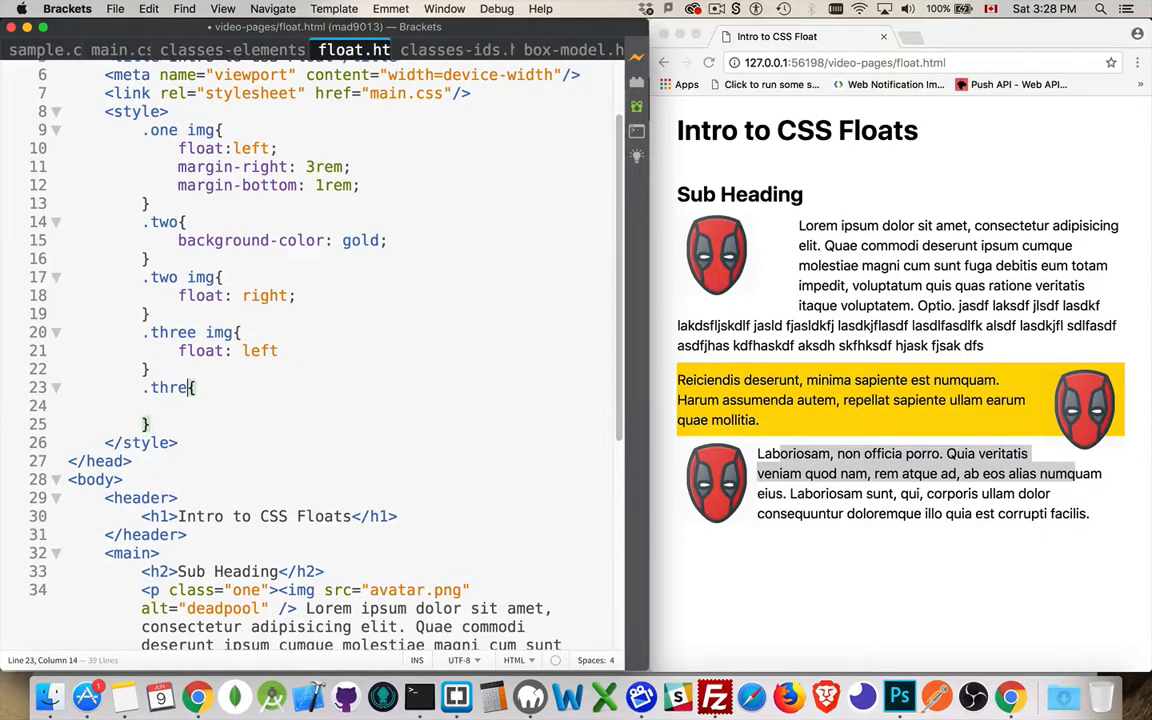
{"action": "type", "text": "clear:"}
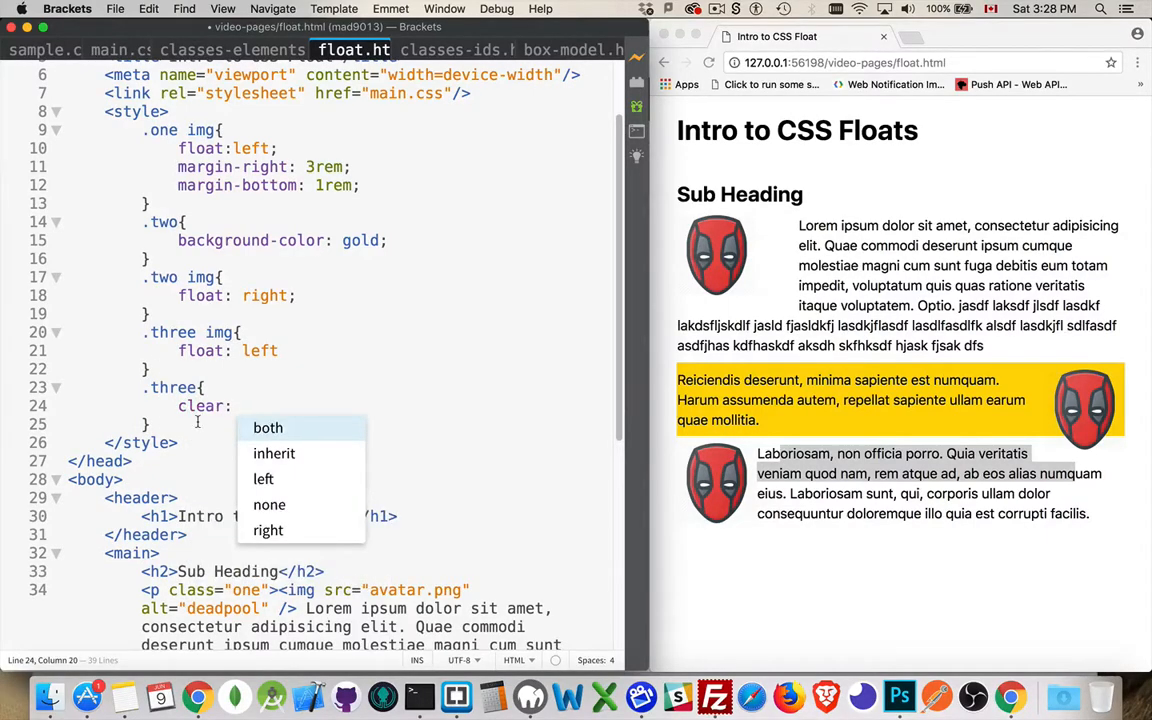
{"action": "mouse_move", "coordinate": [295, 432]}
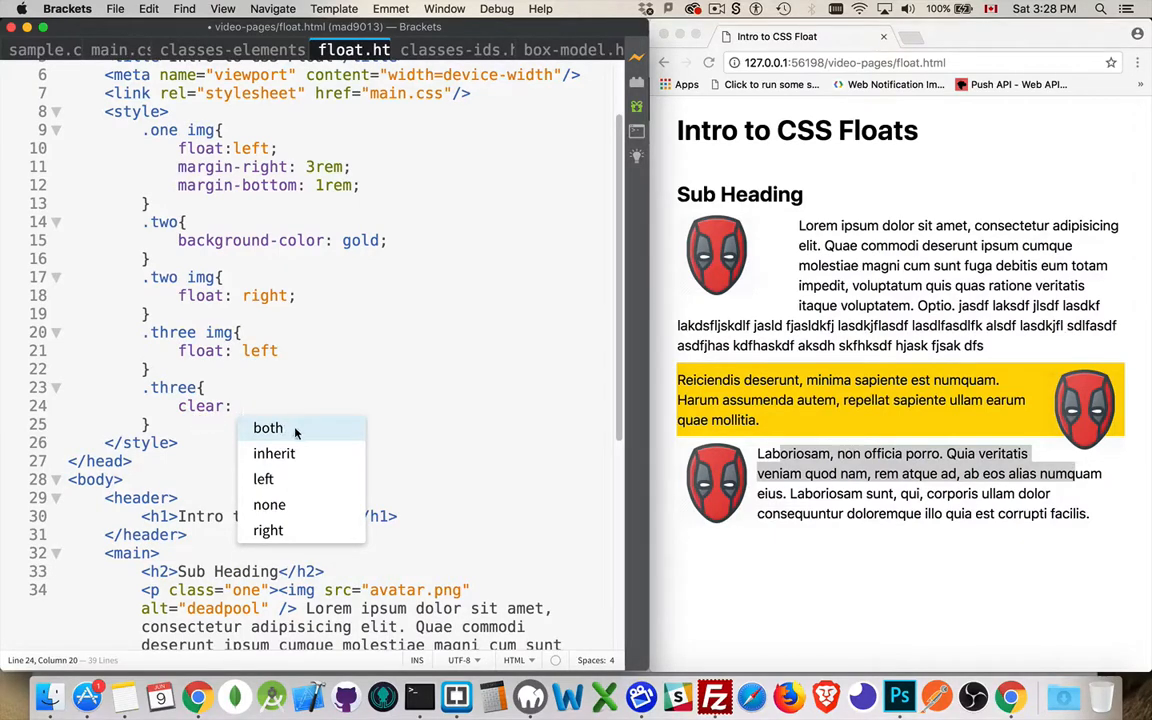
{"action": "mouse_move", "coordinate": [339, 406]}
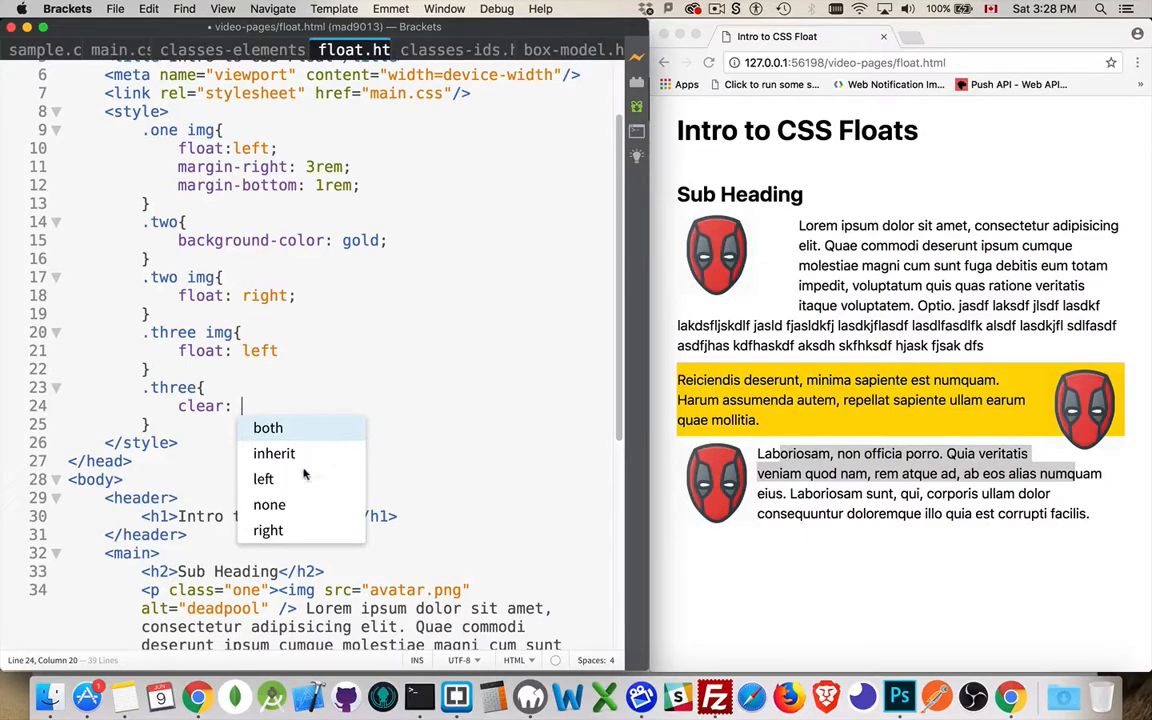
{"action": "mouse_move", "coordinate": [264, 478]}
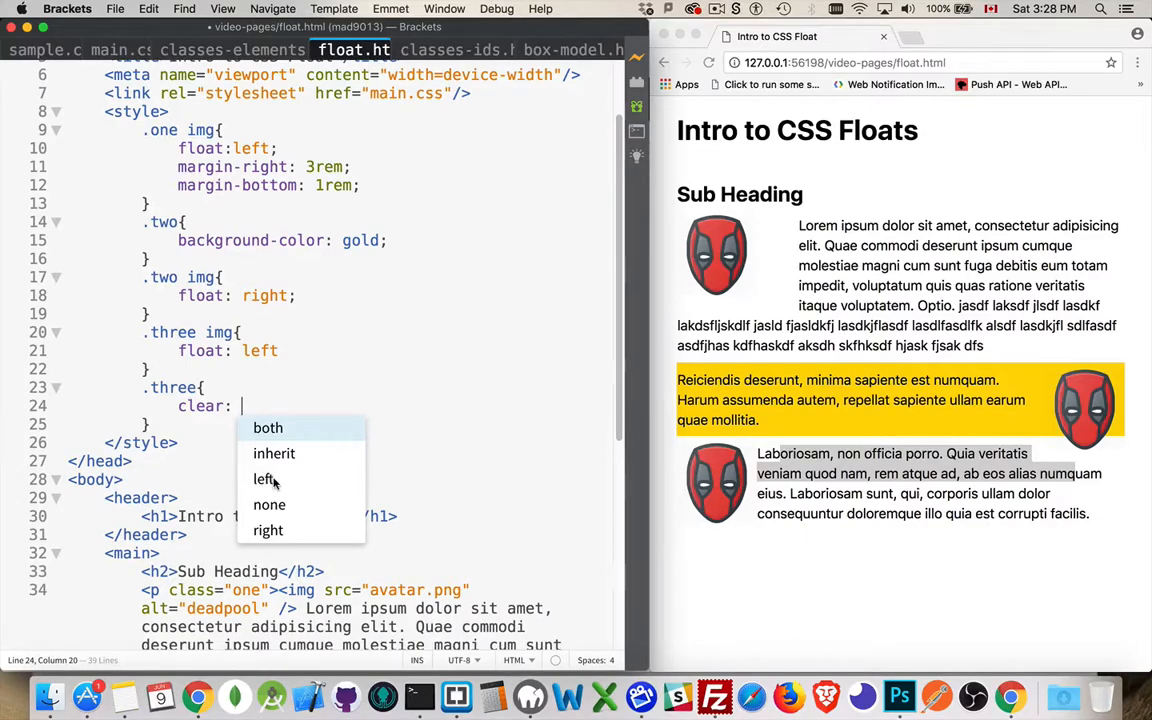
{"action": "mouse_move", "coordinate": [223, 453]}
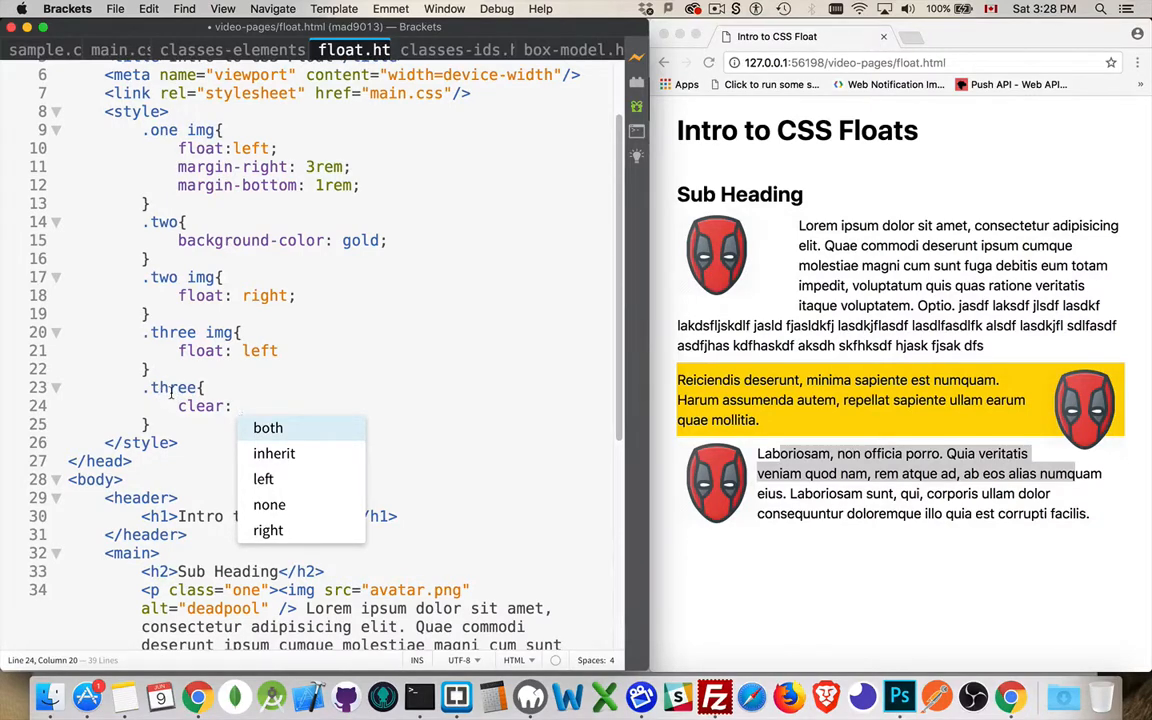
{"action": "mouse_move", "coordinate": [263, 479]}
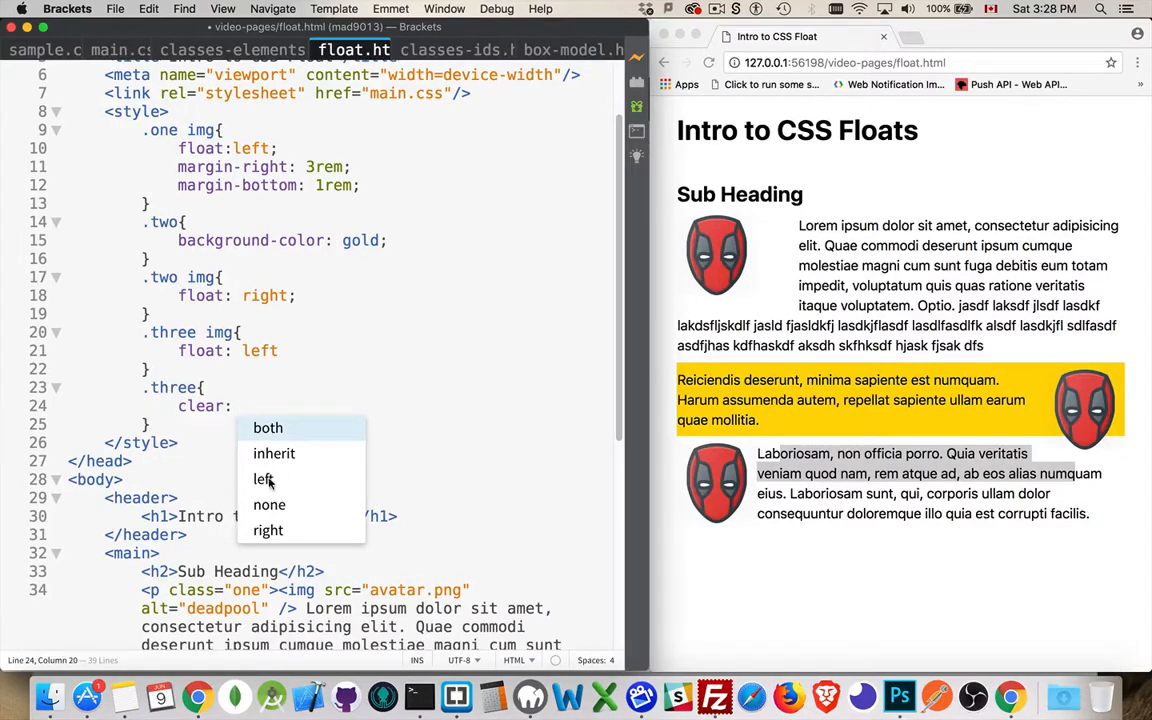
{"action": "mouse_move", "coordinate": [965, 423]}
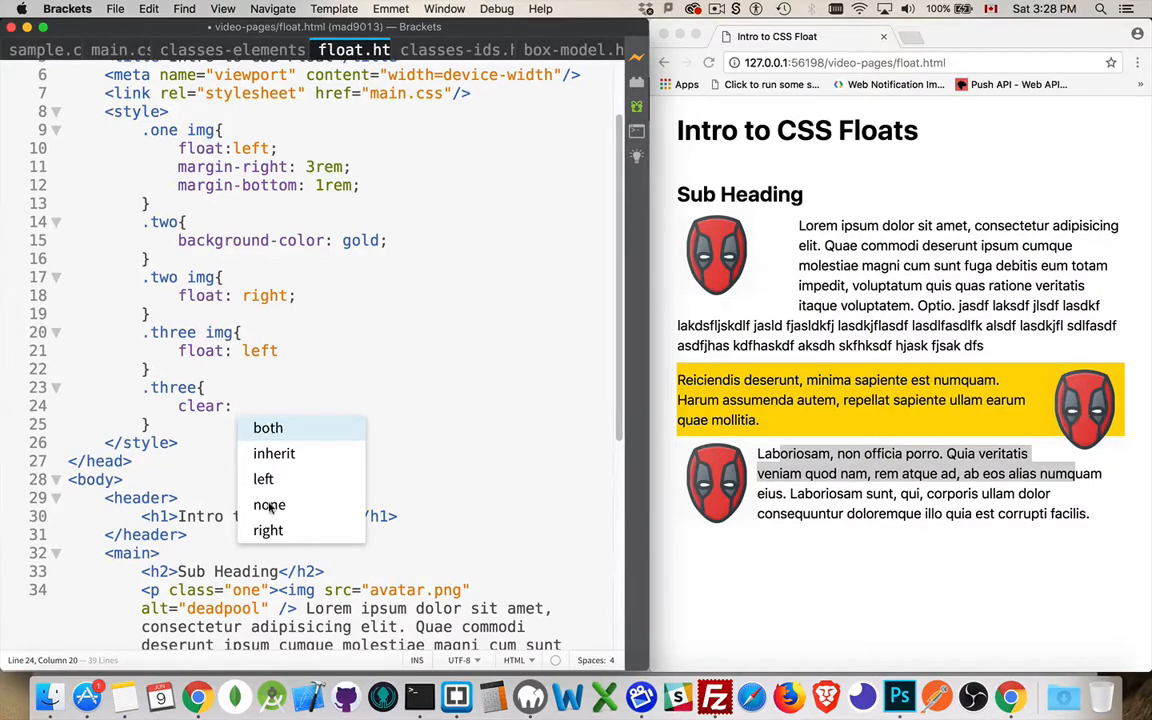
{"action": "left_click", "coordinate": [263, 478]}
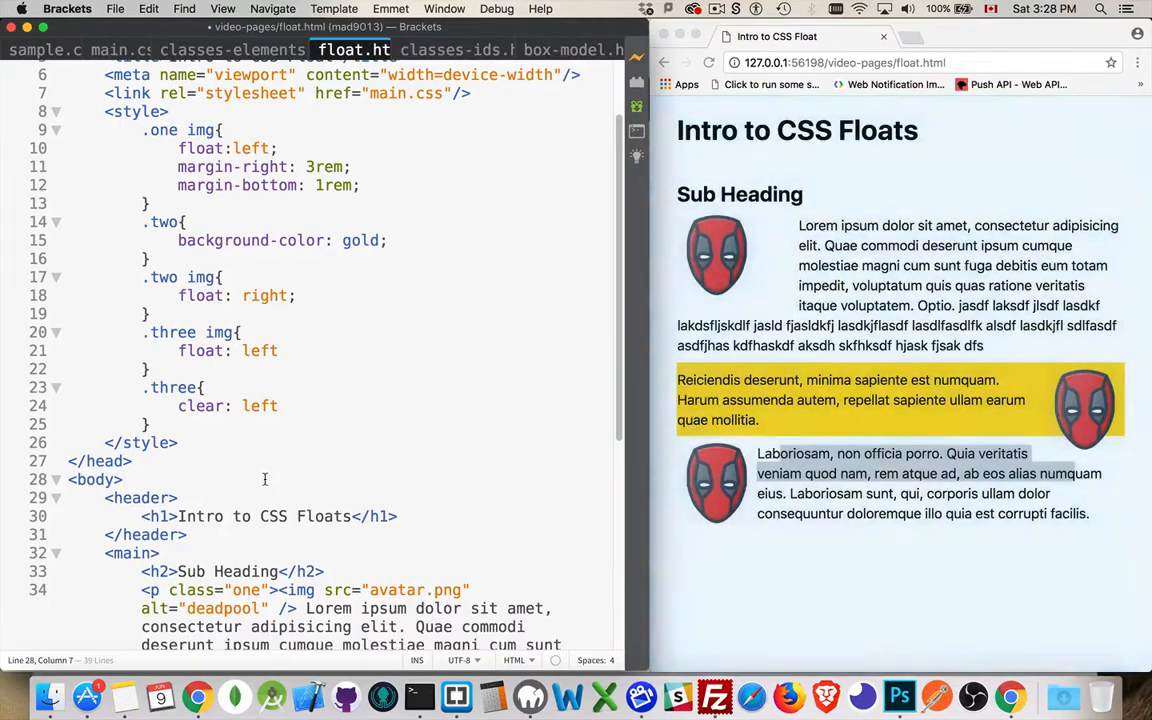
Add the missing semicolon after float: left and change the clear value to right.
{"action": "left_click", "coordinate": [290, 350]}
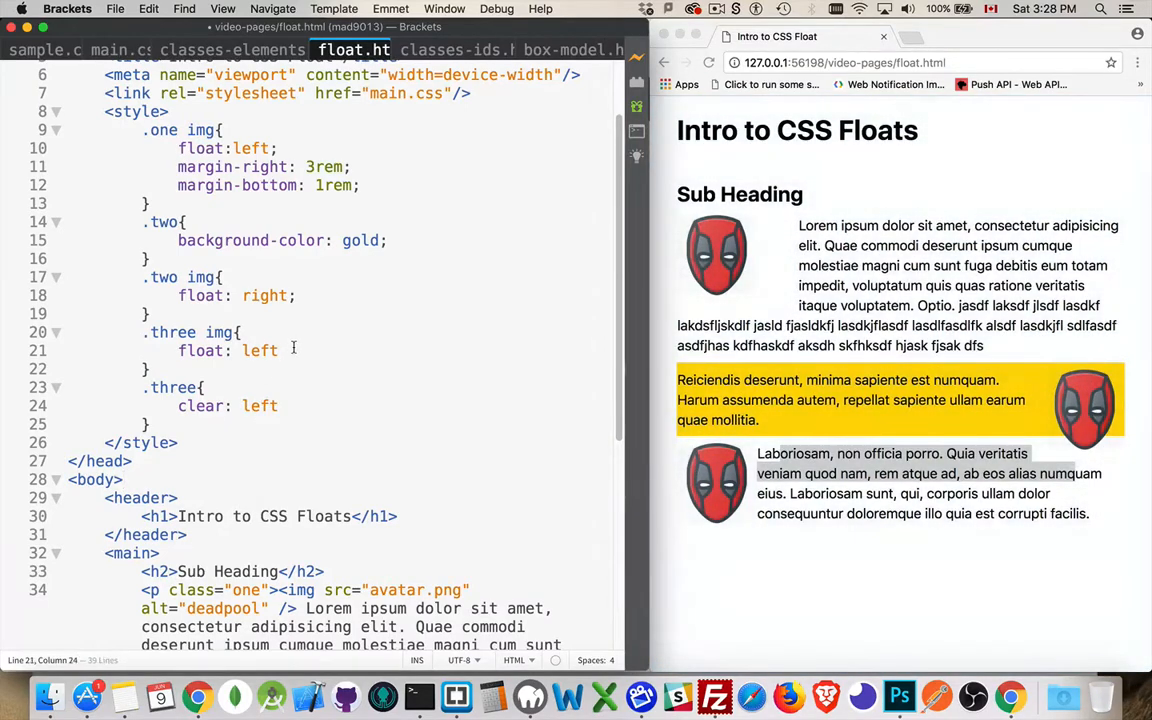
{"action": "double_click", "coordinate": [260, 405]}
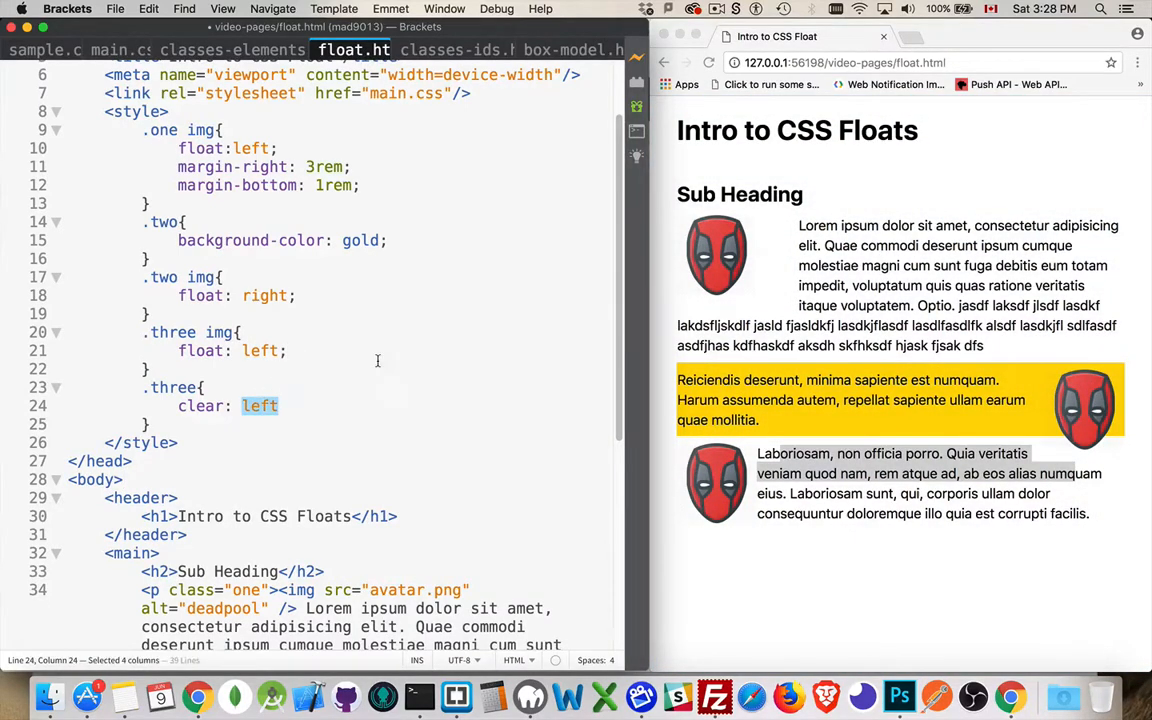
{"action": "type", "text": "righ"}
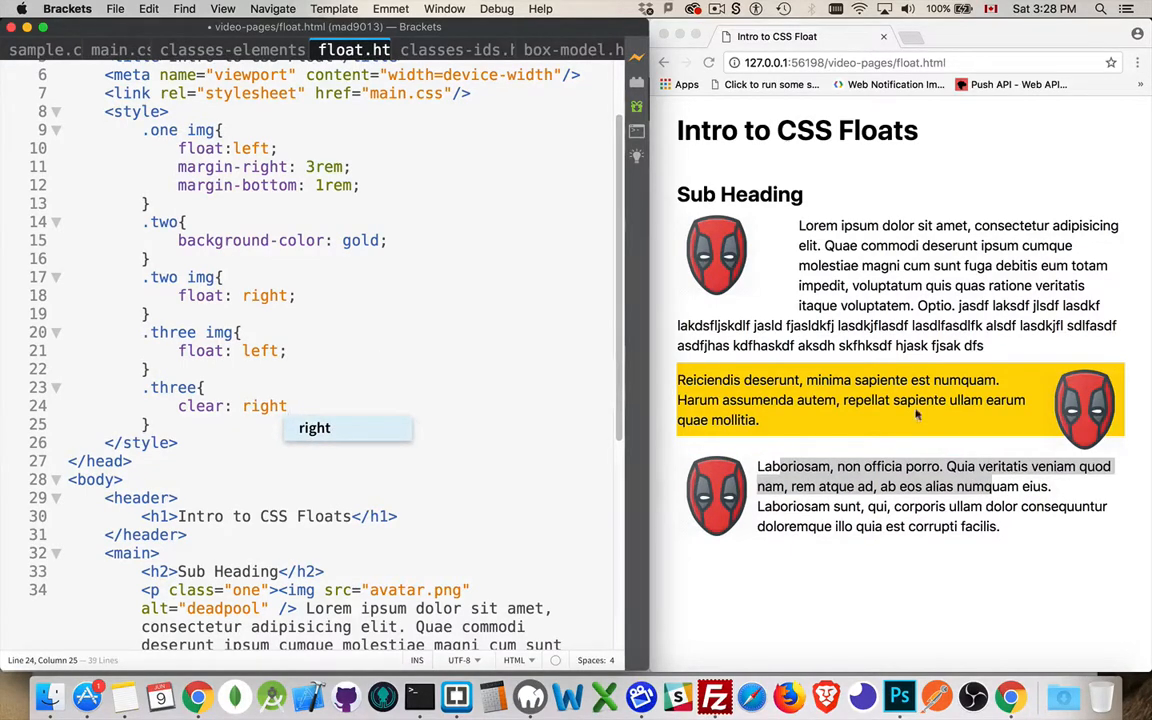
{"action": "mouse_move", "coordinate": [1078, 453]}
{"action": "type", "text": ";"}
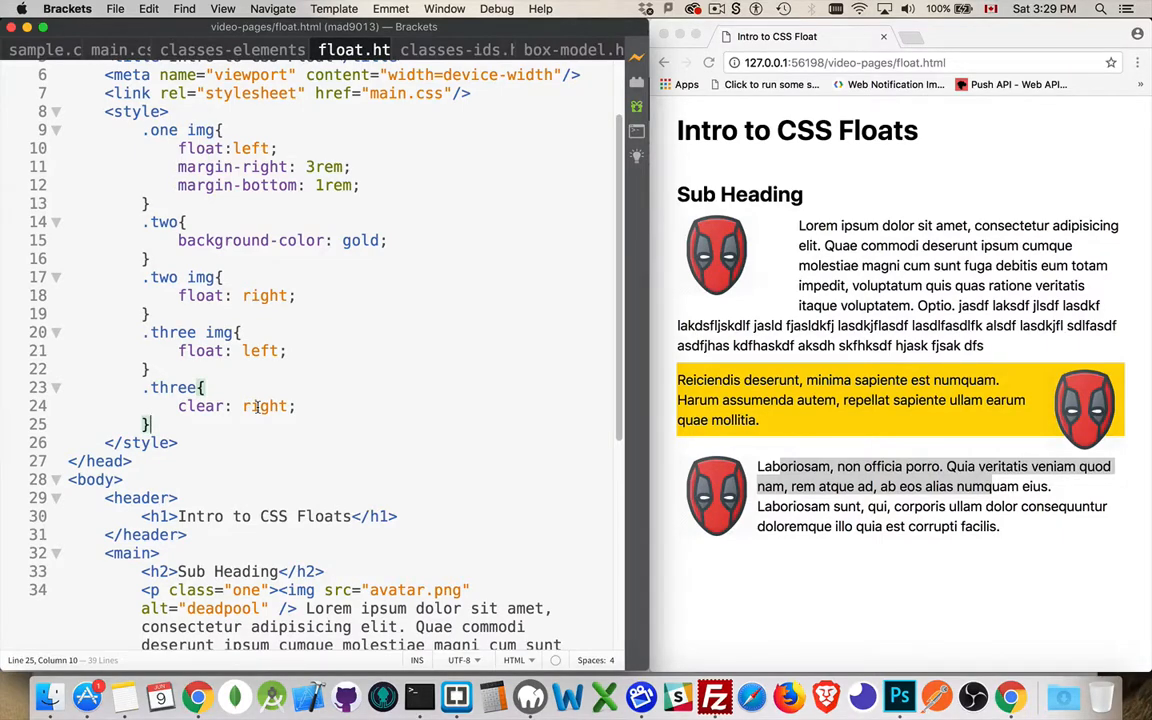
{"action": "type", "text": "both"}
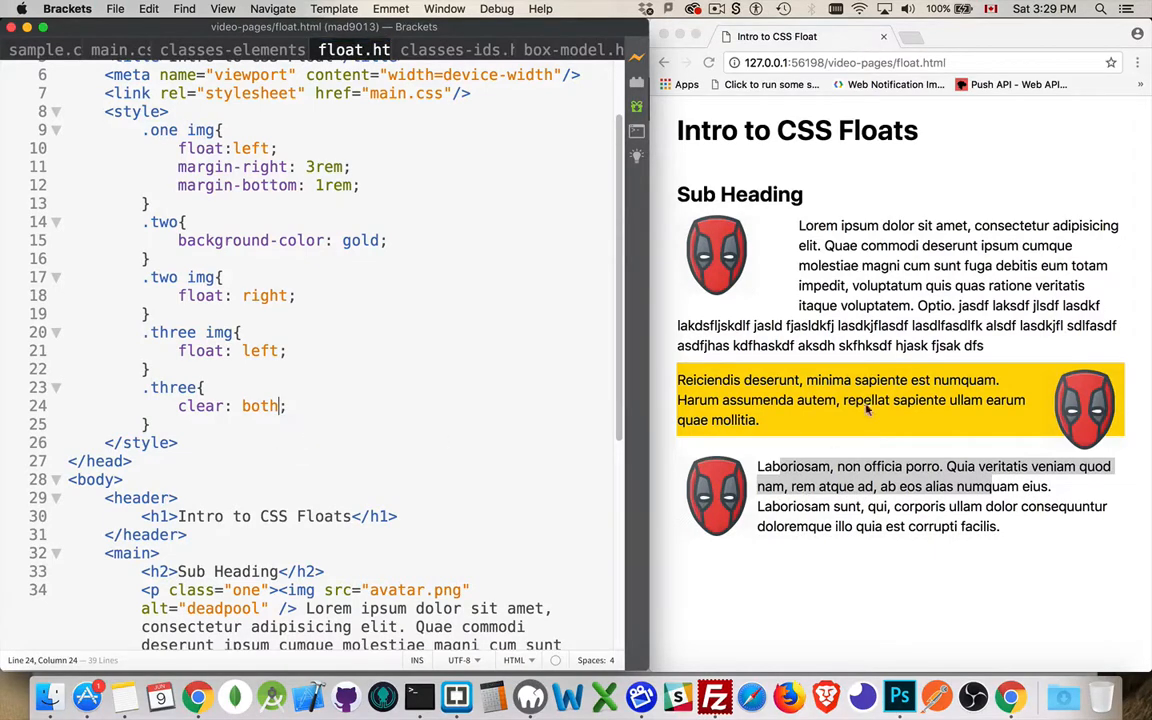
{"action": "mouse_move", "coordinate": [950, 440]}
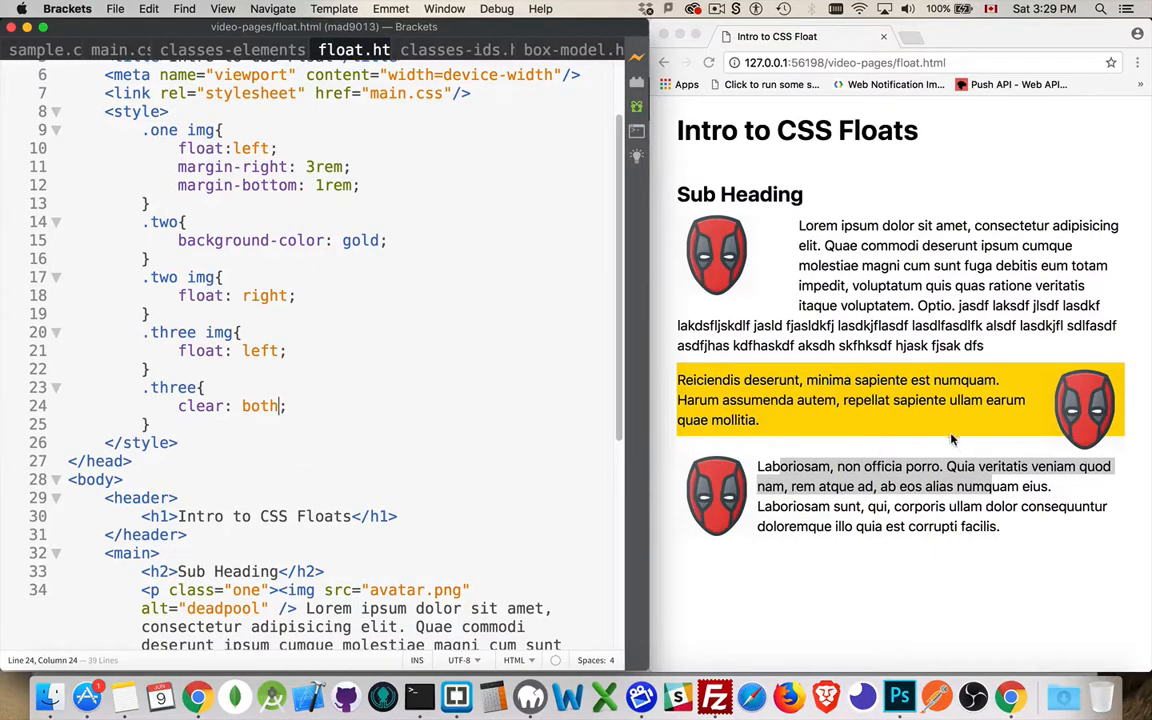
{"action": "mouse_move", "coordinate": [935, 513]}
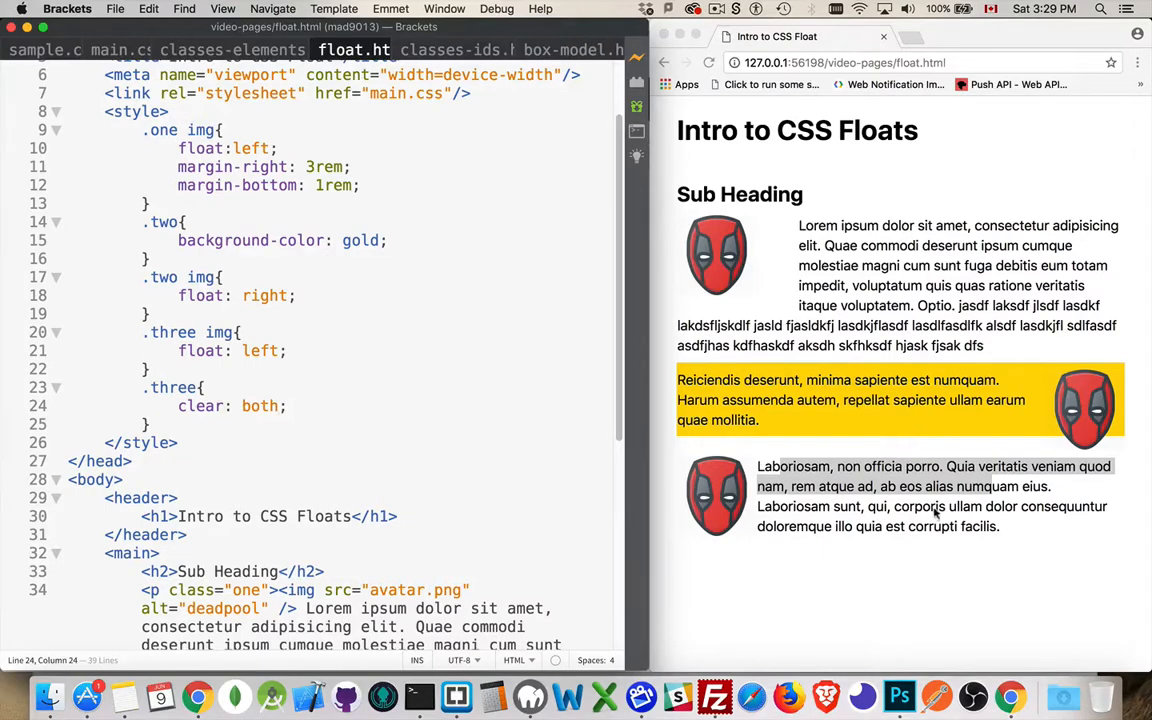
{"action": "mouse_move", "coordinate": [1093, 450]}
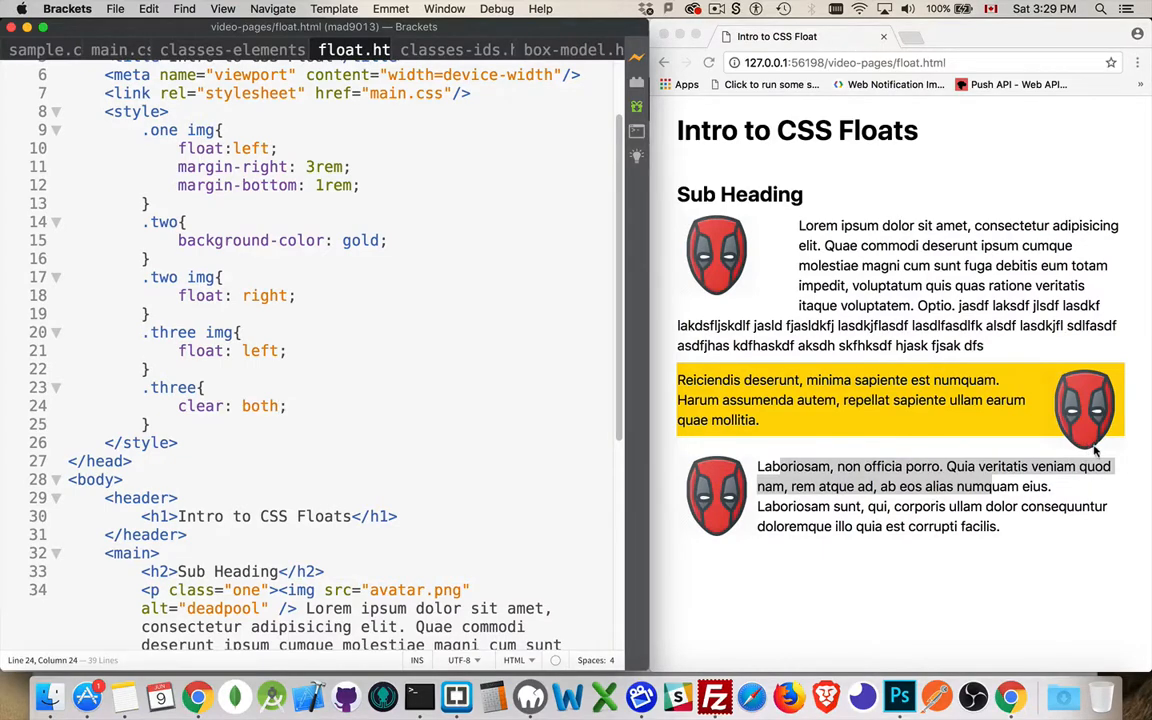
{"action": "mouse_move", "coordinate": [1070, 425]}
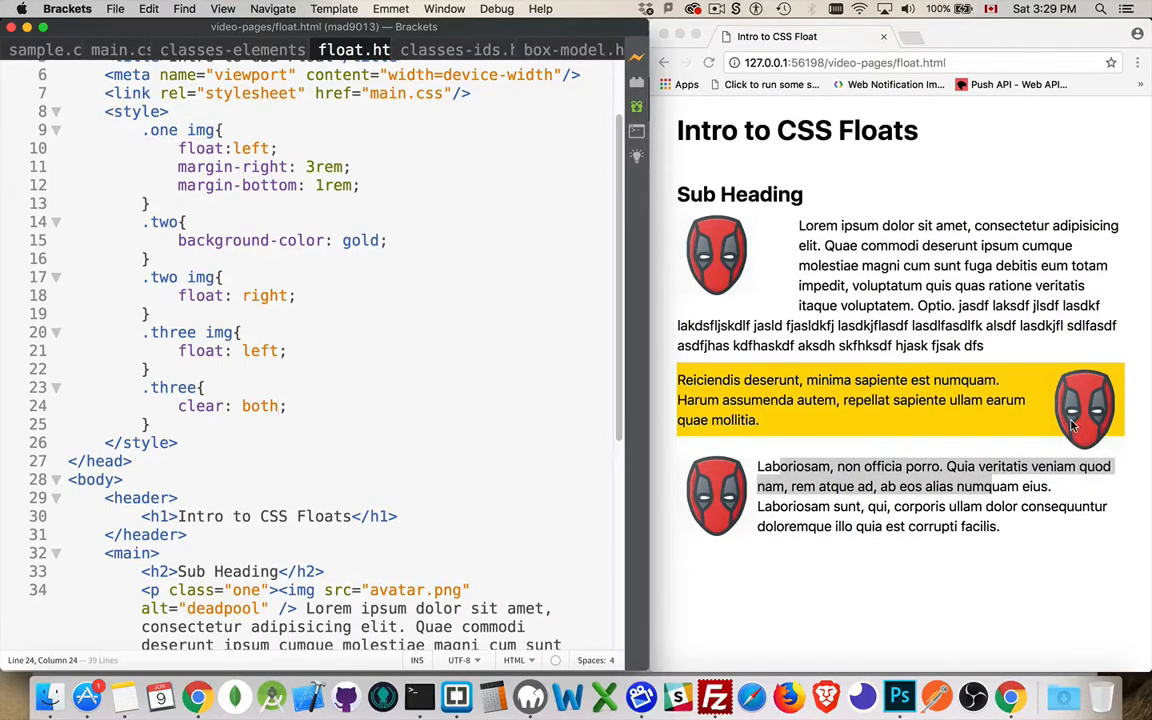
{"action": "mouse_move", "coordinate": [1075, 430]}
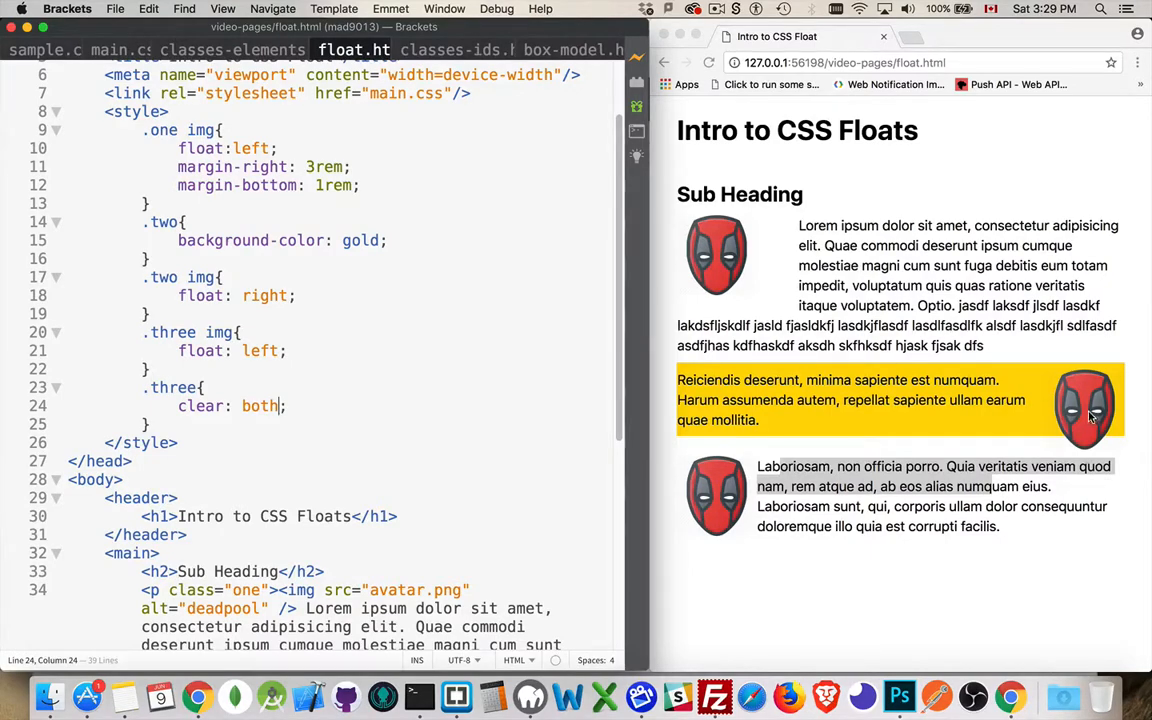
{"action": "mouse_move", "coordinate": [1030, 373]}
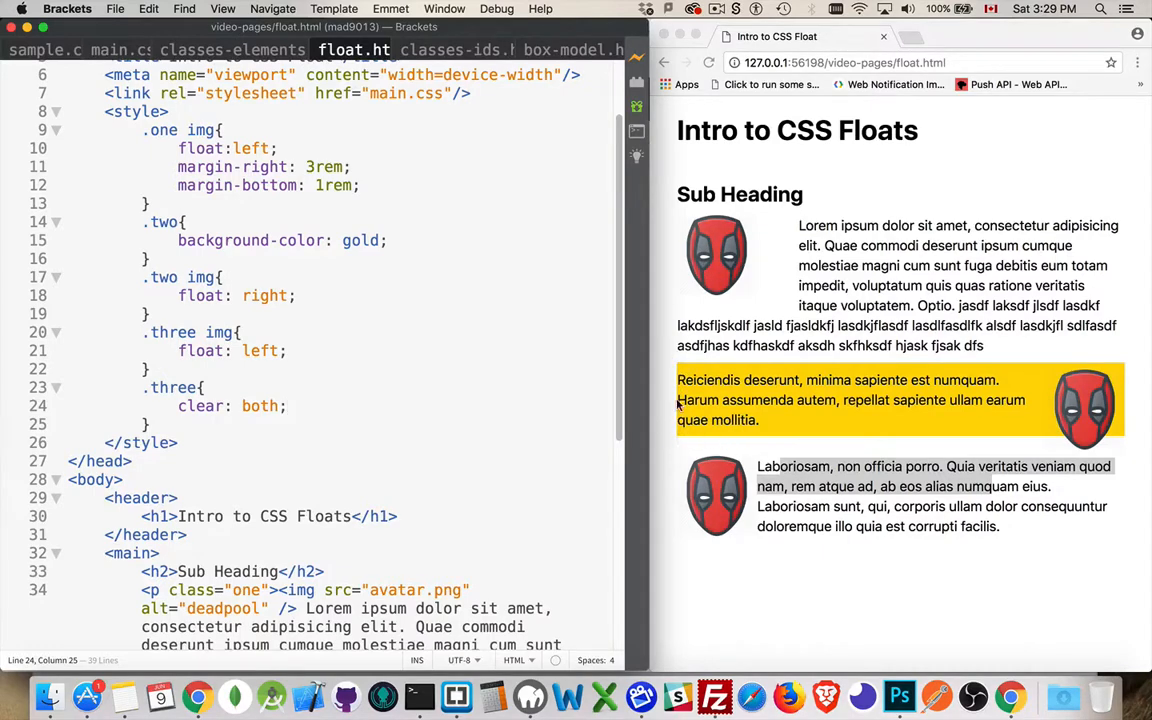
{"action": "mouse_move", "coordinate": [1127, 453]}
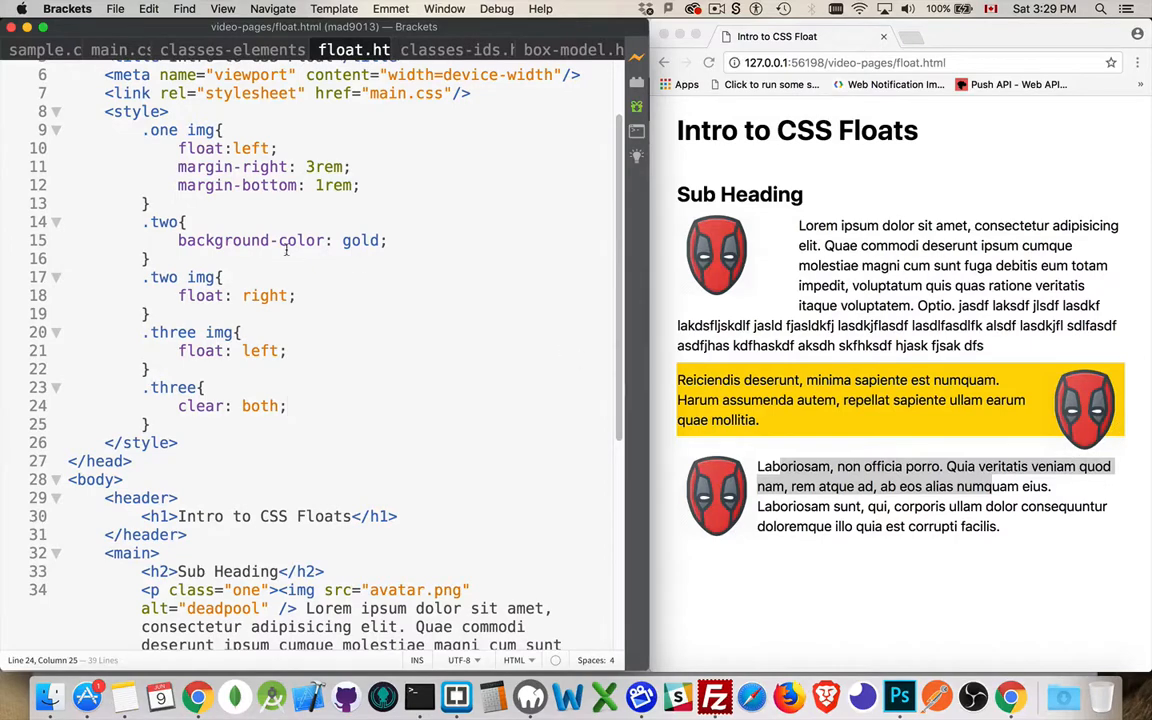
Add the declaration overflow: auto; to the .two rule.
{"action": "type", "text": "overflow: auto;"}
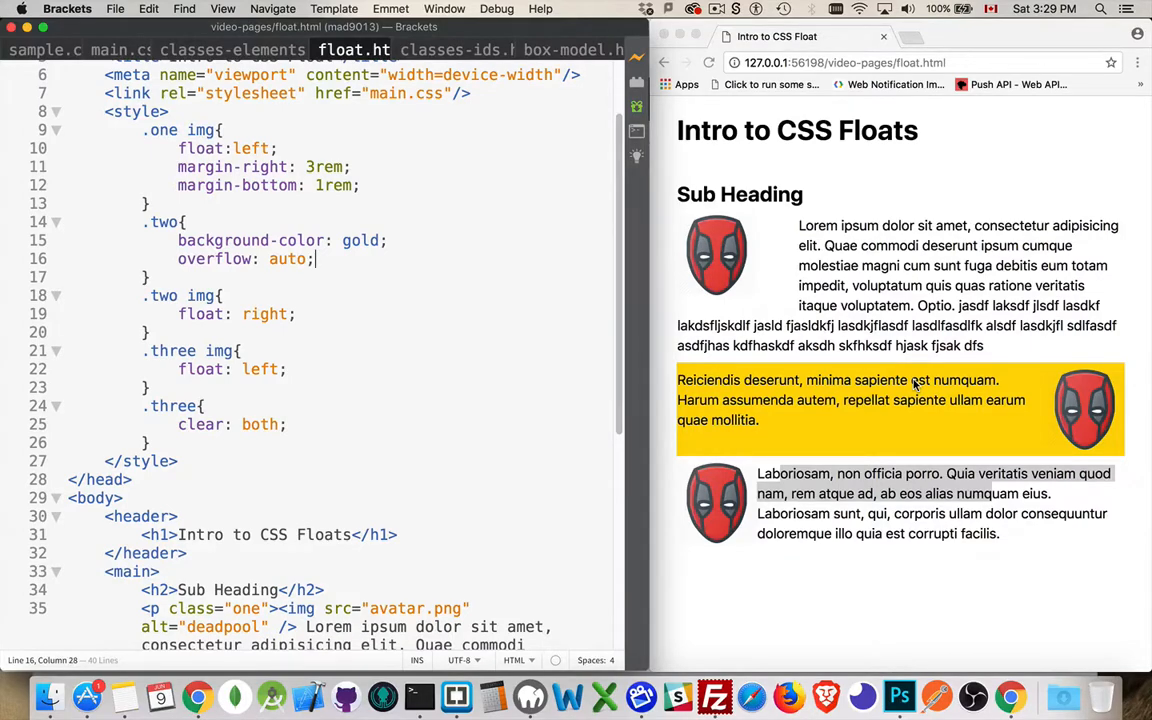
{"action": "mouse_move", "coordinate": [830, 420]}
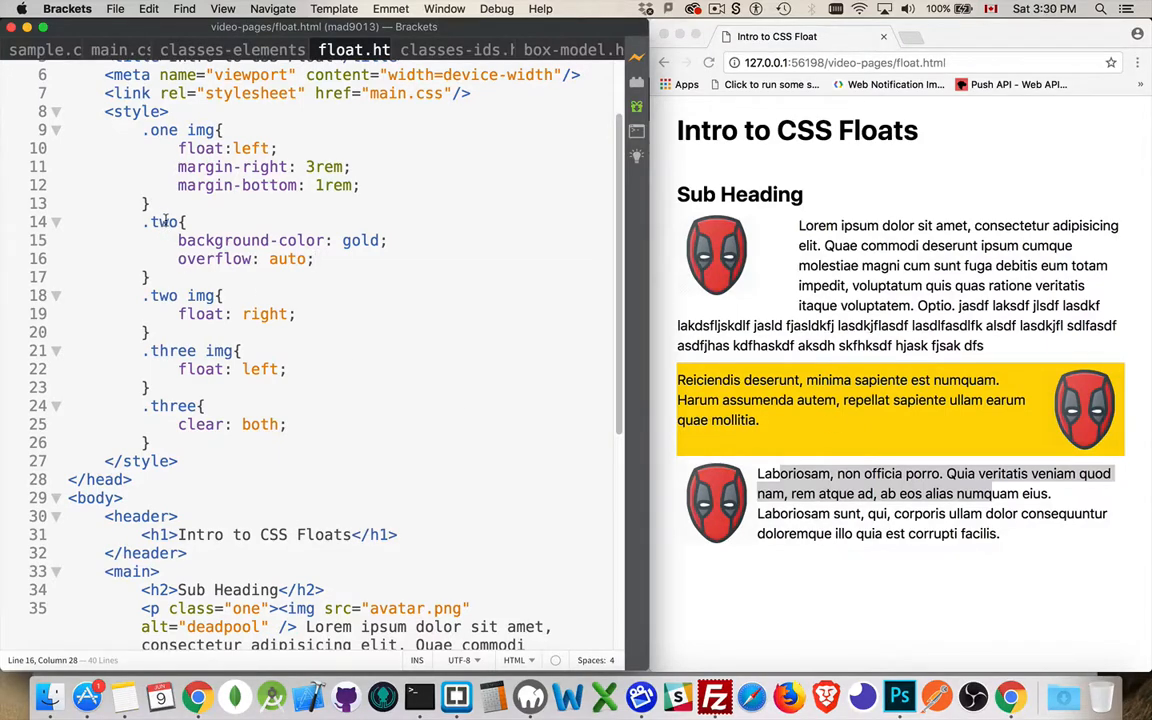
{"action": "mouse_move", "coordinate": [168, 218]}
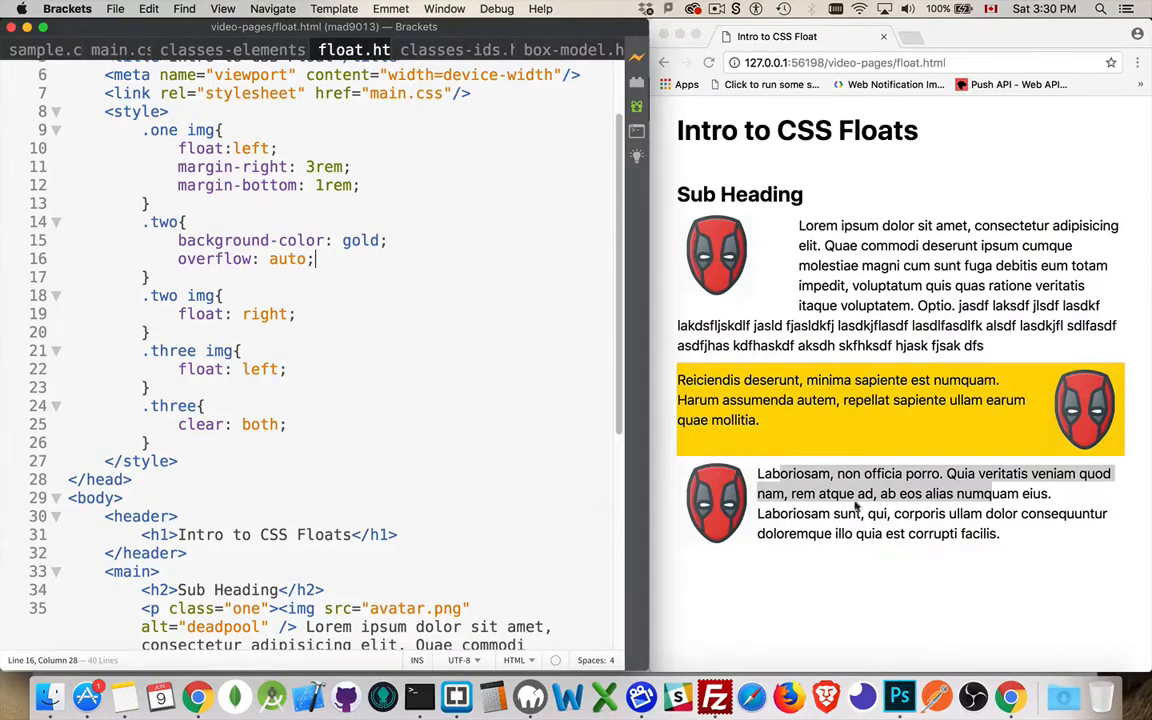
{"action": "mouse_move", "coordinate": [1073, 414]}
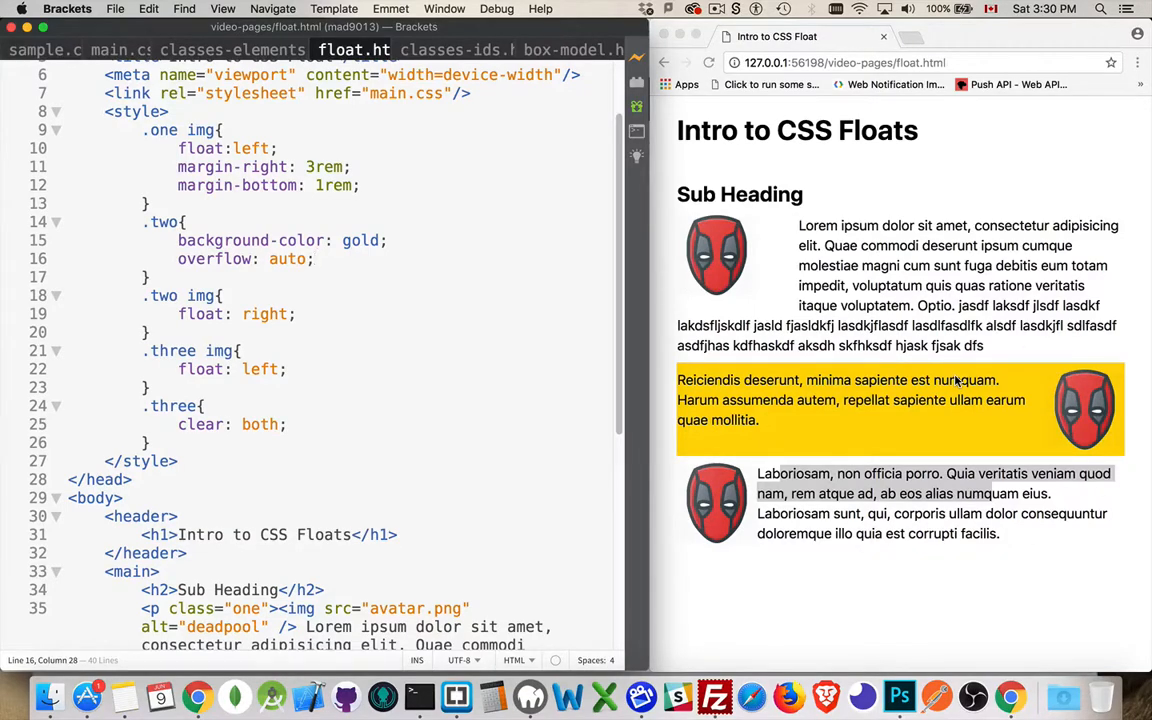
{"action": "mouse_move", "coordinate": [818, 466]}
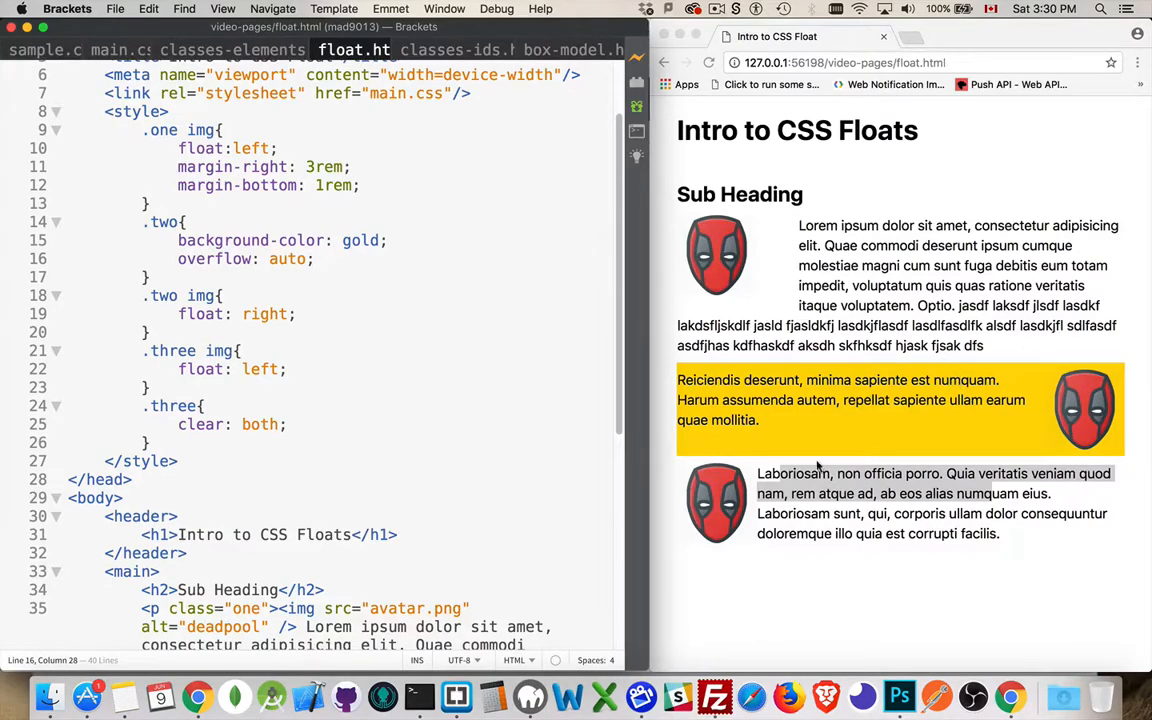
{"action": "mouse_move", "coordinate": [1147, 351]}
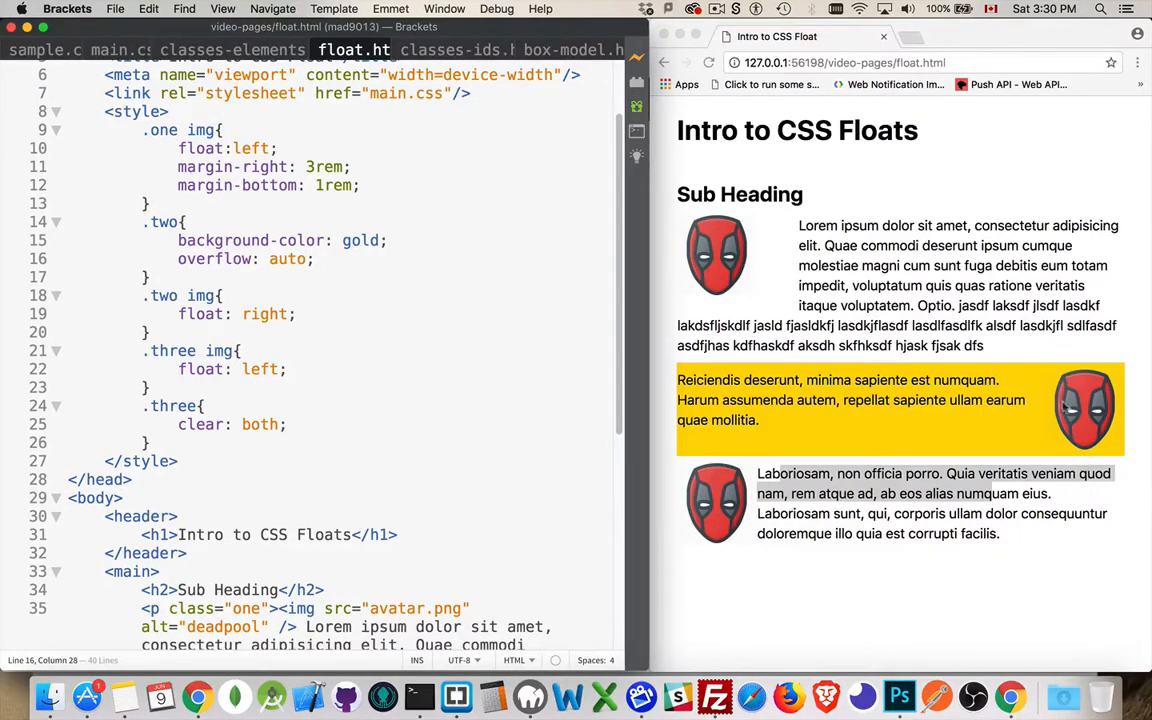
{"action": "mouse_move", "coordinate": [1080, 438]}
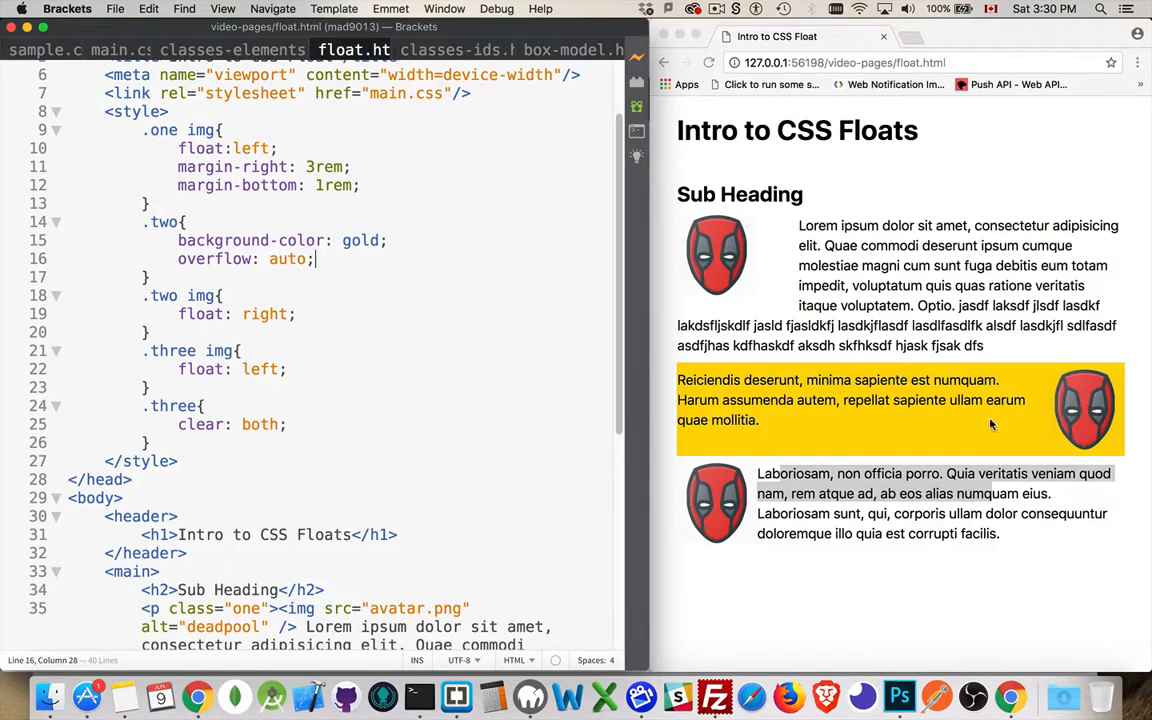
{"action": "mouse_move", "coordinate": [625, 220]}
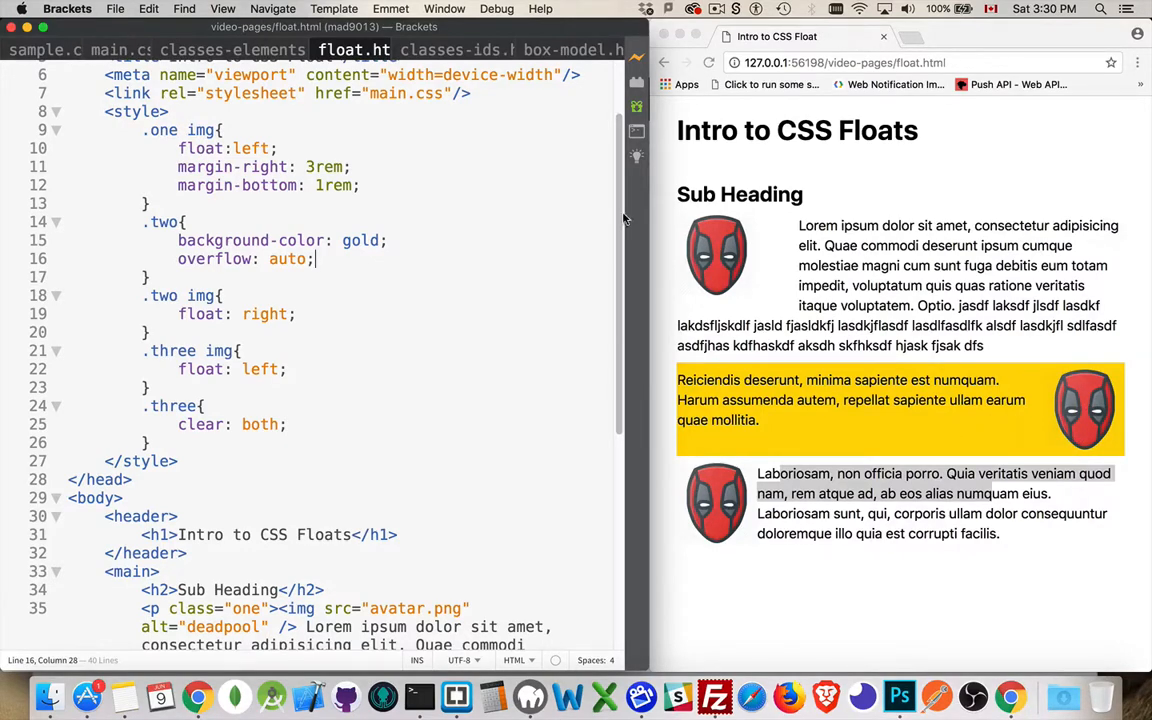
Change the .two background from gold to white and comment out overflow: auto.
{"action": "double_click", "coordinate": [360, 240]}
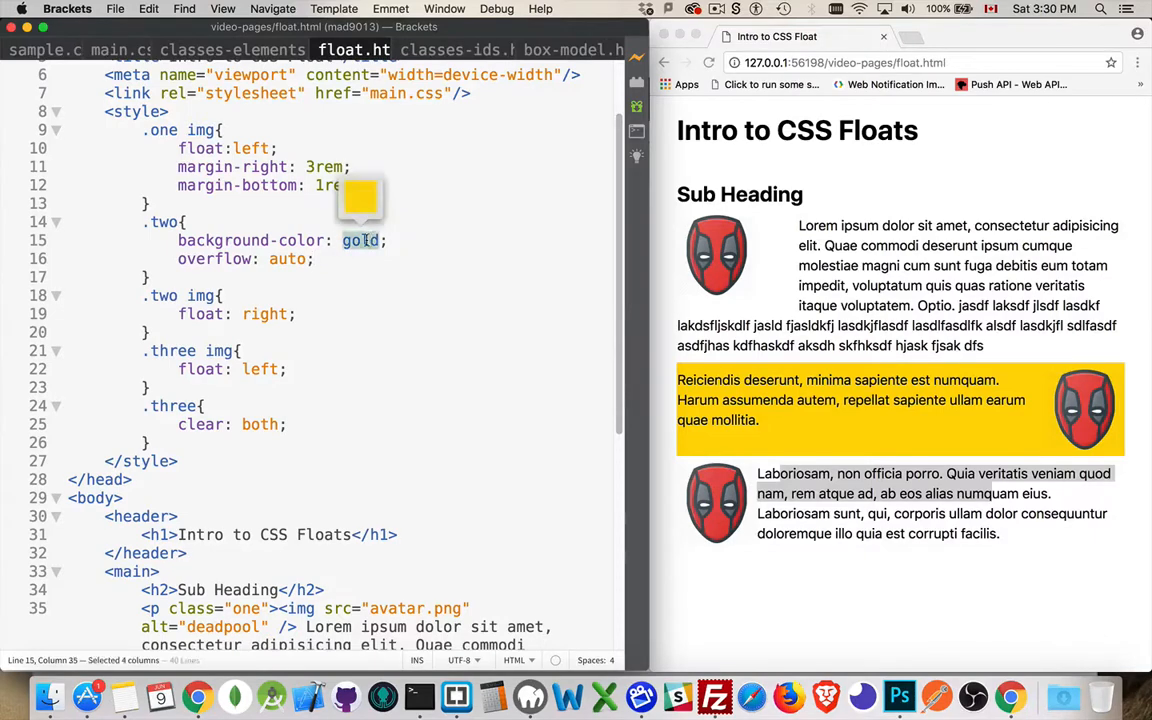
{"action": "type", "text": "white"}
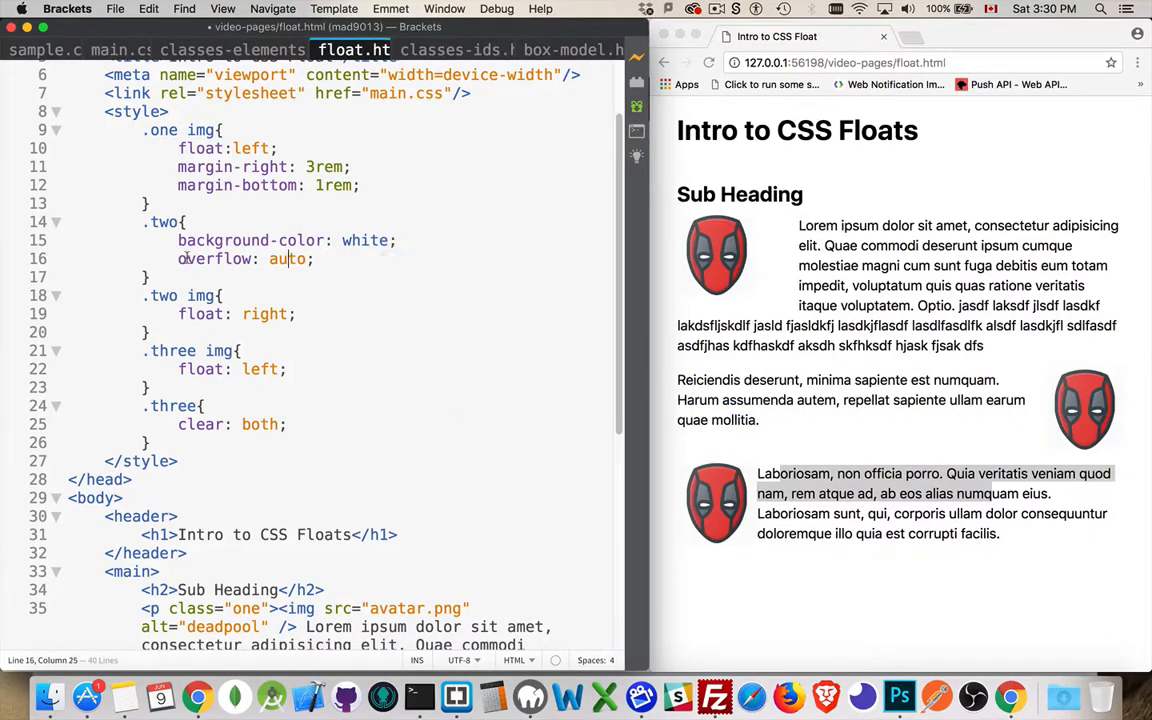
{"action": "triple_click", "coordinate": [245, 258]}
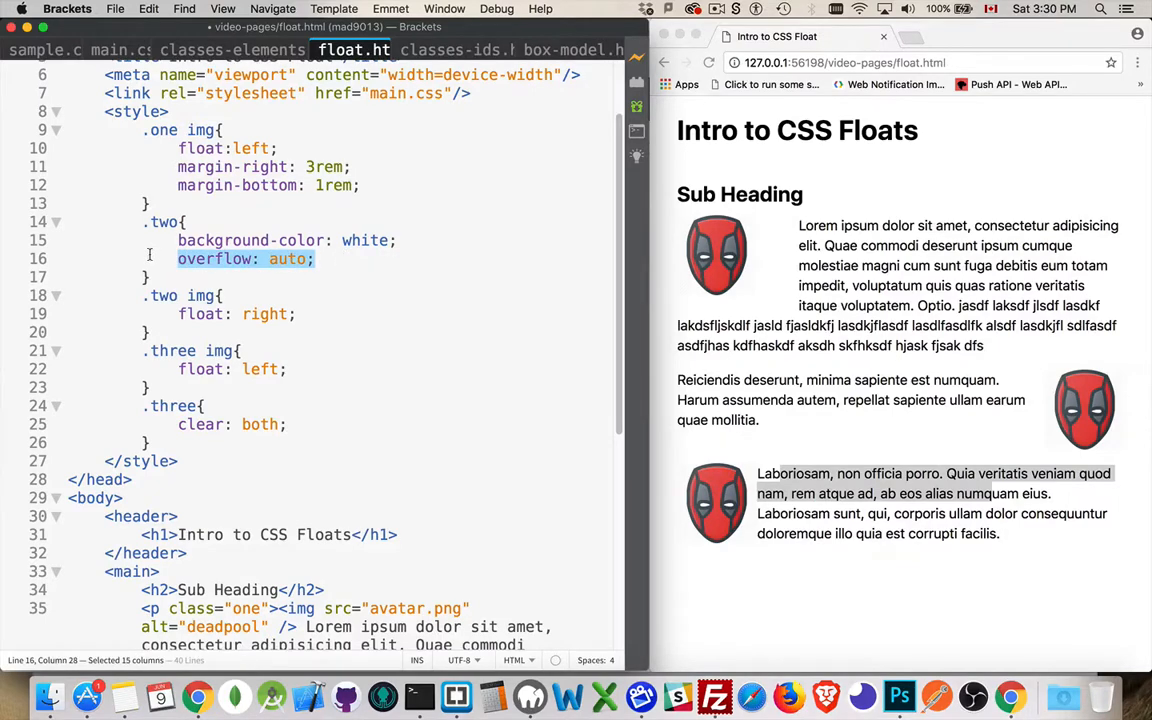
{"action": "type", "text": "/*"}
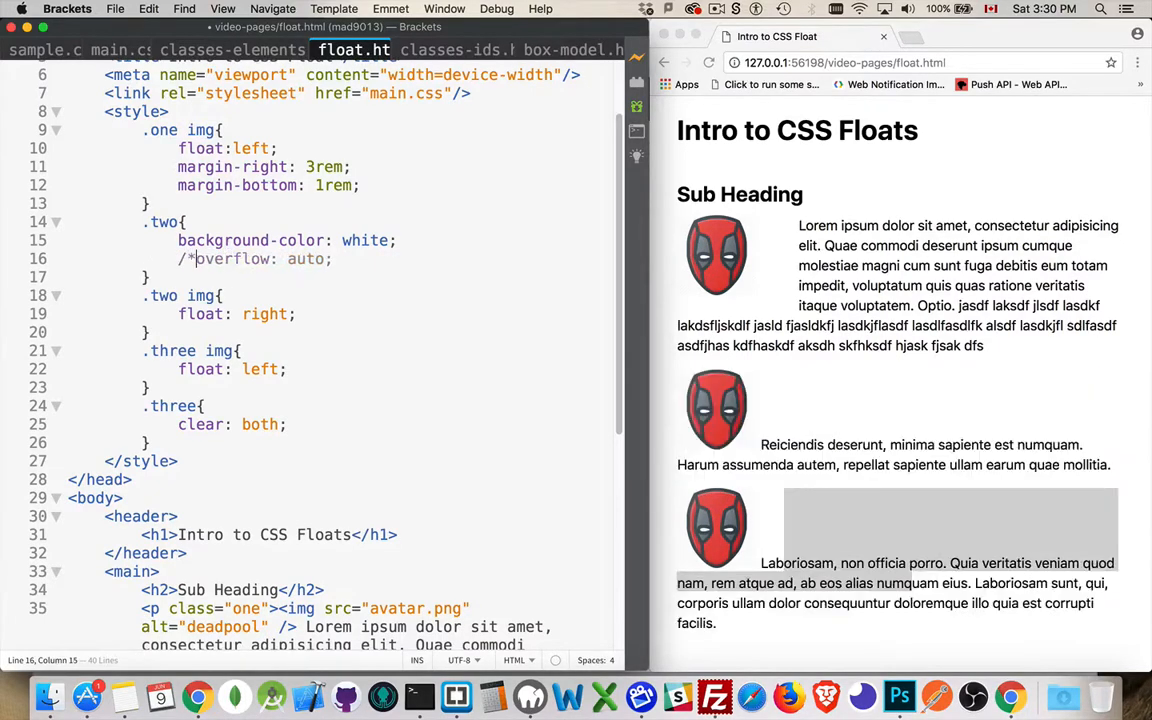
{"action": "type", "text": "*/"}
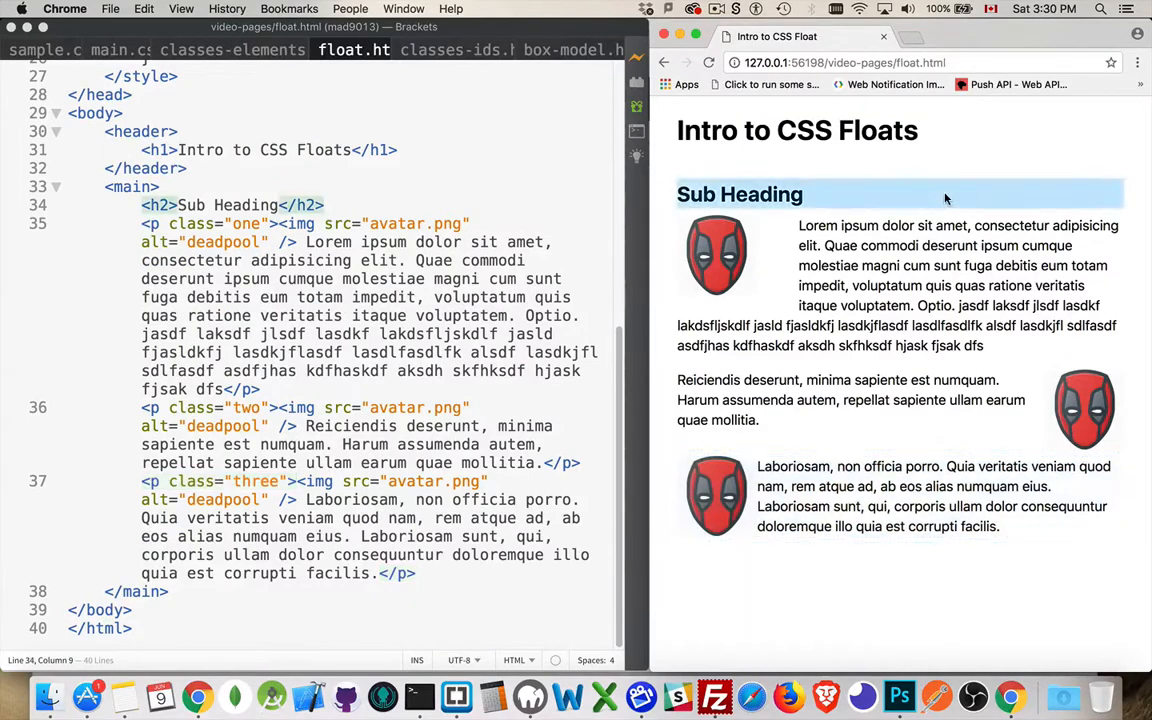
{"action": "mouse_move", "coordinate": [1065, 450]}
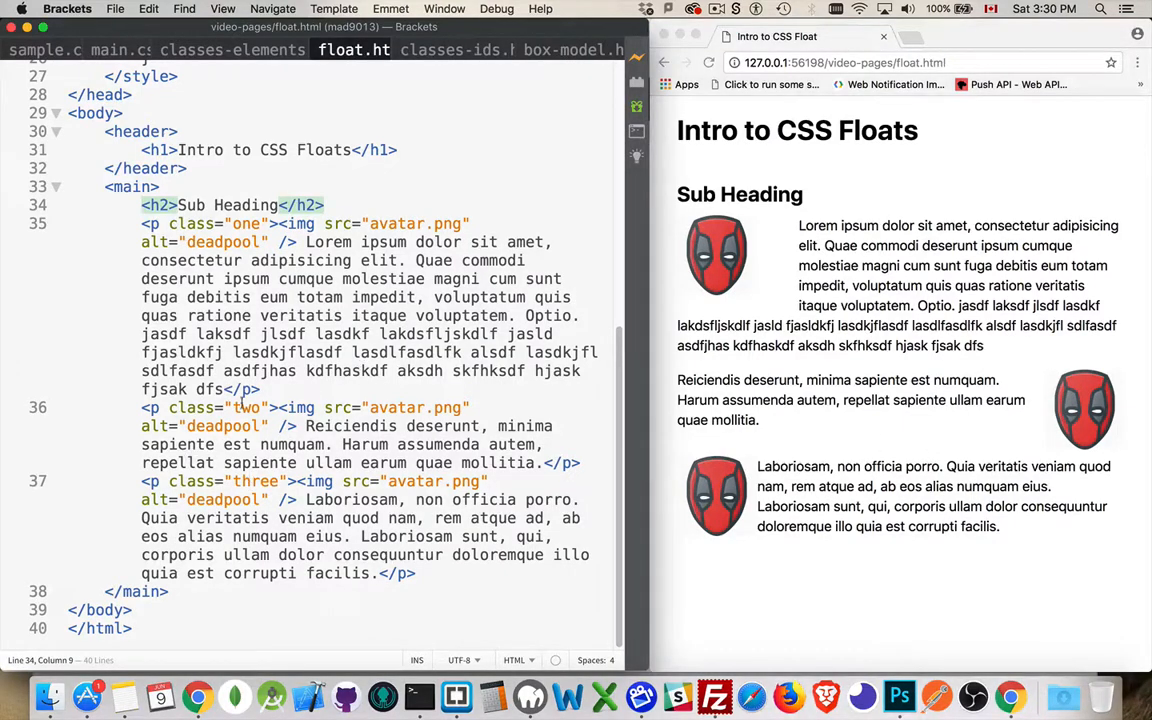
{"action": "scroll", "scroll_direction": "up", "scroll_amount": 3}
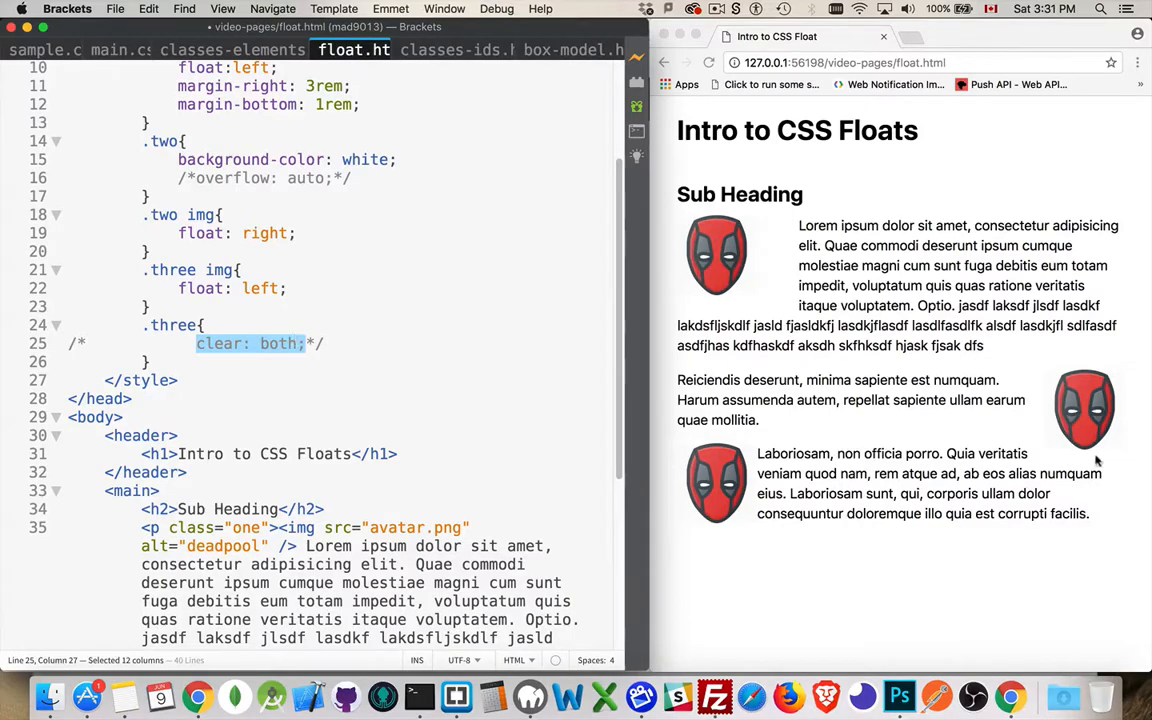
{"action": "mouse_move", "coordinate": [1033, 420]}
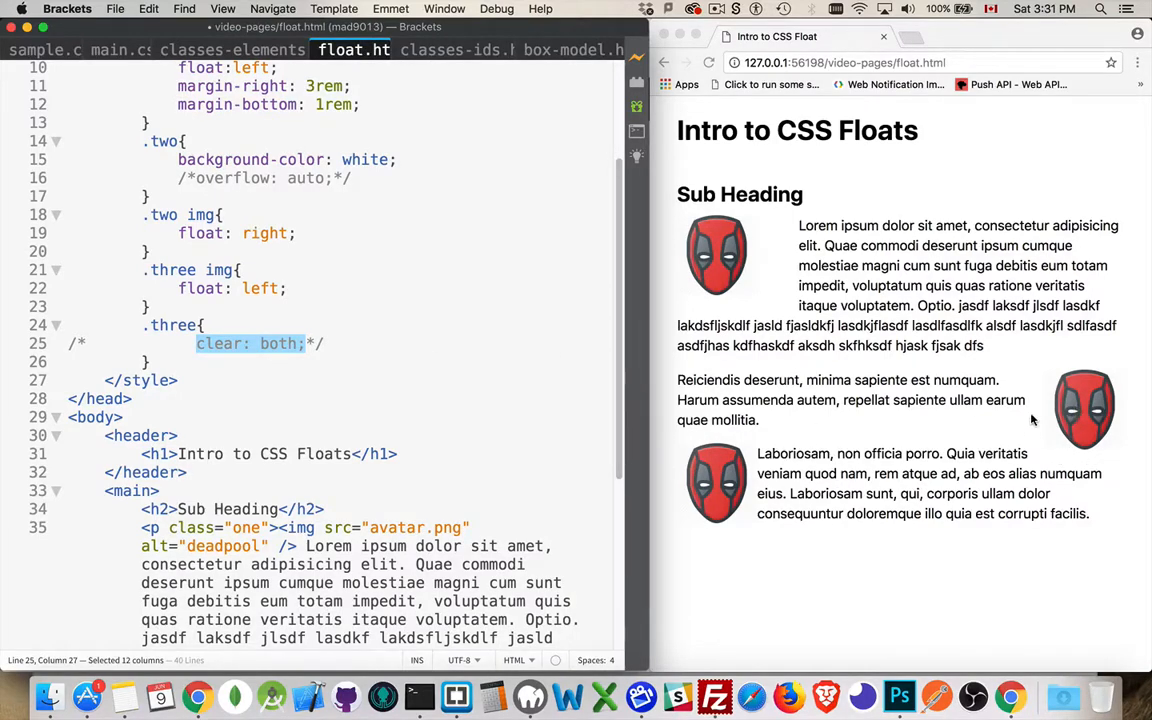
{"action": "mouse_move", "coordinate": [1115, 417]}
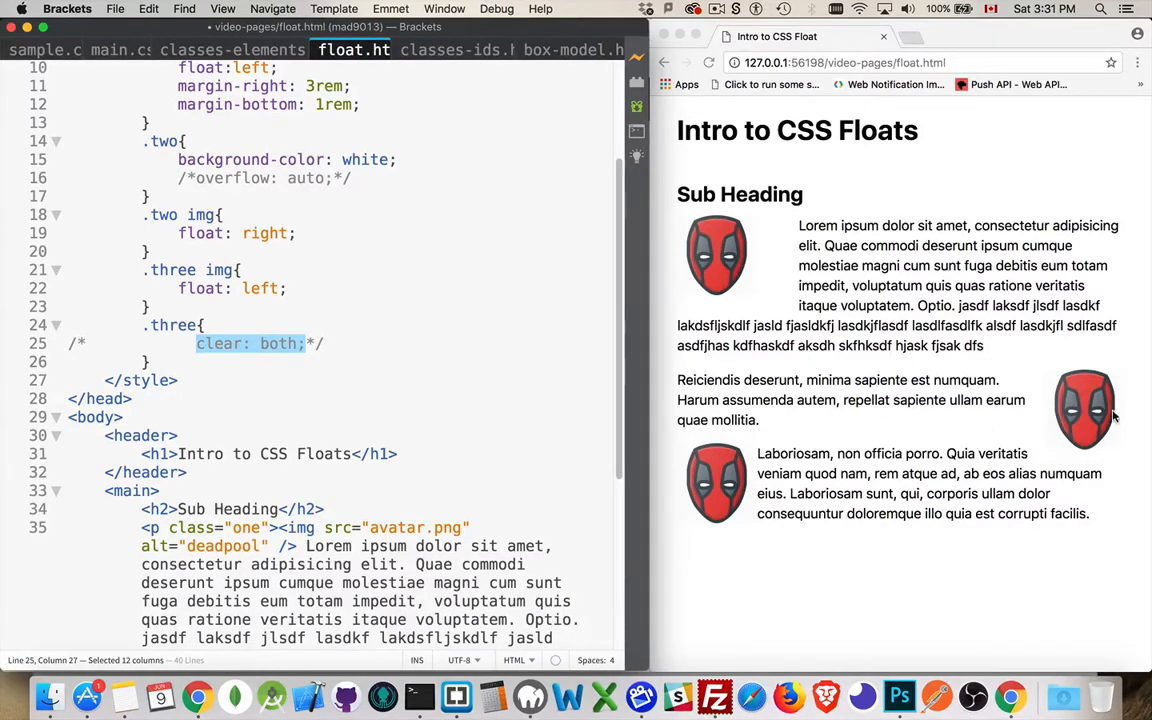
{"action": "mouse_move", "coordinate": [995, 418]}
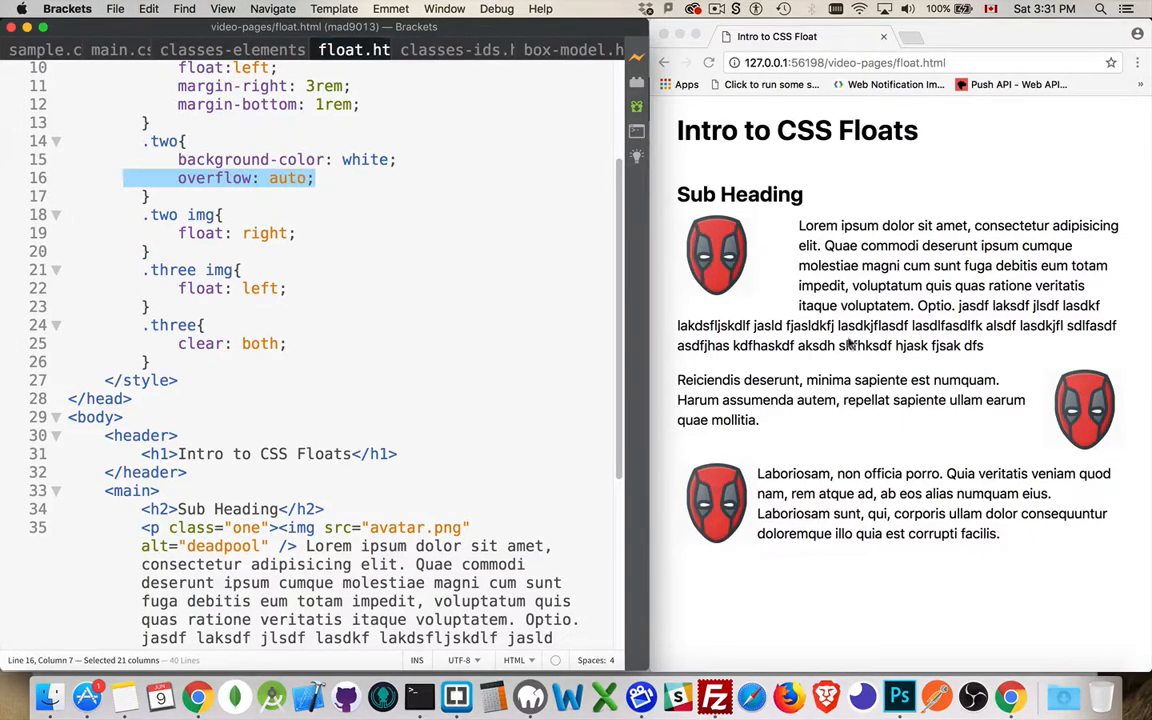
Change the .two background colour from white back to gold.
{"action": "double_click", "coordinate": [365, 159]}
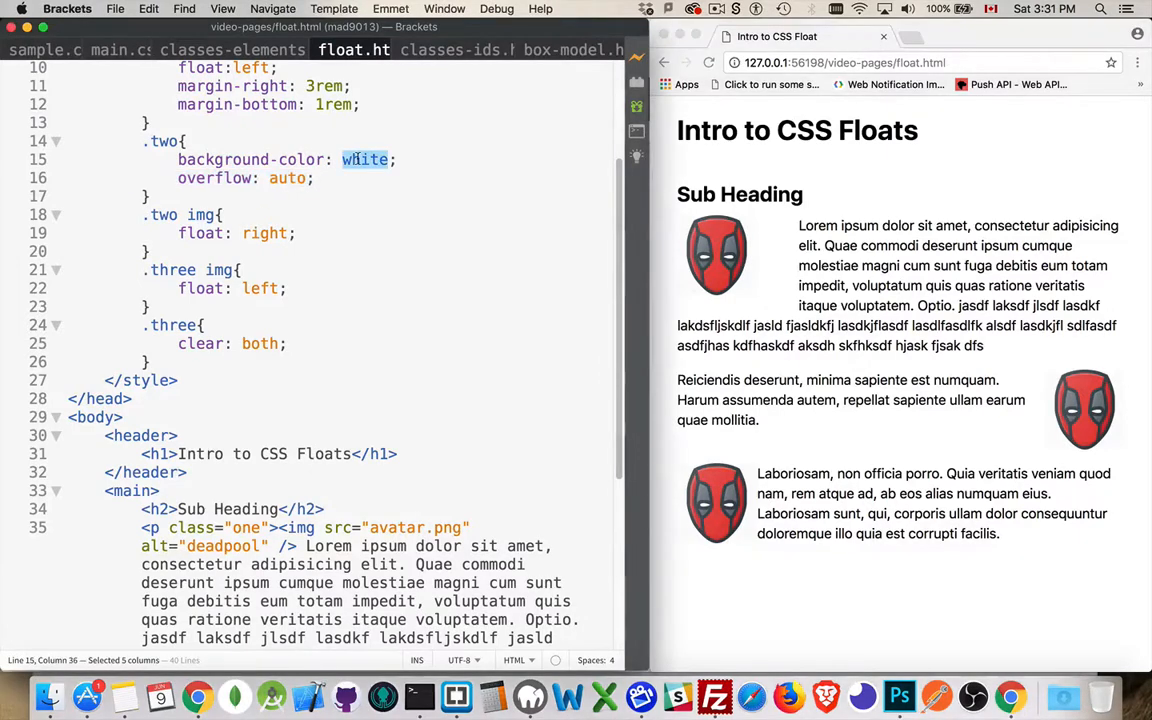
{"action": "type", "text": "gold"}
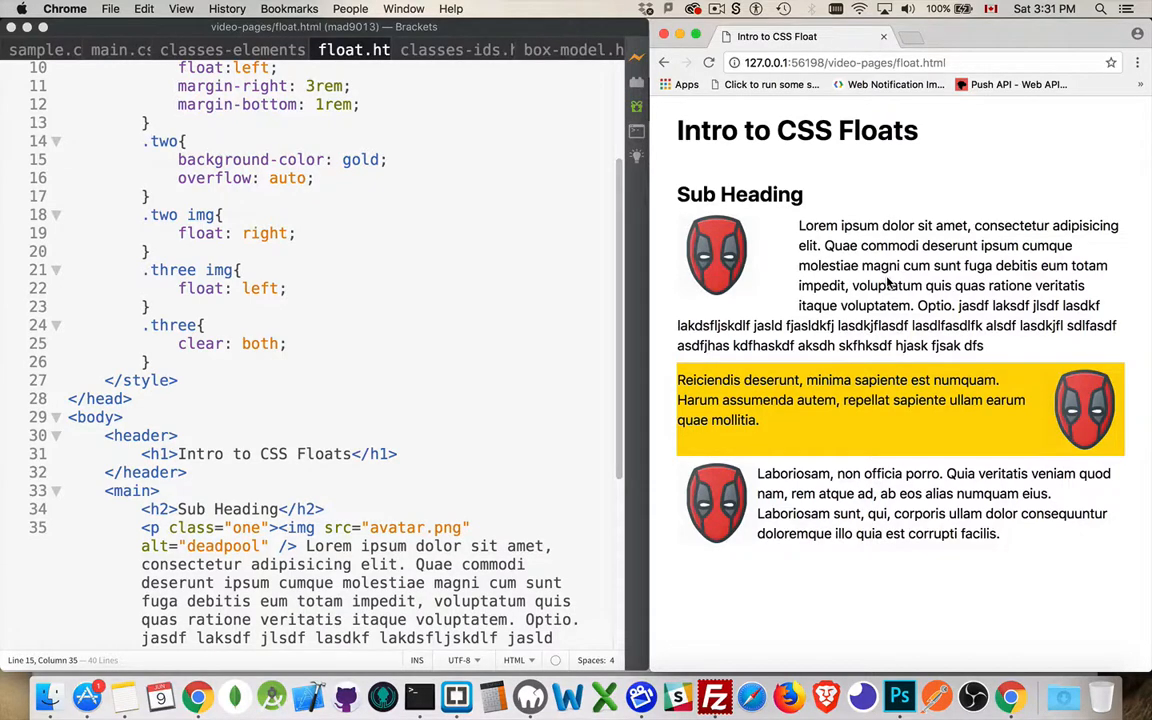
{"action": "mouse_move", "coordinate": [1087, 424]}
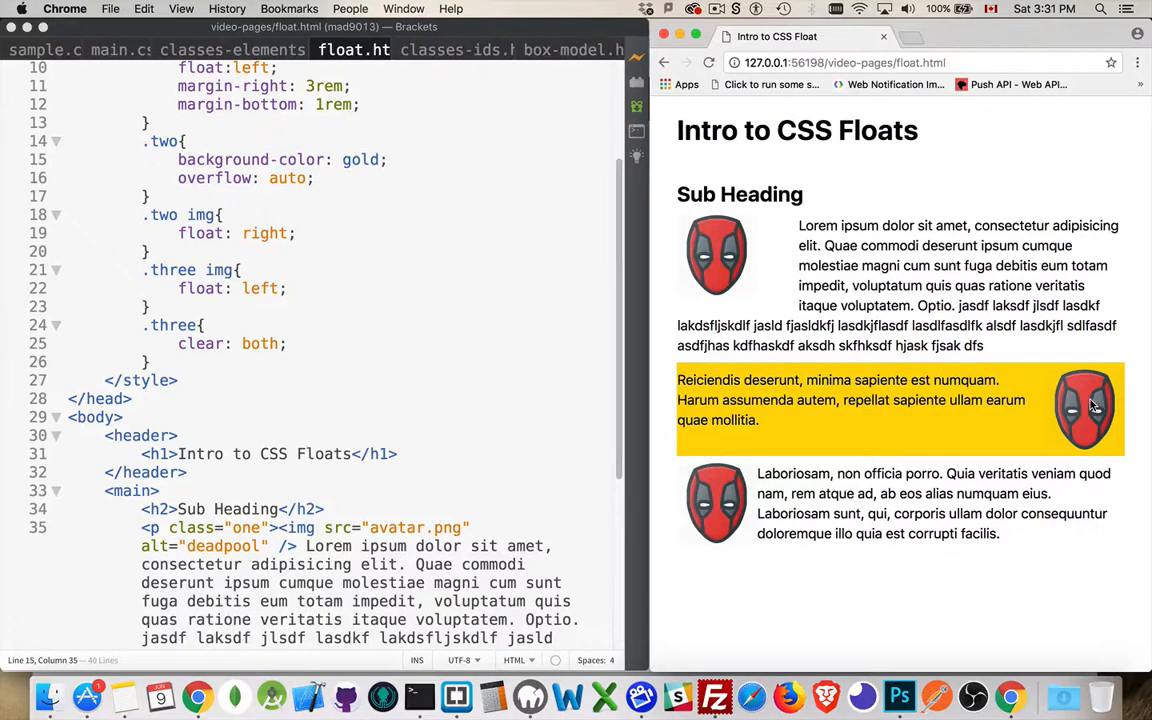
{"action": "mouse_move", "coordinate": [955, 365]}
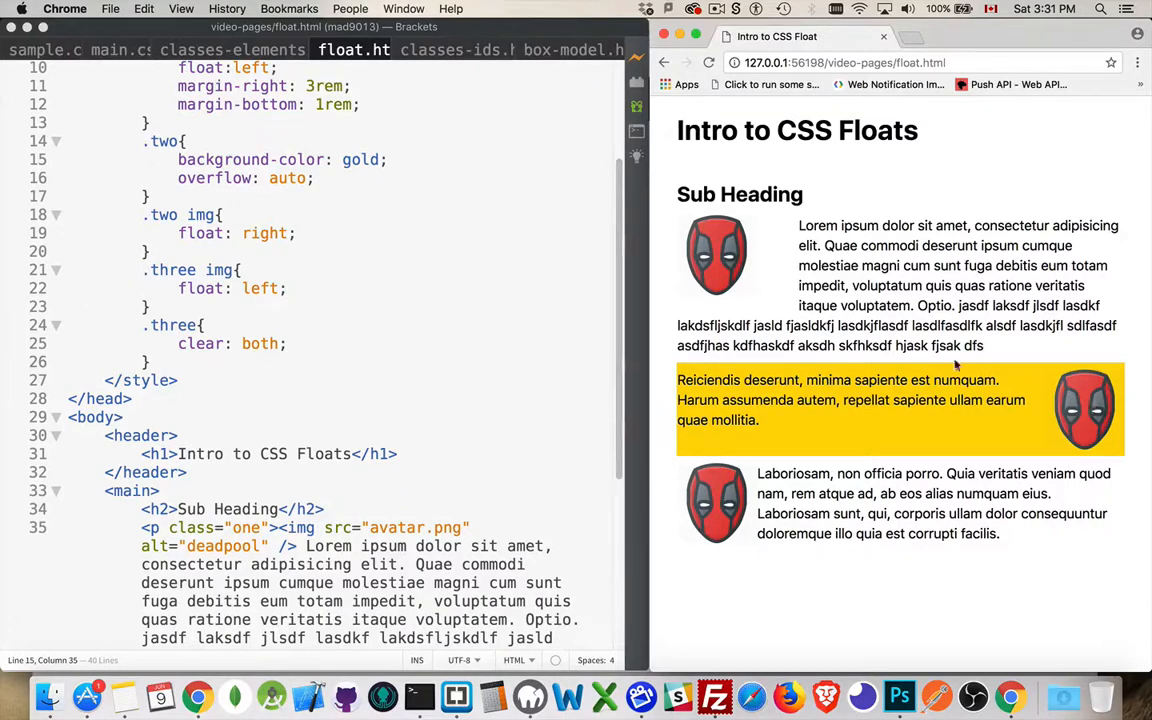